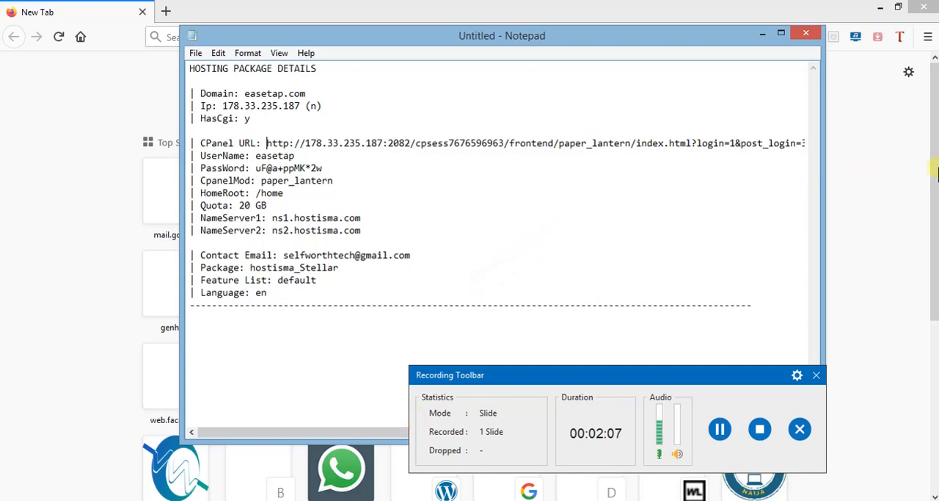
pyautogui.moveTo(931, 182)
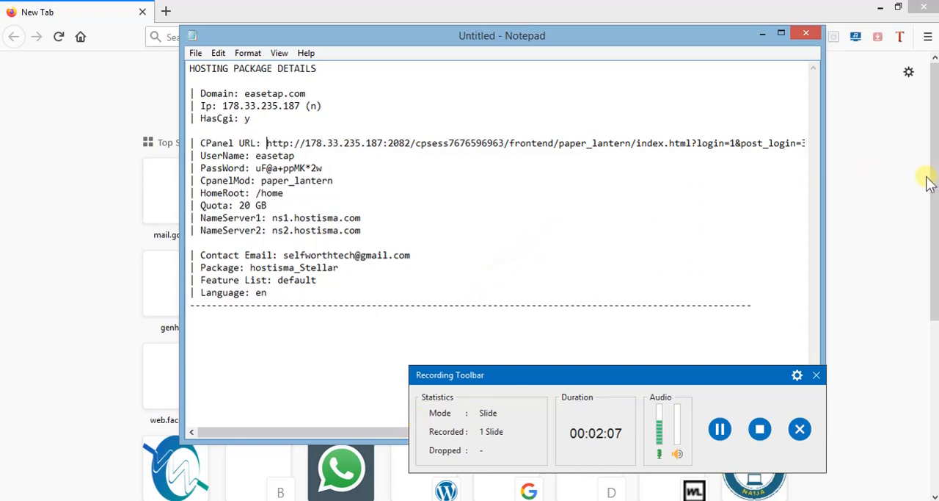
pyautogui.moveTo(897, 207)
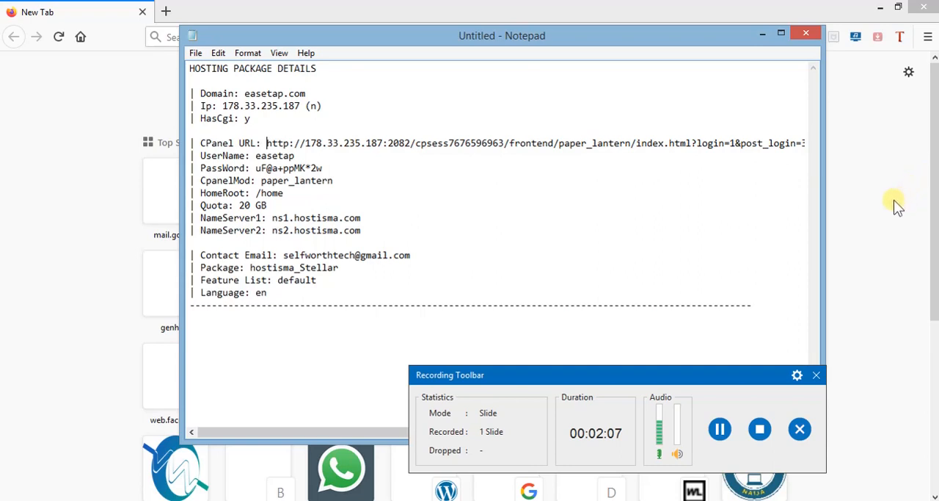
pyautogui.moveTo(842, 241)
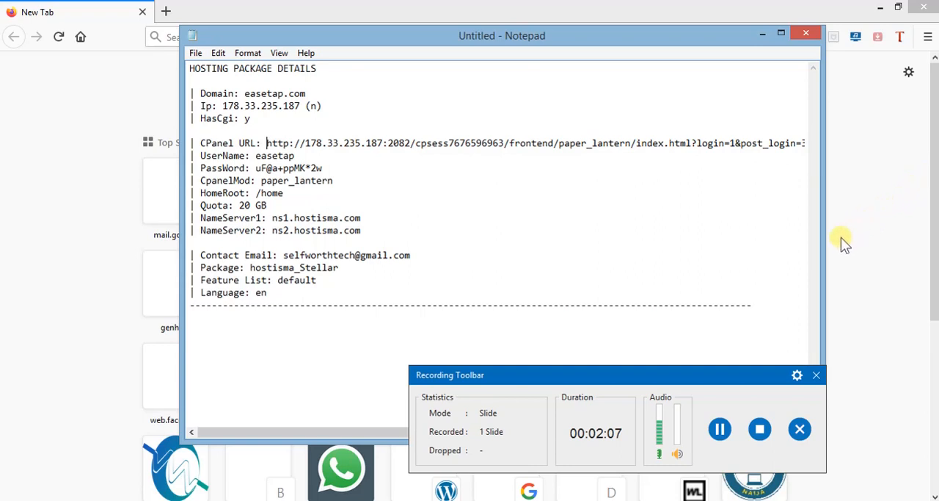
pyautogui.moveTo(771, 295)
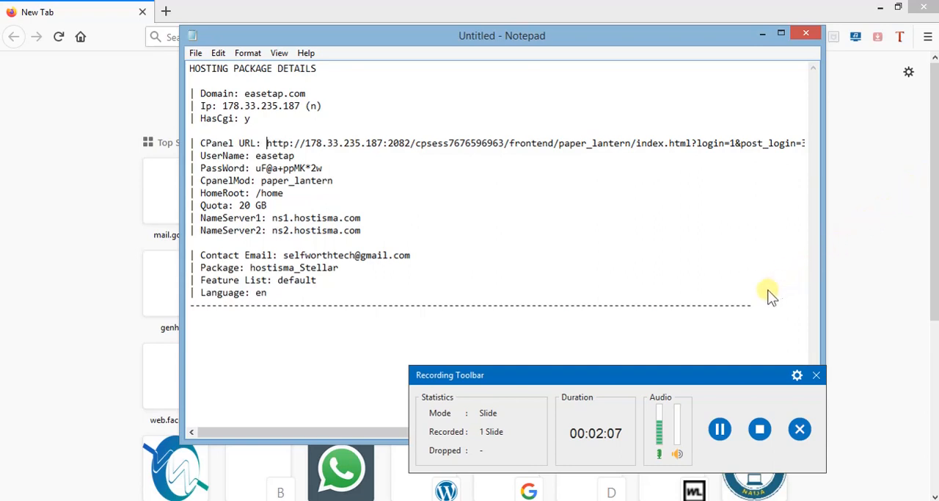
pyautogui.moveTo(678, 359)
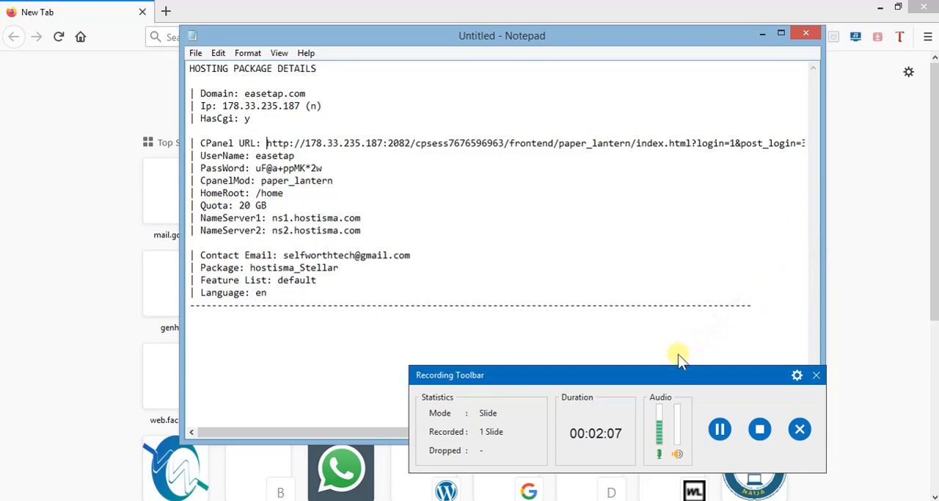
pyautogui.moveTo(602, 415)
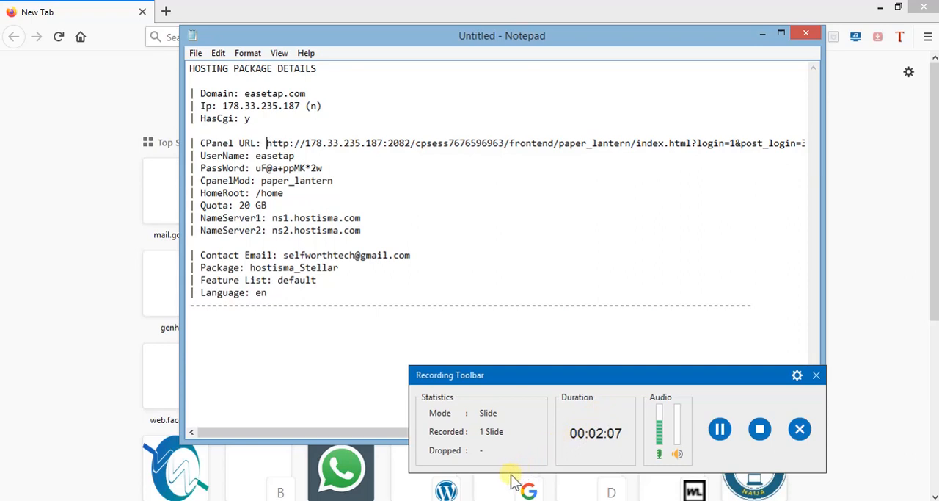
pyautogui.moveTo(499, 490)
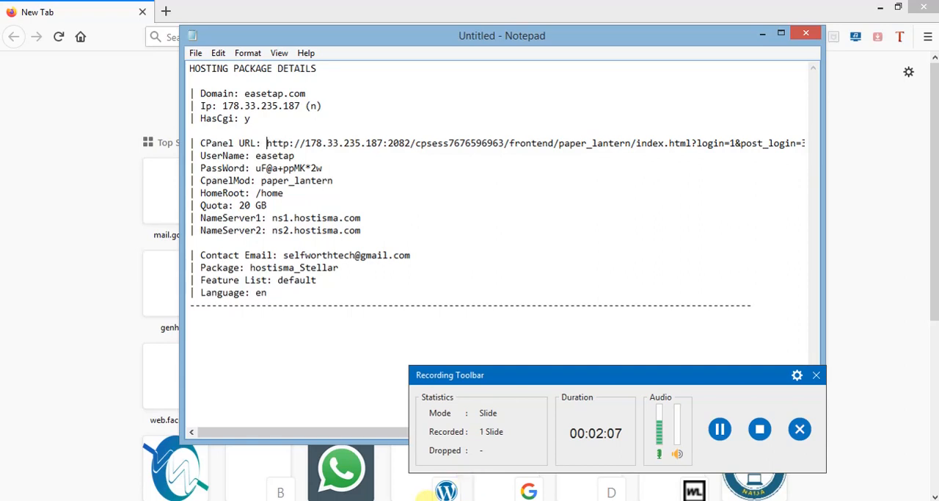
pyautogui.moveTo(417, 488)
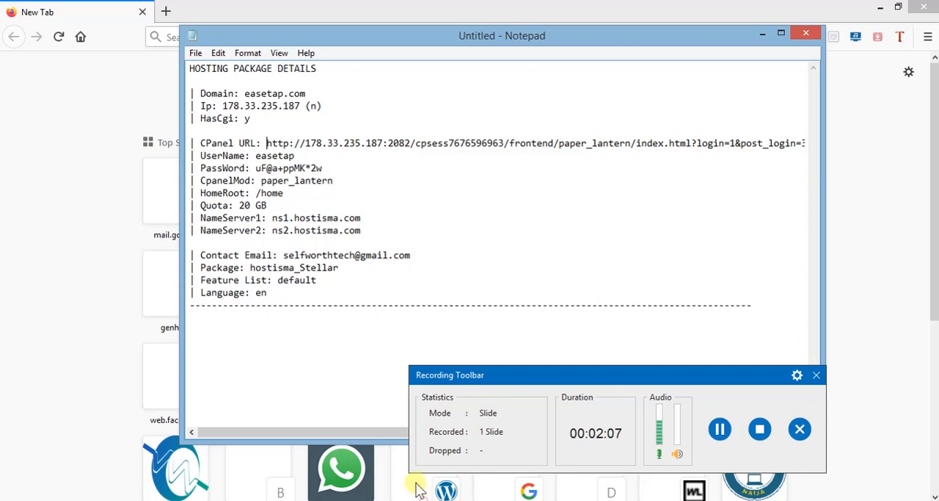
pyautogui.moveTo(669, 177)
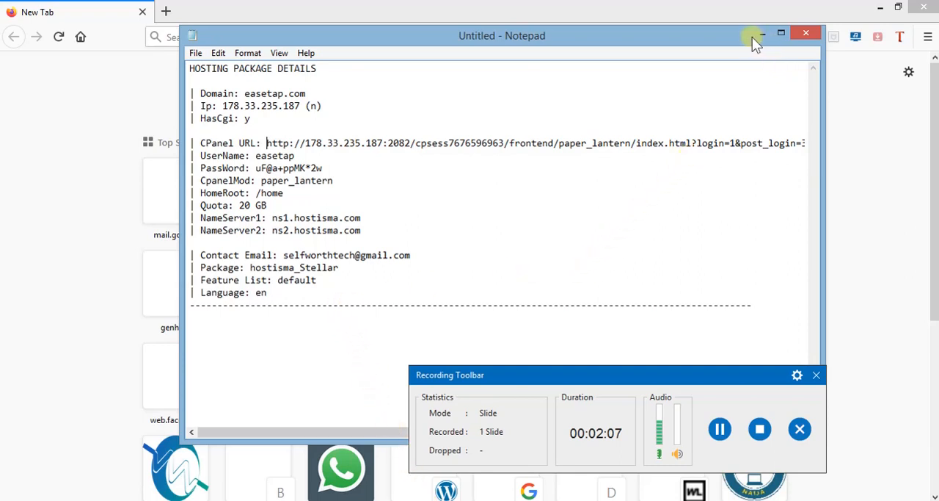
pyautogui.moveTo(660, 40)
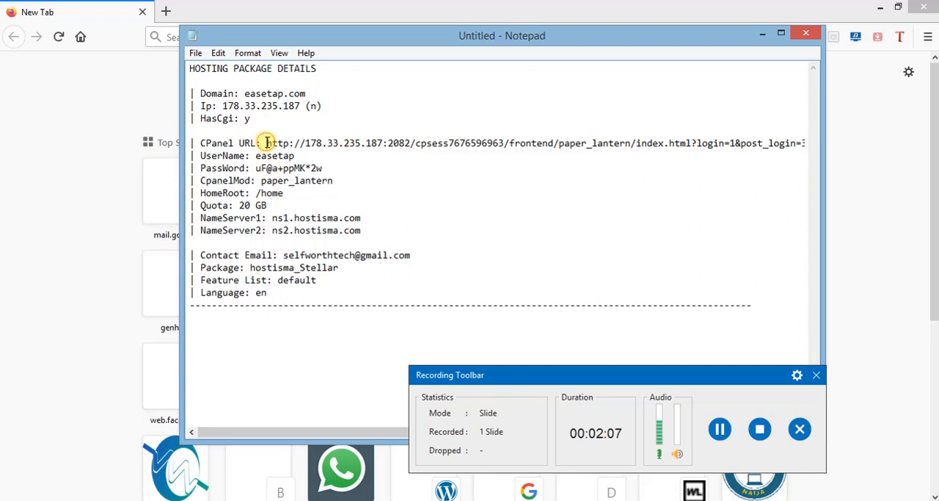
# Select and copy the full cPanel URL from the hosting package notes
pyautogui.moveTo(266, 142); pyautogui.dragTo(501, 143)
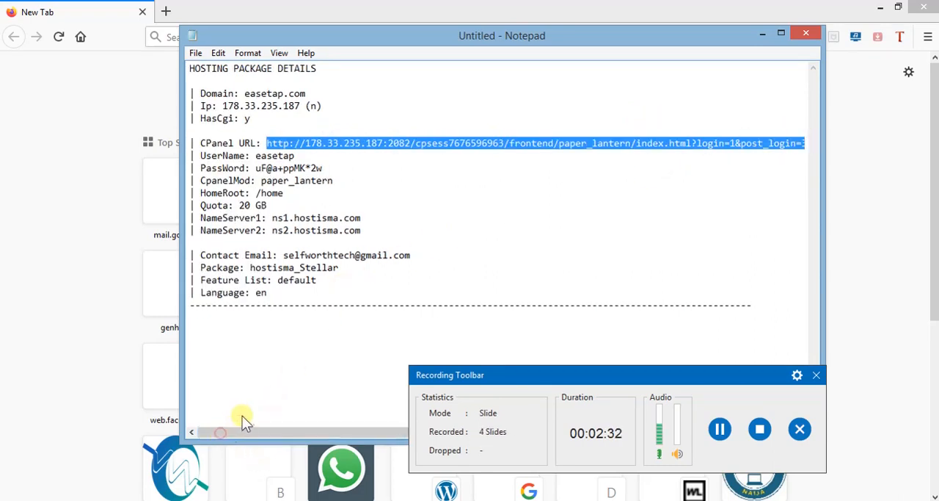
pyautogui.moveTo(798, 123)
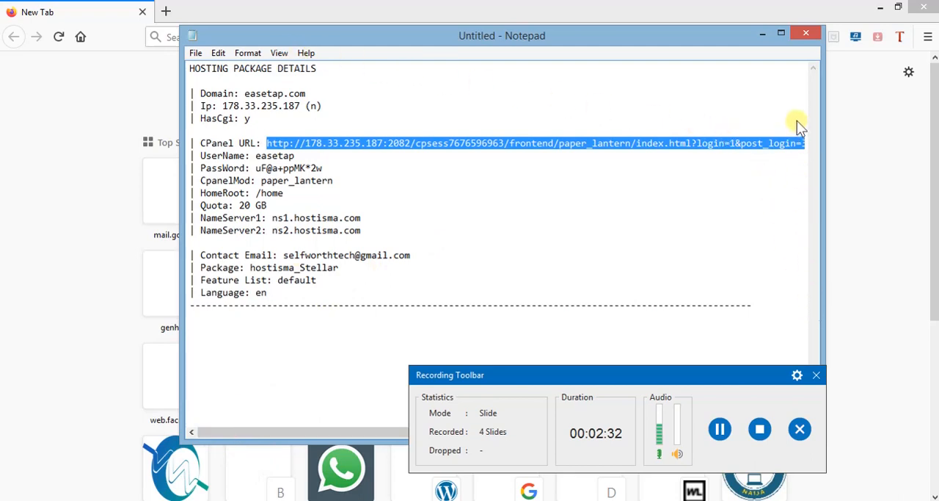
pyautogui.moveTo(228, 92)
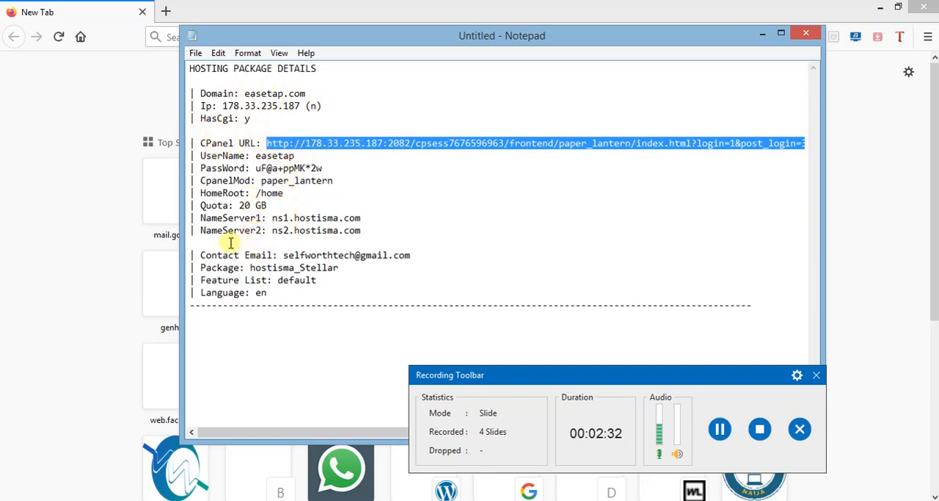
pyautogui.moveTo(240, 231)
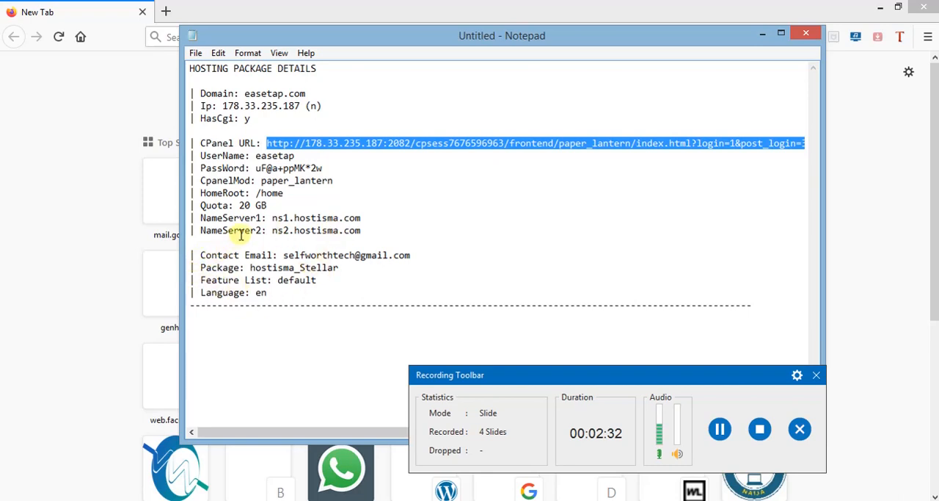
pyautogui.moveTo(365, 149)
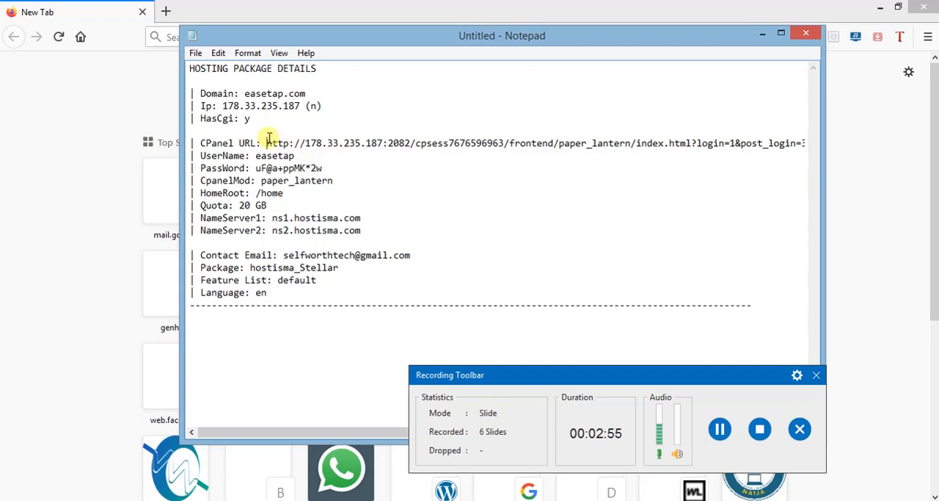
pyautogui.moveTo(268, 141)
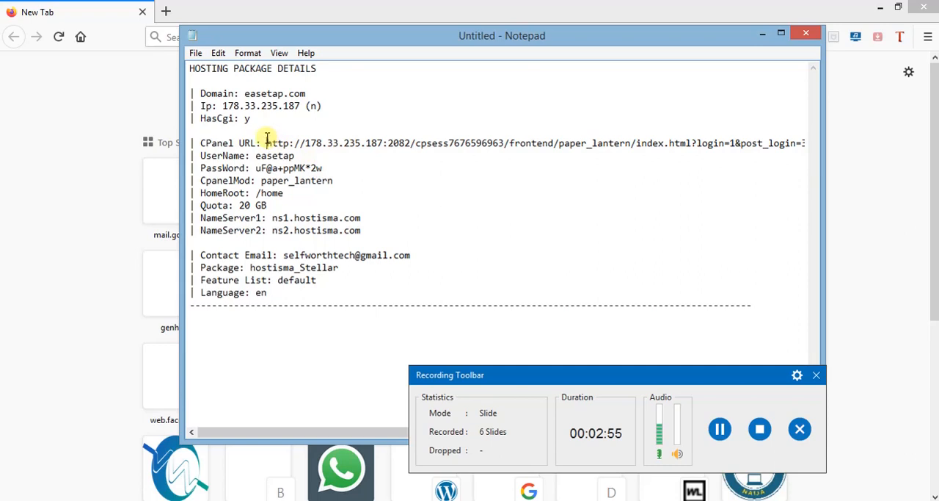
pyautogui.moveTo(265, 139)
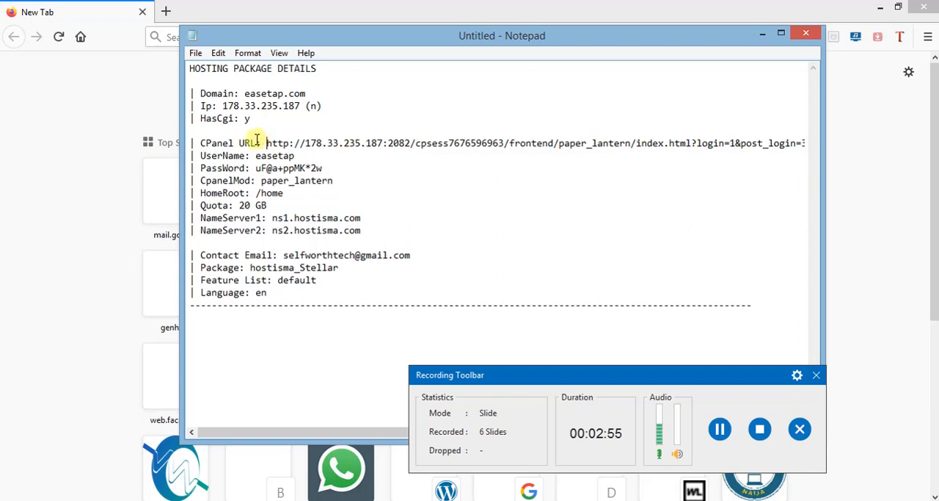
pyautogui.doubleClick(247, 143)
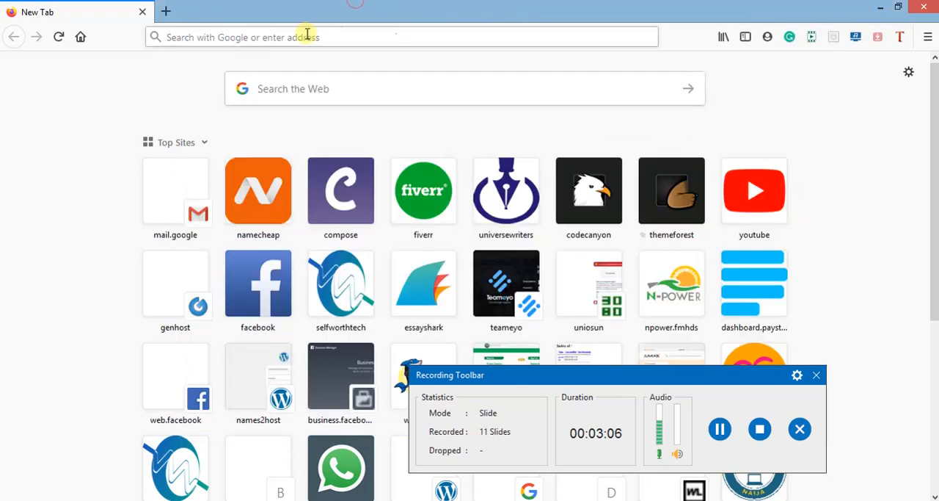
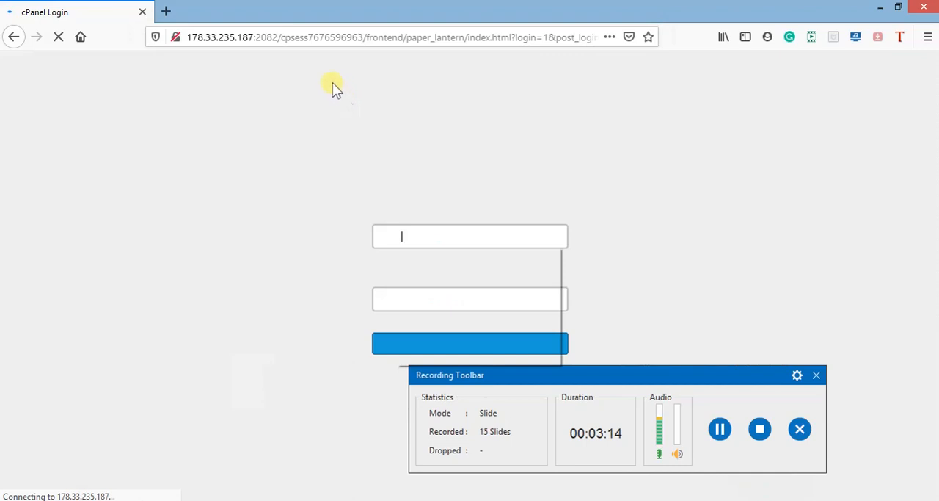
# Load the cPanel login URL and sign in with the saved easetap credentials
pyautogui.moveTo(278, 26)
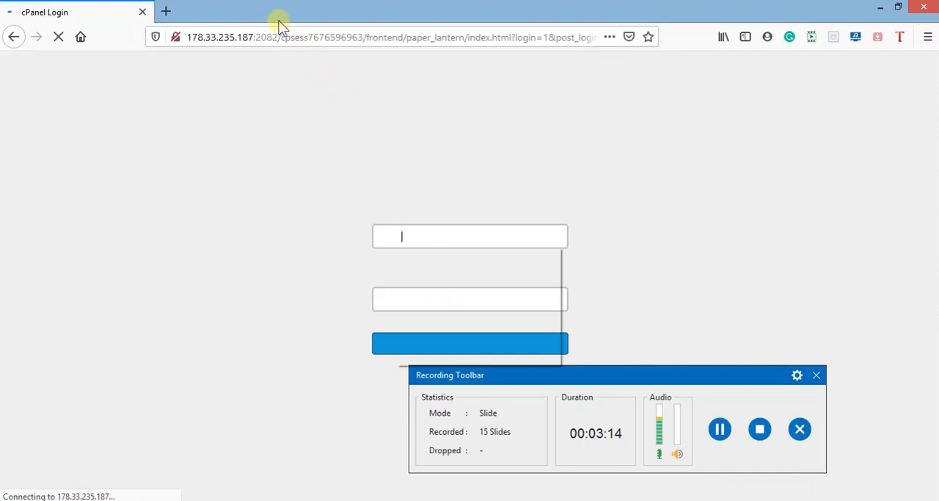
pyautogui.moveTo(644, 202)
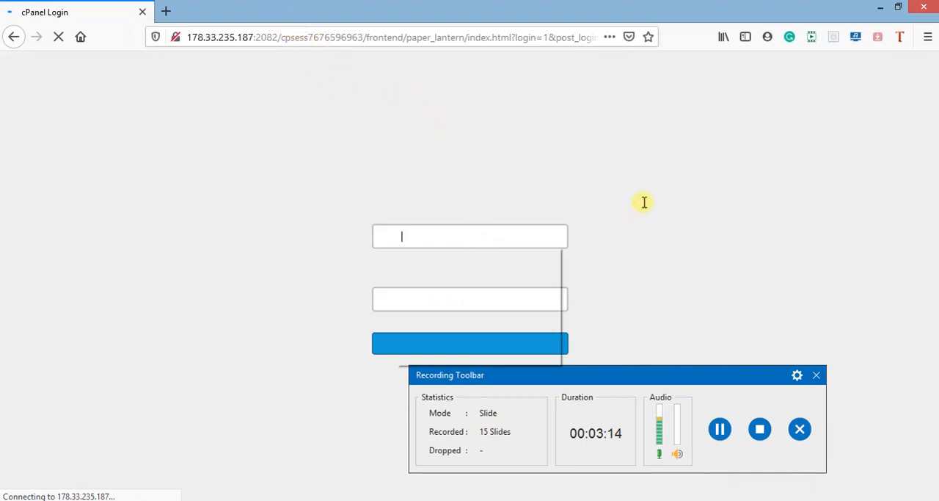
pyautogui.click(469, 237)
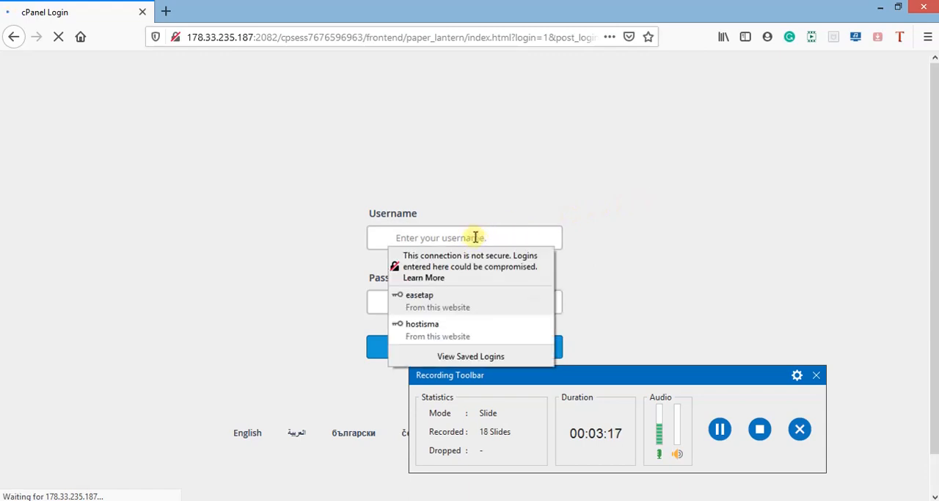
pyautogui.click(419, 295)
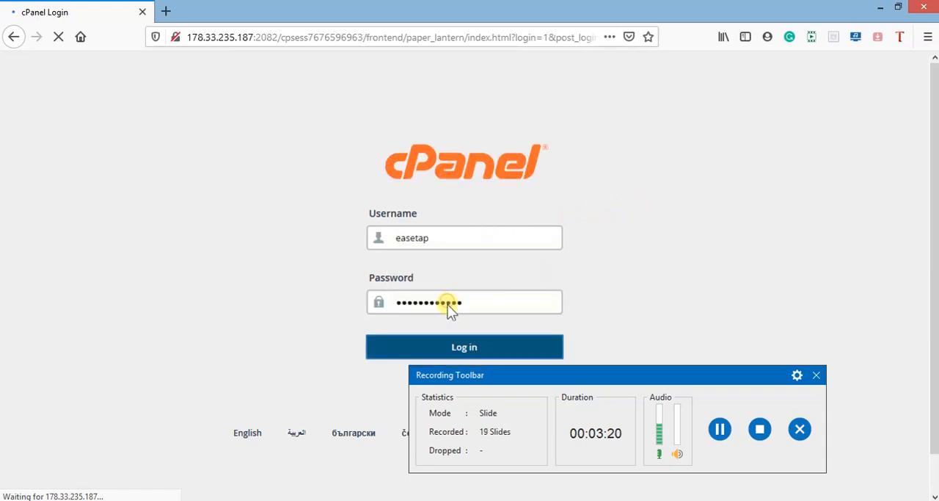
pyautogui.click(464, 347)
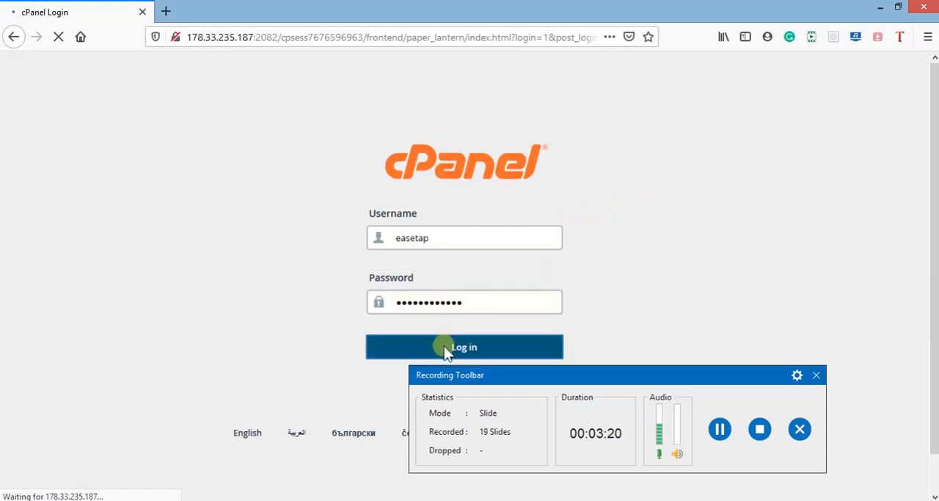
pyautogui.click(464, 347)
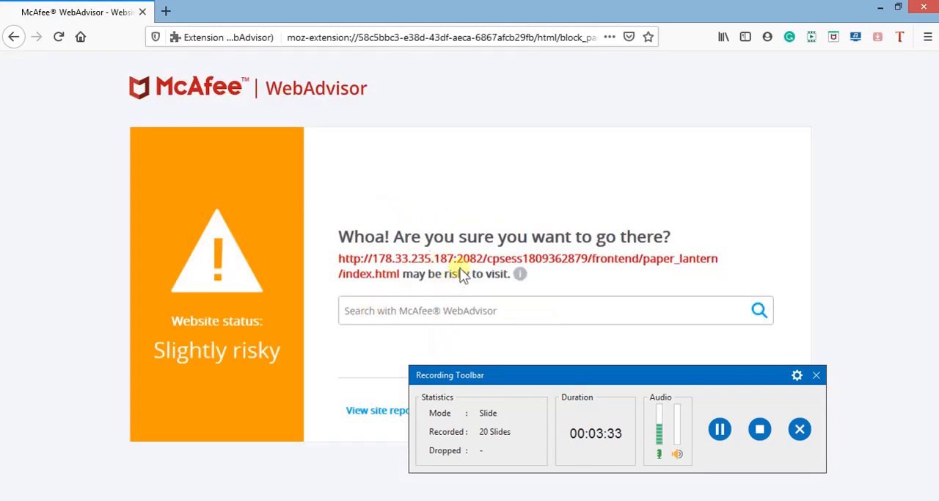
pyautogui.moveTo(497, 332)
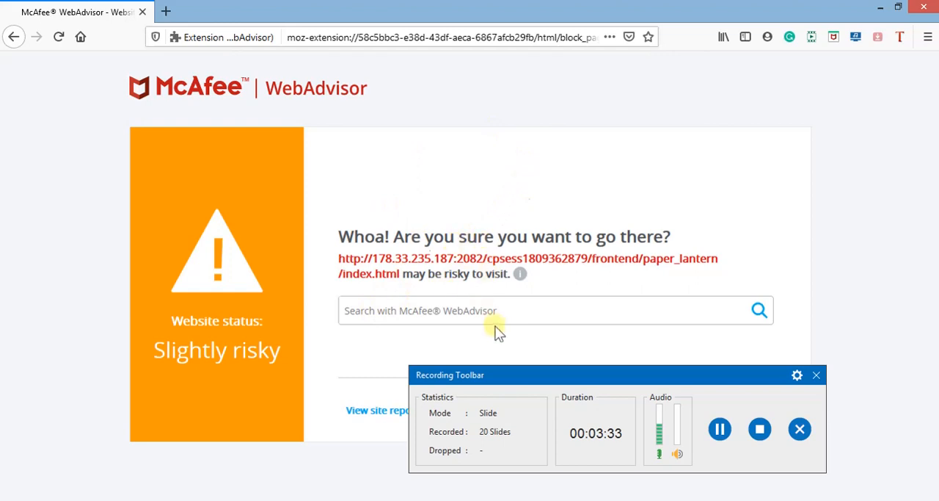
pyautogui.moveTo(756, 266)
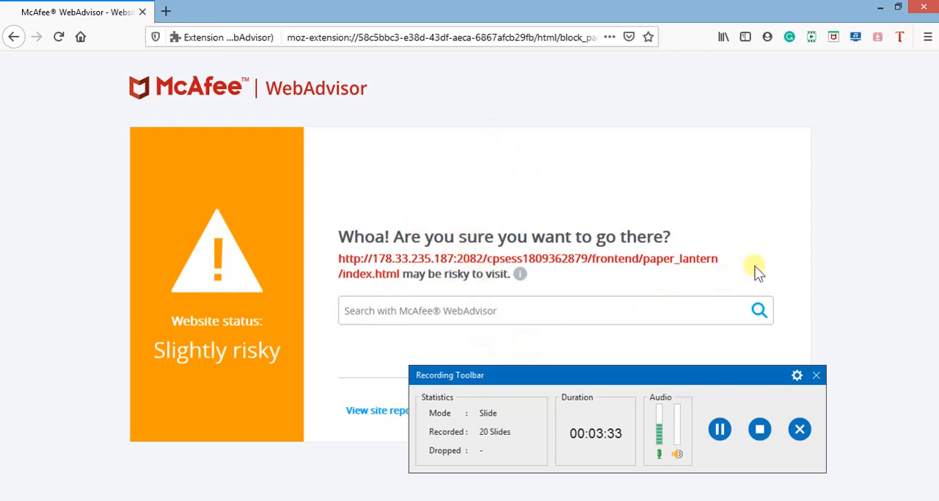
pyautogui.moveTo(920, 207)
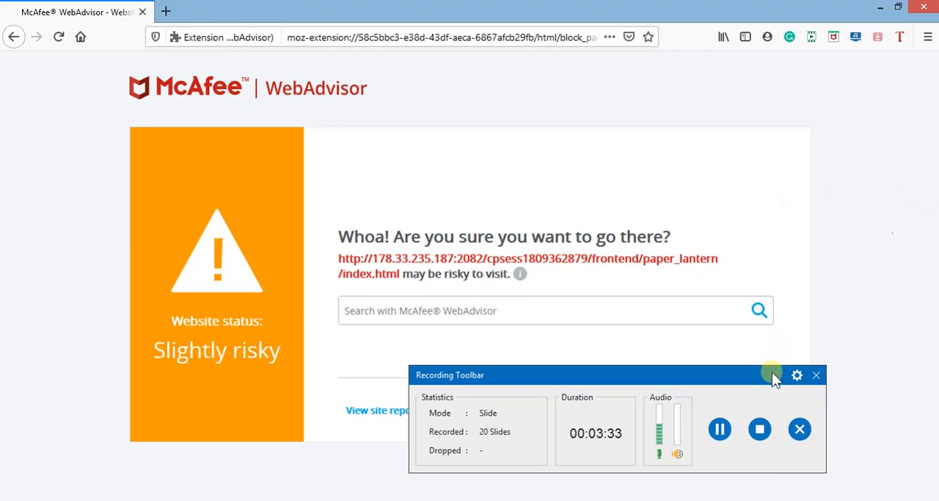
pyautogui.moveTo(831, 273)
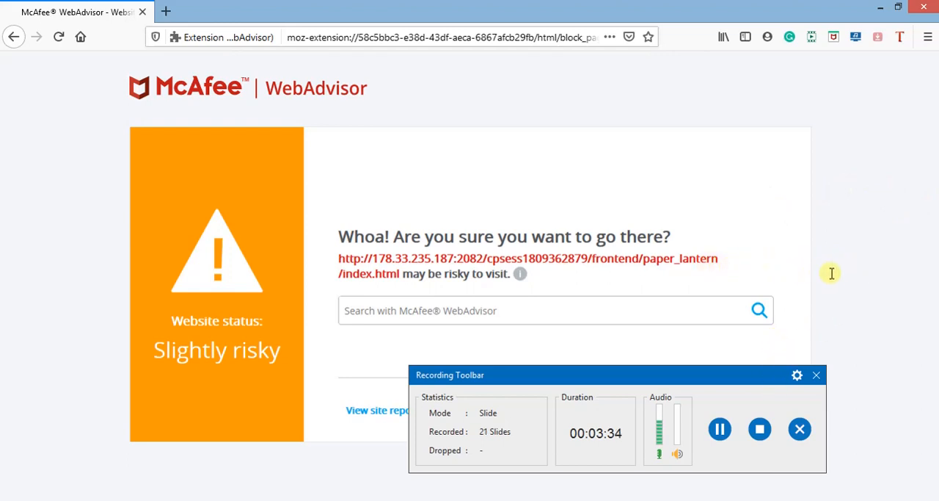
# Accept the McAfee WebAdvisor risk and continue to the cPanel URL
pyautogui.click(816, 374)
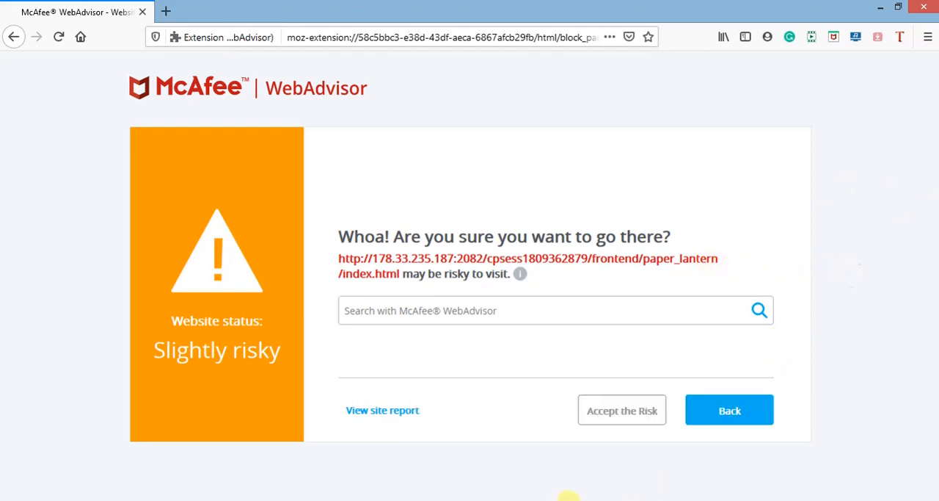
pyautogui.moveTo(533, 368)
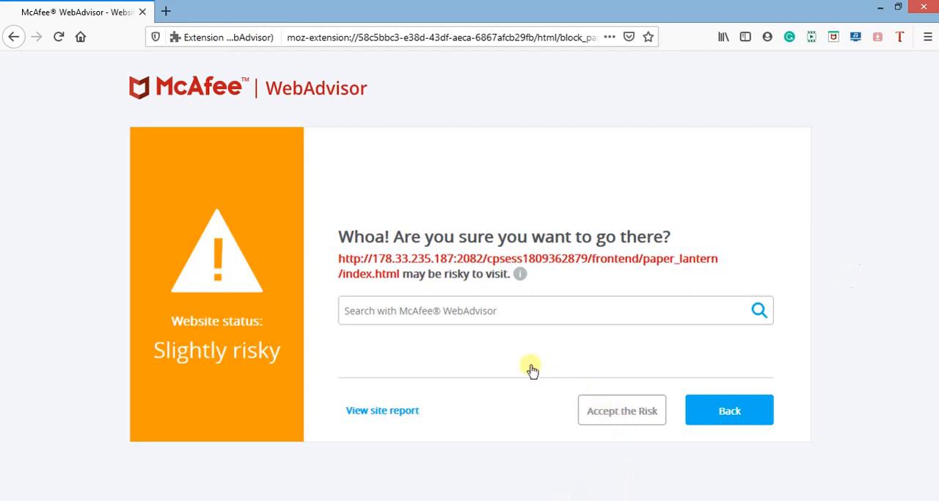
pyautogui.click(622, 410)
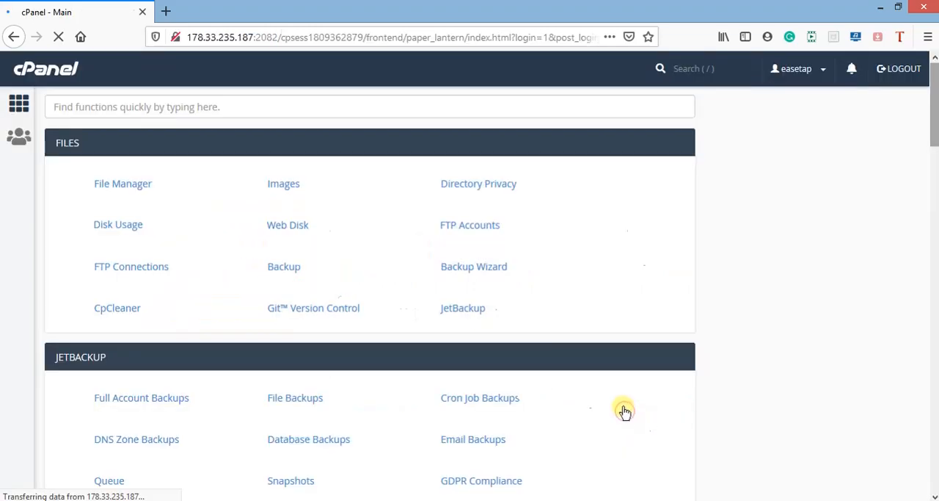
pyautogui.moveTo(600, 356)
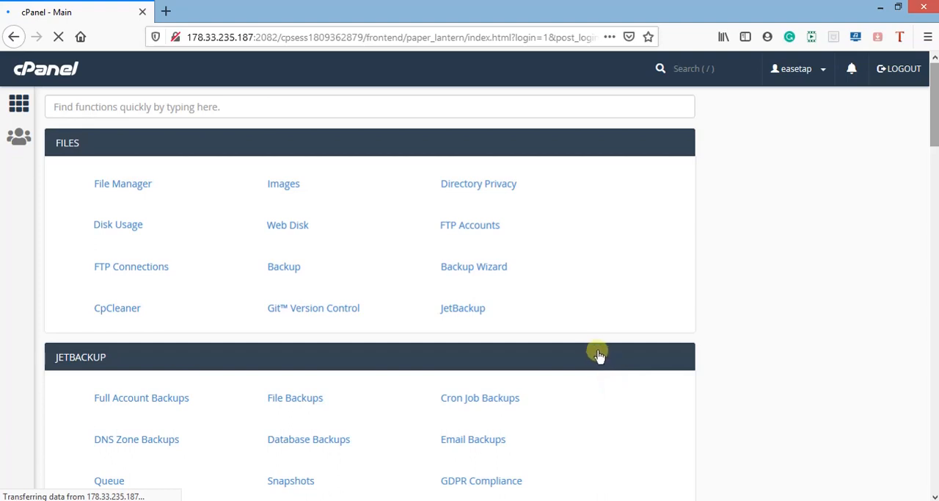
pyautogui.moveTo(477, 257)
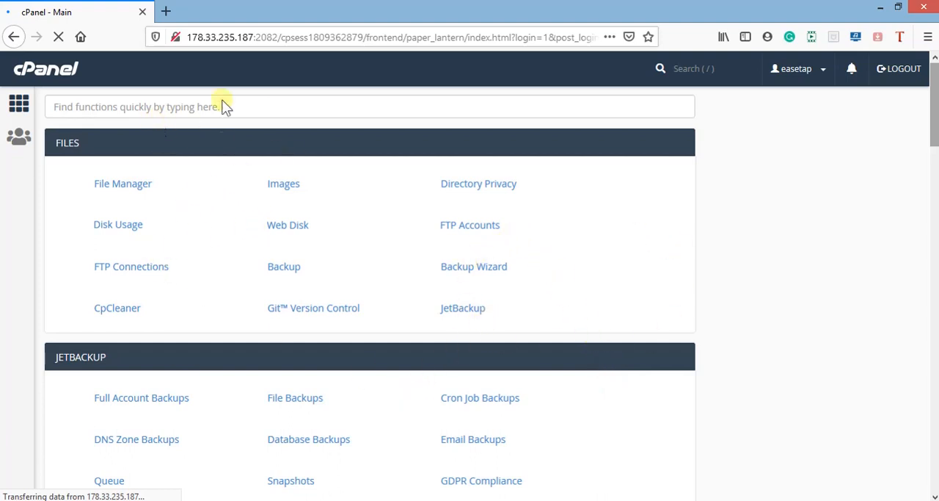
pyautogui.moveTo(439, 94)
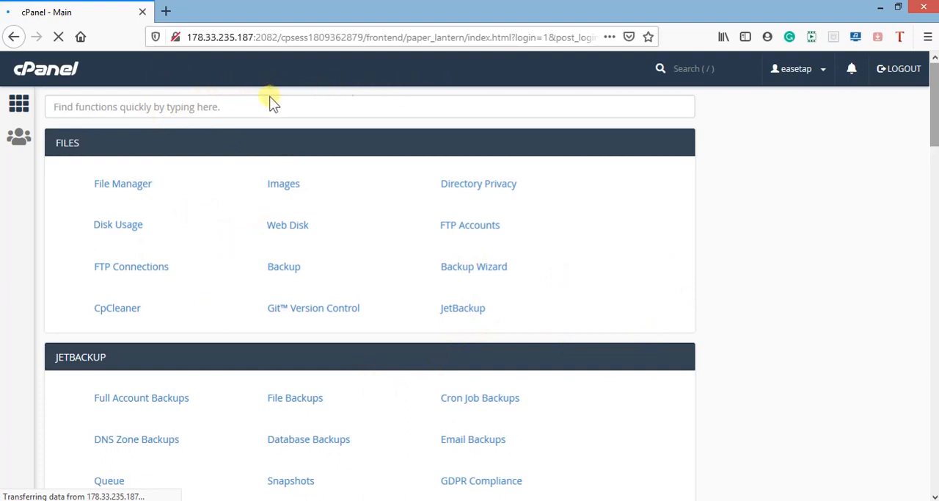
pyautogui.moveTo(554, 106)
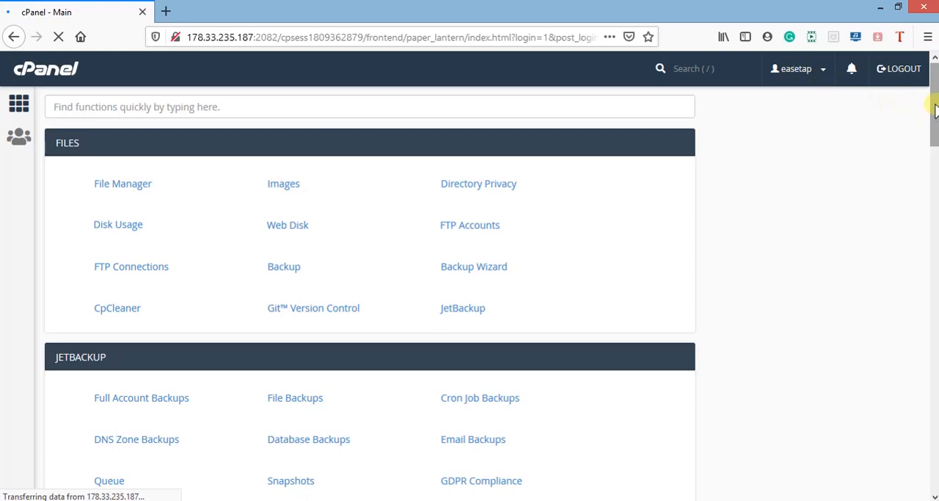
# Let the easetap cPanel dashboard finish loading its tools and General Information panel
pyautogui.scroll(-3)
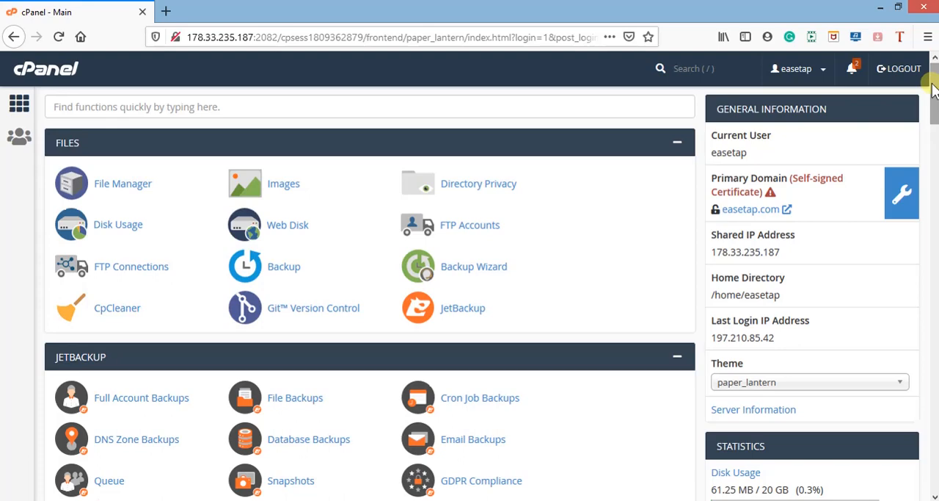
pyautogui.moveTo(911, 121)
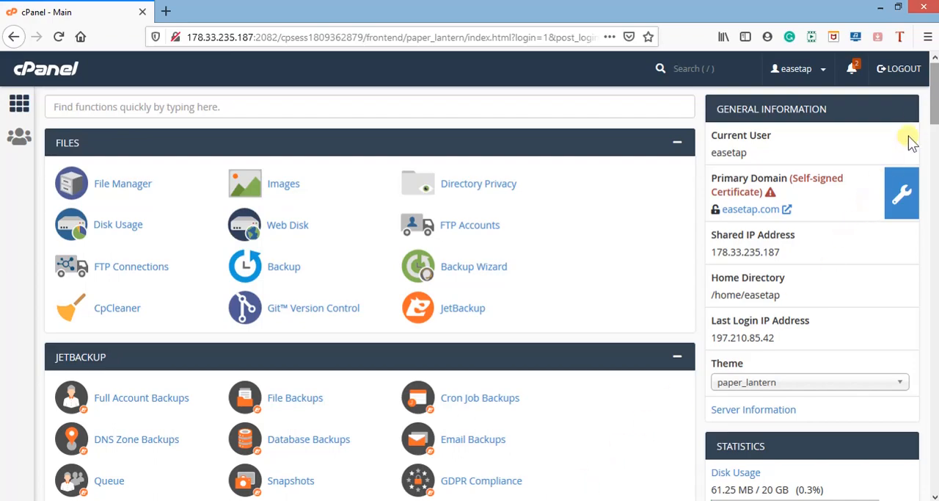
pyautogui.scroll(-3)
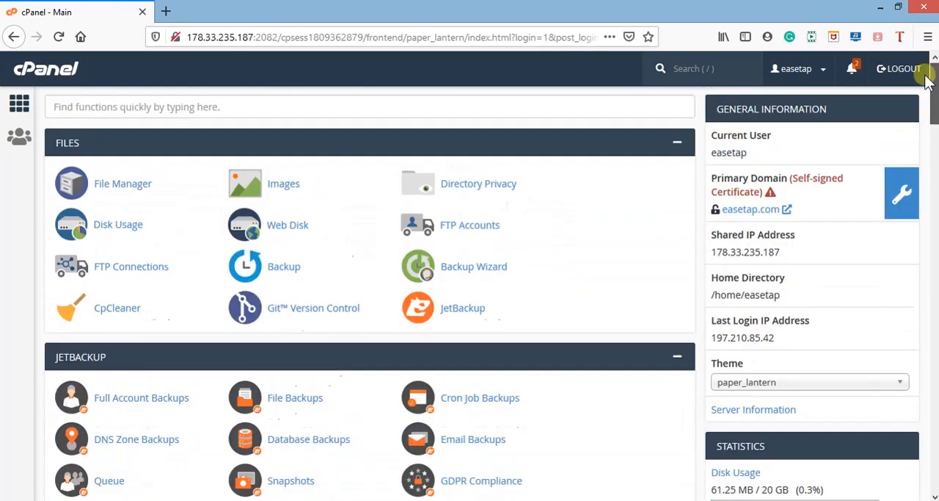
pyautogui.scroll(-3)
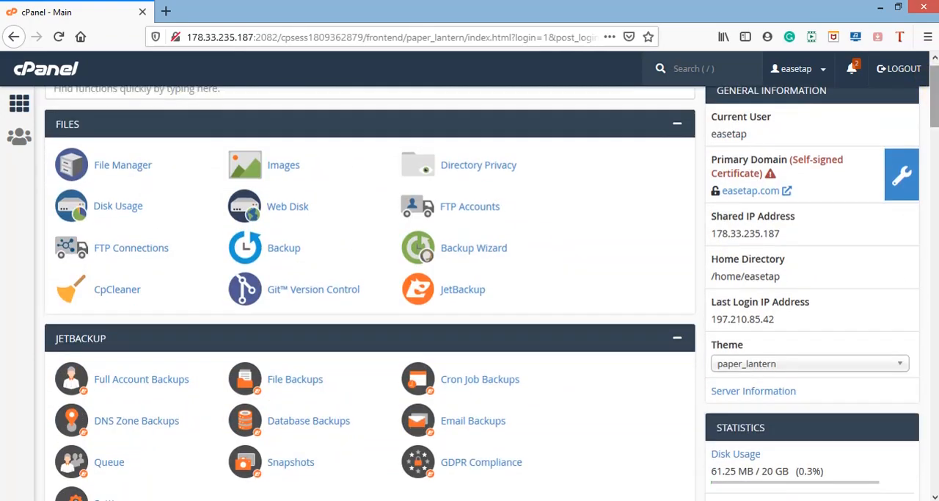
pyautogui.scroll(-3)
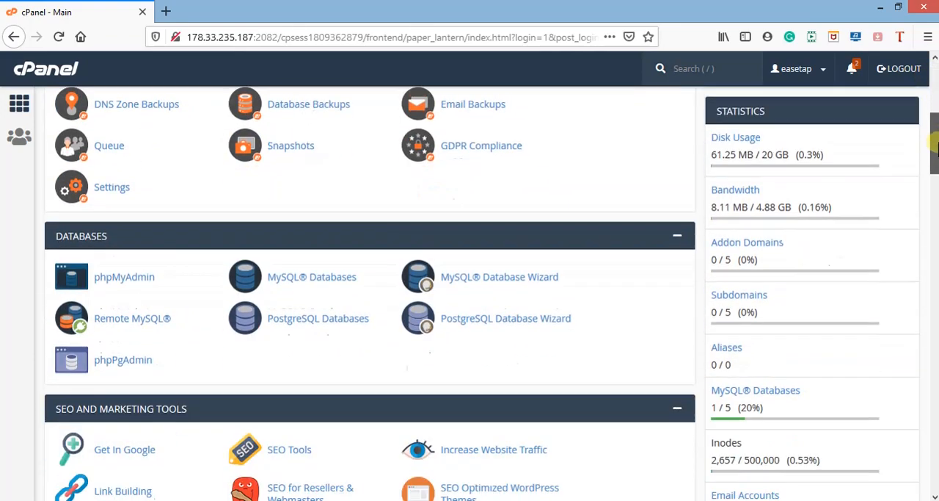
pyautogui.scroll(-3)
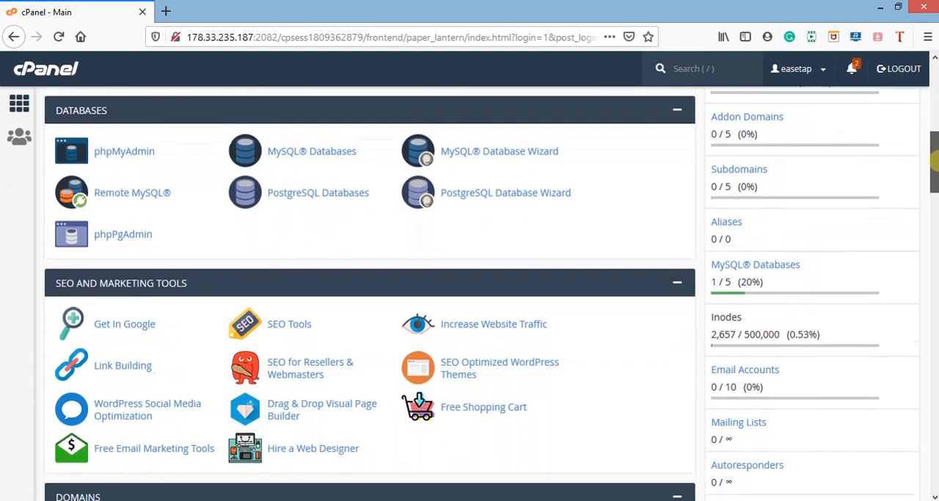
pyautogui.scroll(-3)
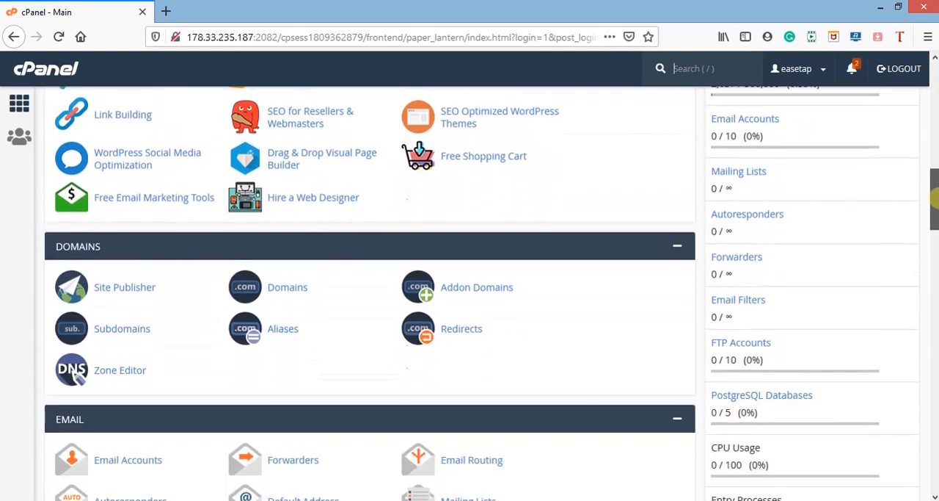
pyautogui.scroll(-3)
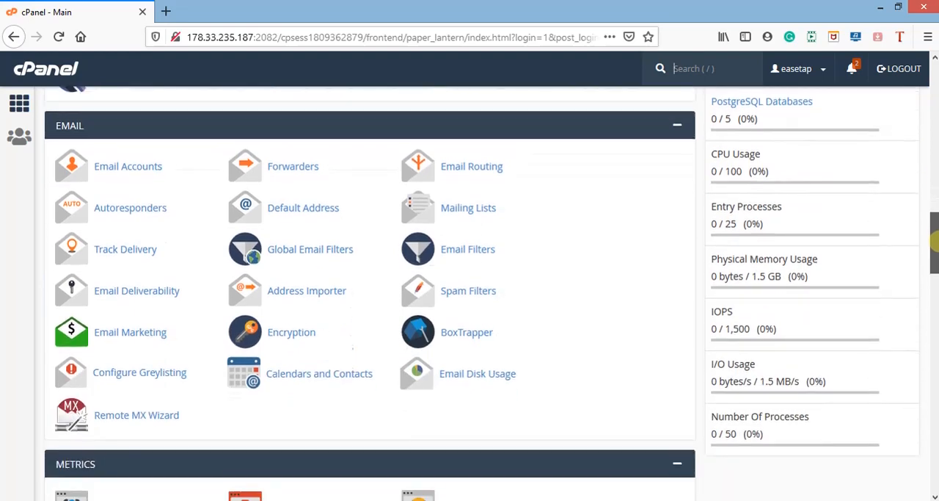
pyautogui.scroll(-3)
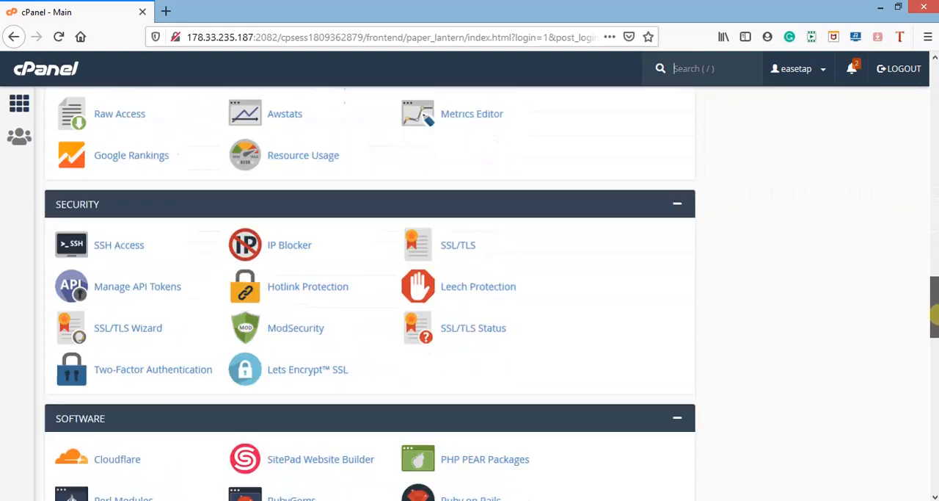
pyautogui.scroll(-3)
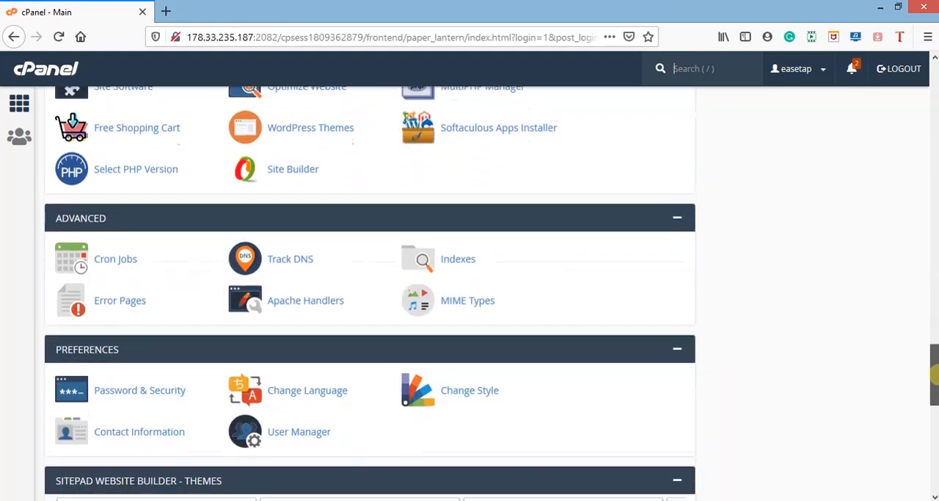
pyautogui.scroll(-3)
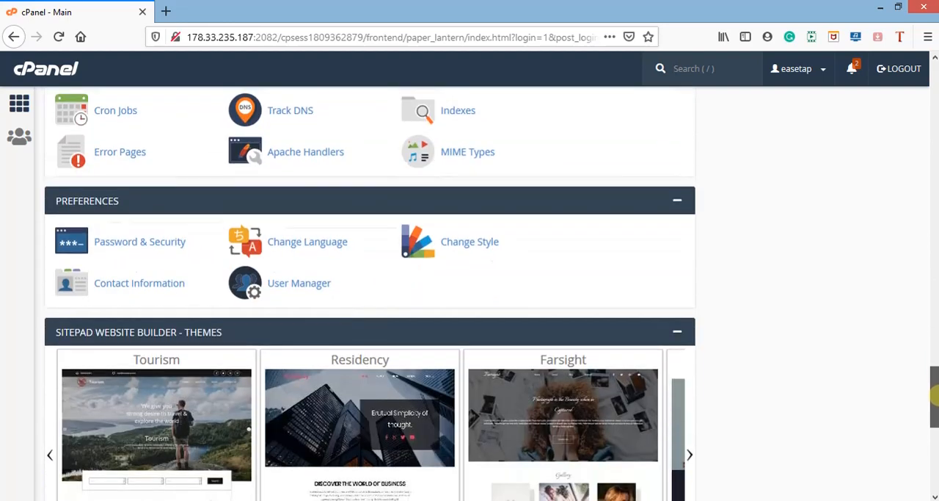
pyautogui.scroll(-3)
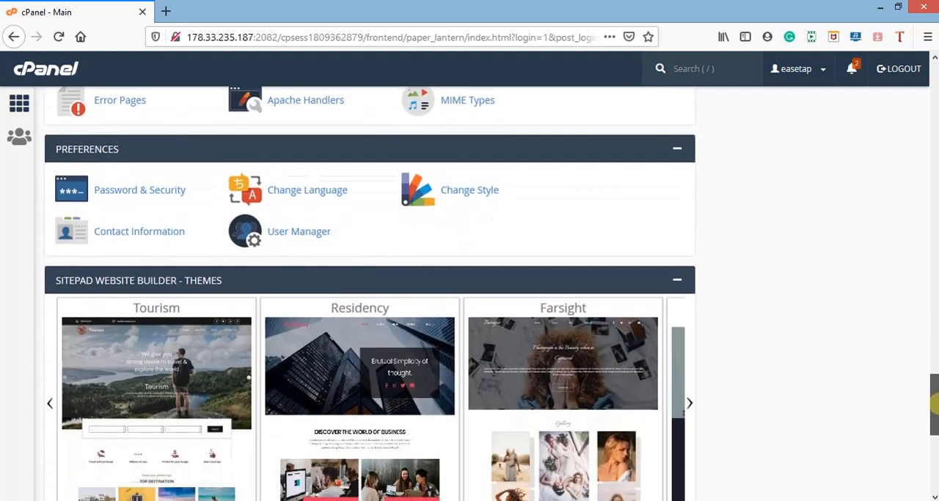
pyautogui.scroll(-3)
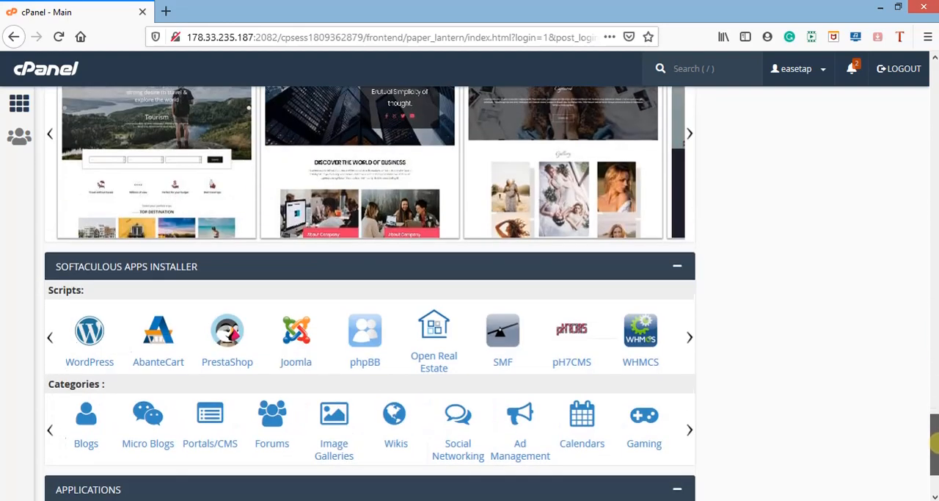
pyautogui.scroll(-3)
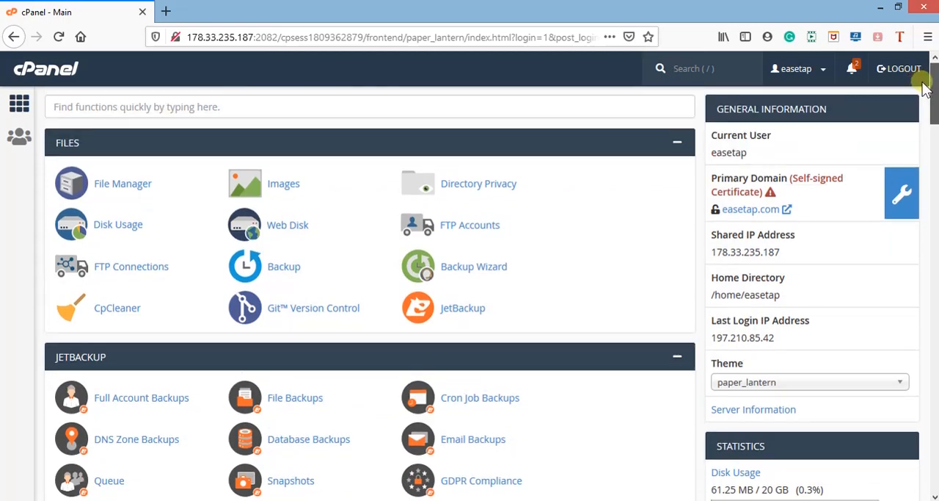
# Scroll the cPanel dashboard down to the Softaculous Apps Installer
pyautogui.scroll(-3)
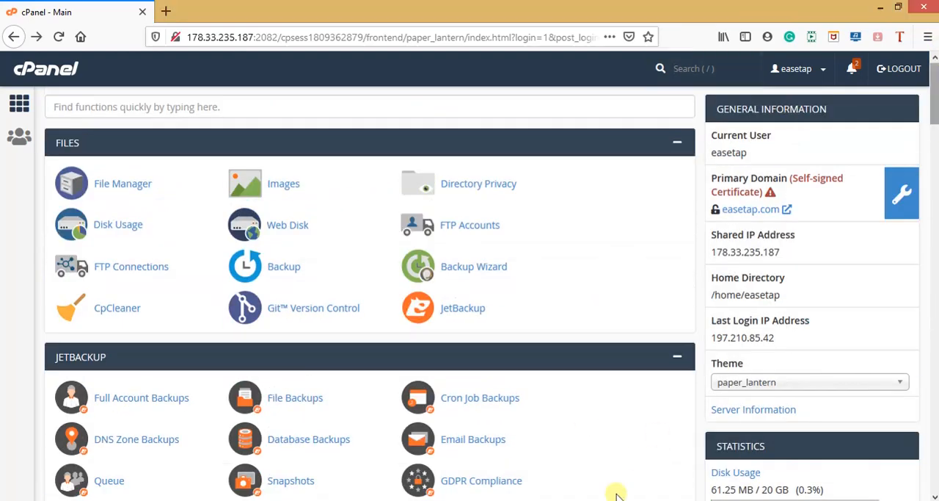
pyautogui.moveTo(906, 160)
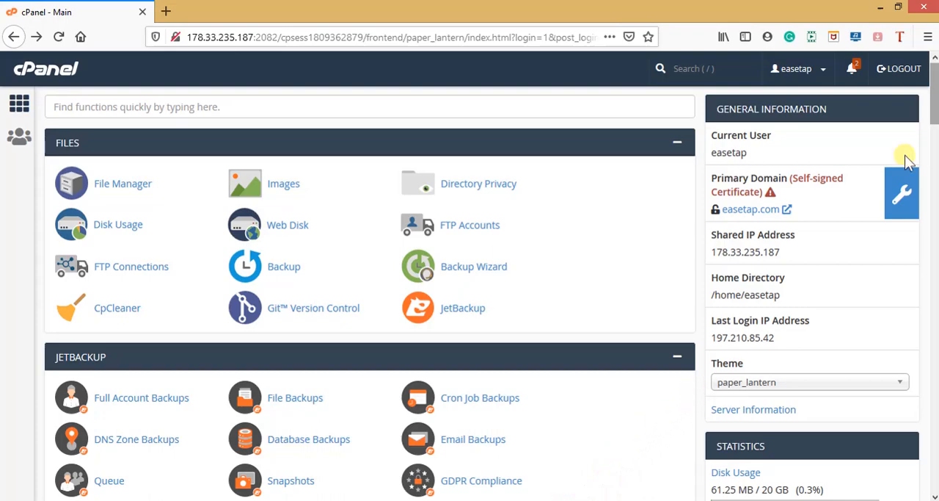
pyautogui.scroll(-3)
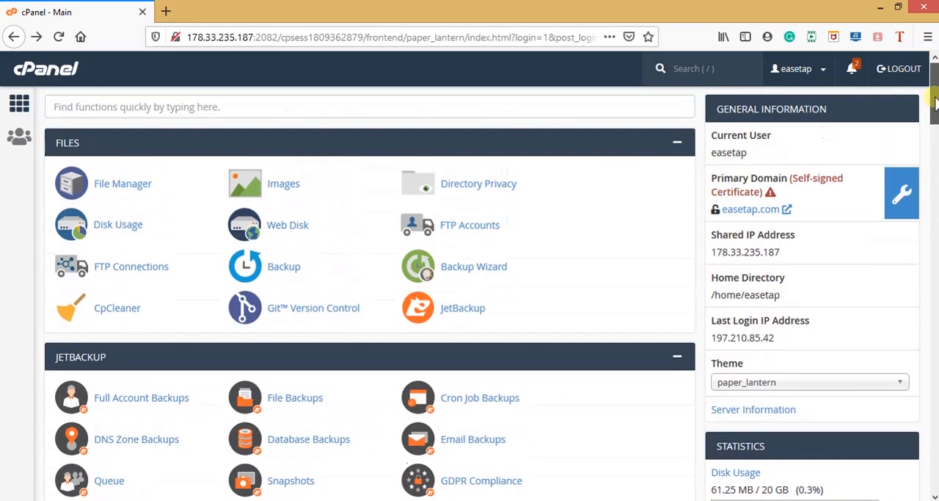
pyautogui.scroll(-3)
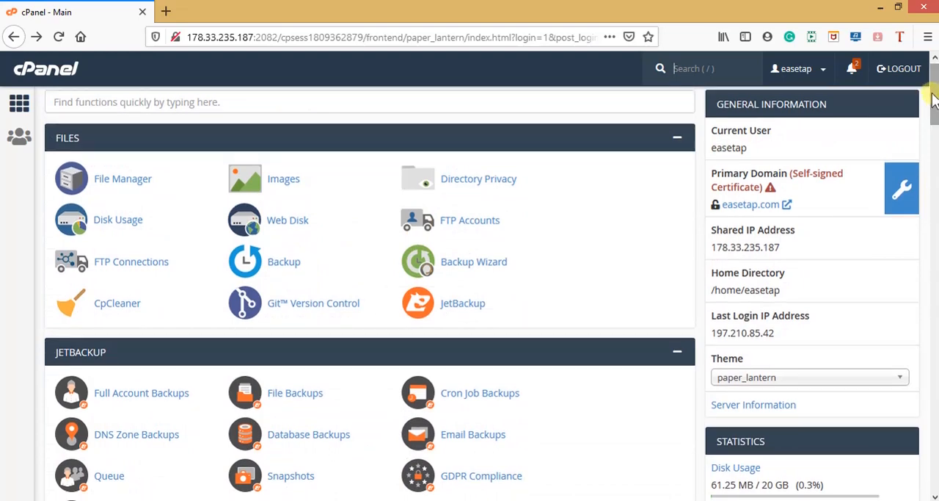
pyautogui.scroll(-3)
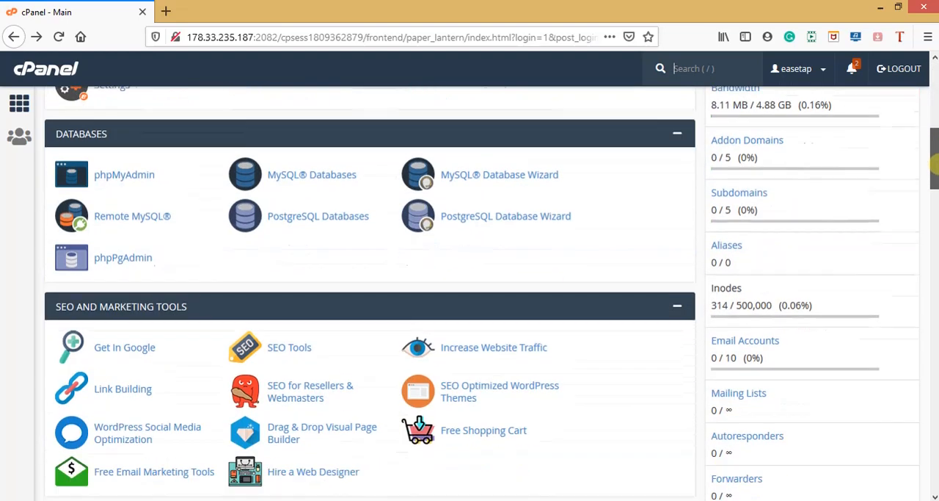
pyautogui.scroll(-3)
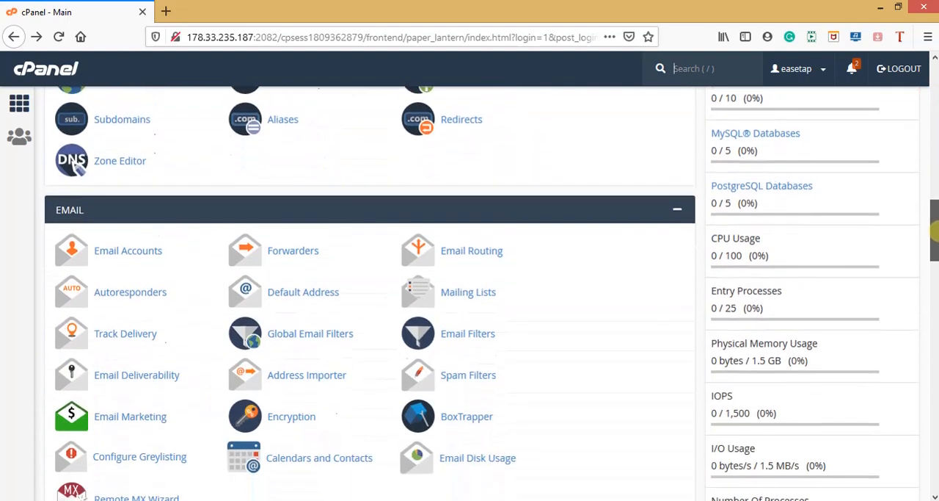
pyautogui.scroll(-3)
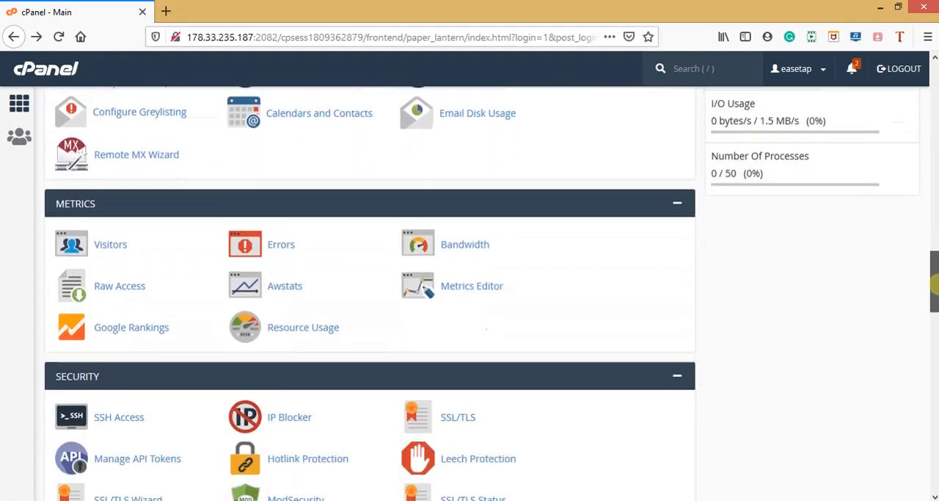
pyautogui.scroll(-3)
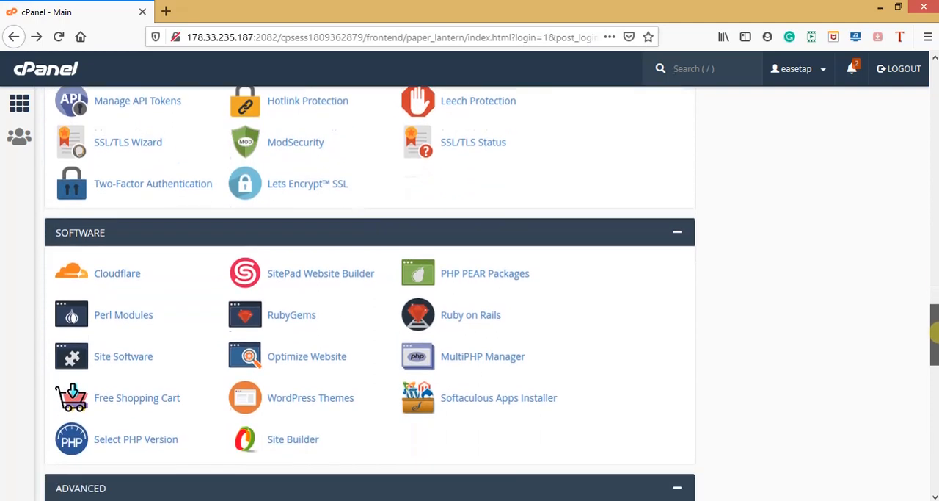
pyautogui.scroll(-3)
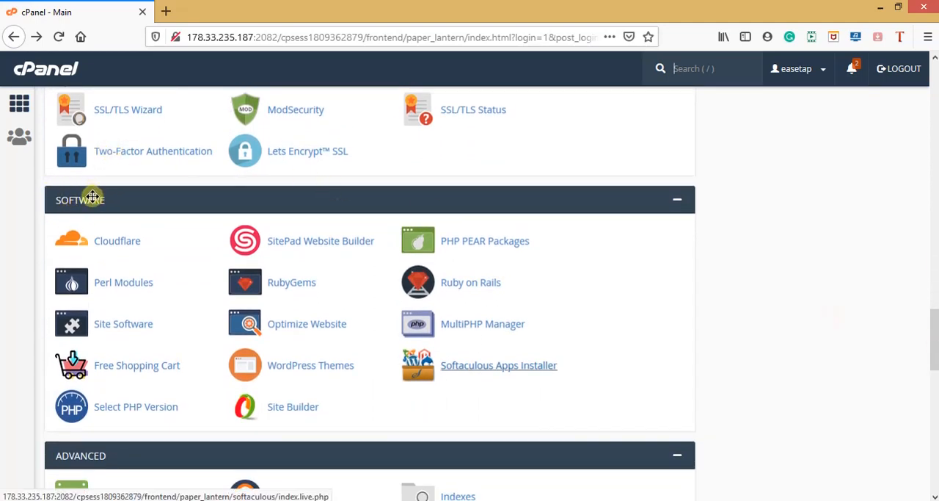
pyautogui.moveTo(317, 194)
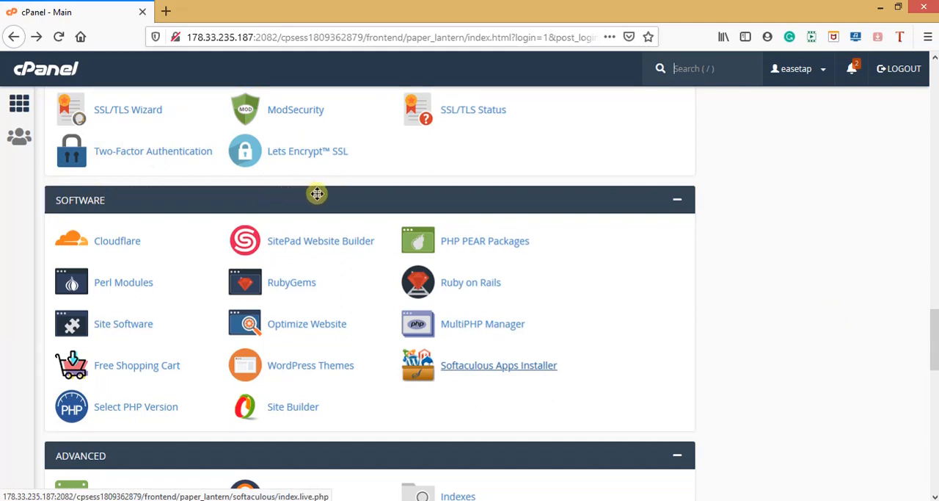
pyautogui.moveTo(380, 273)
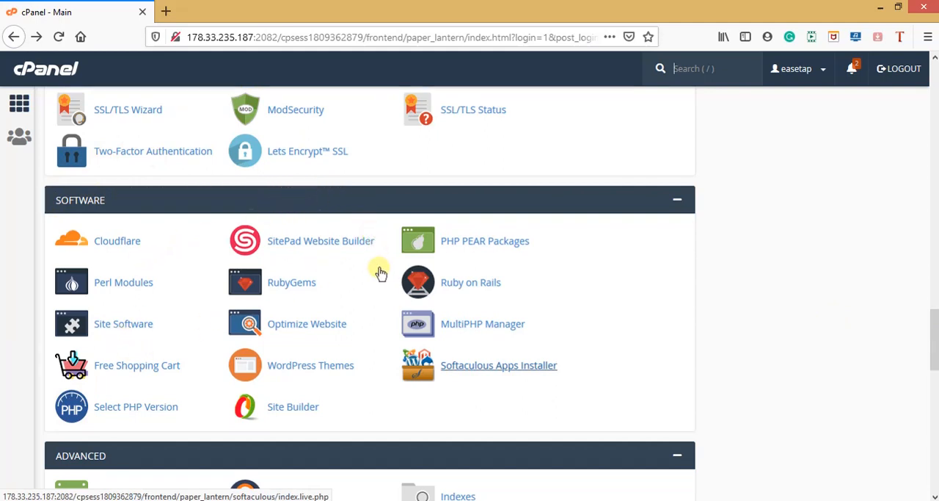
pyautogui.moveTo(484, 277)
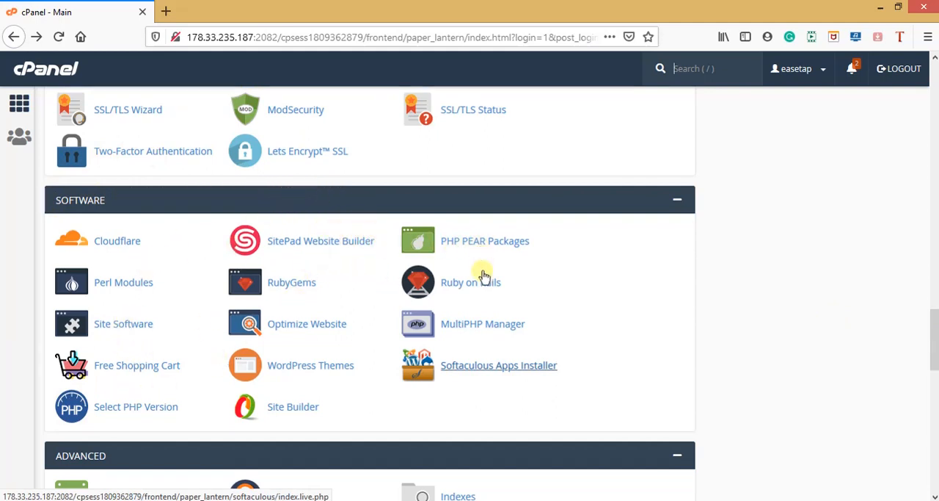
pyautogui.moveTo(533, 381)
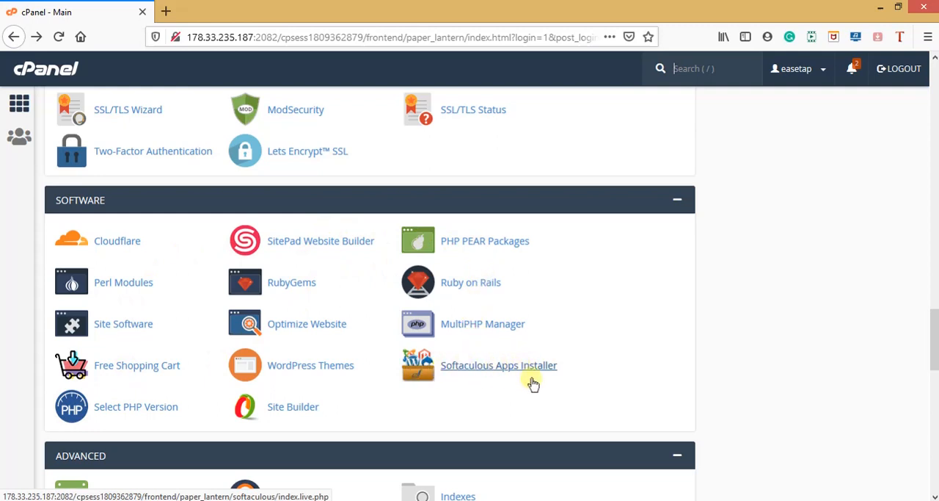
pyautogui.moveTo(442, 369)
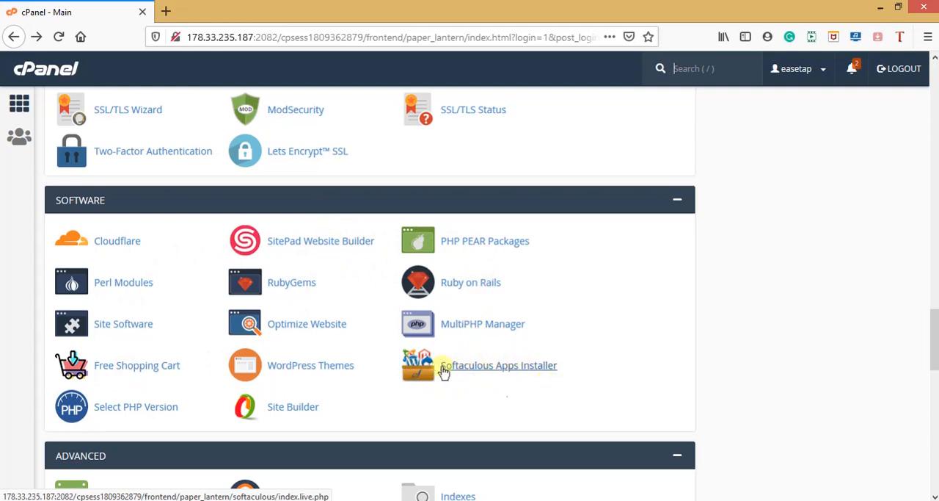
# Launch Softaculous Apps Installer and bring the WordPress tile's install options into view
pyautogui.click(498, 365)
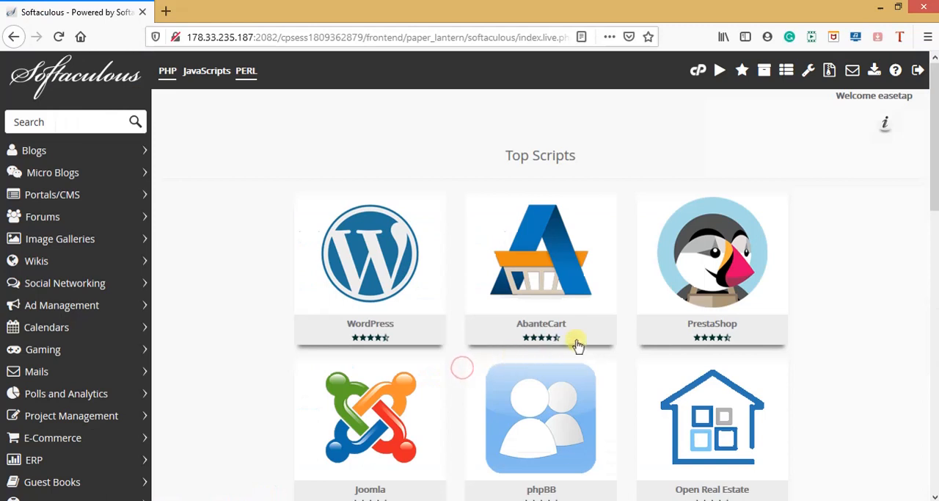
pyautogui.moveTo(928, 330)
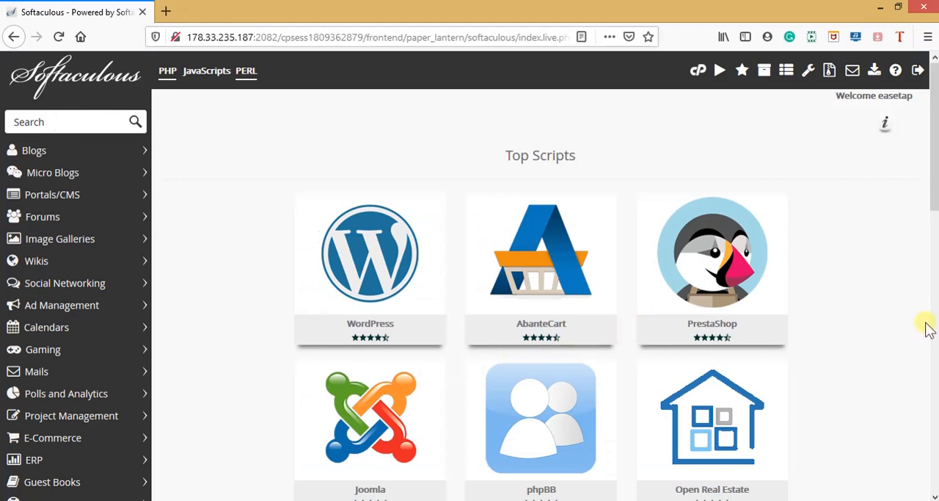
pyautogui.moveTo(928, 238)
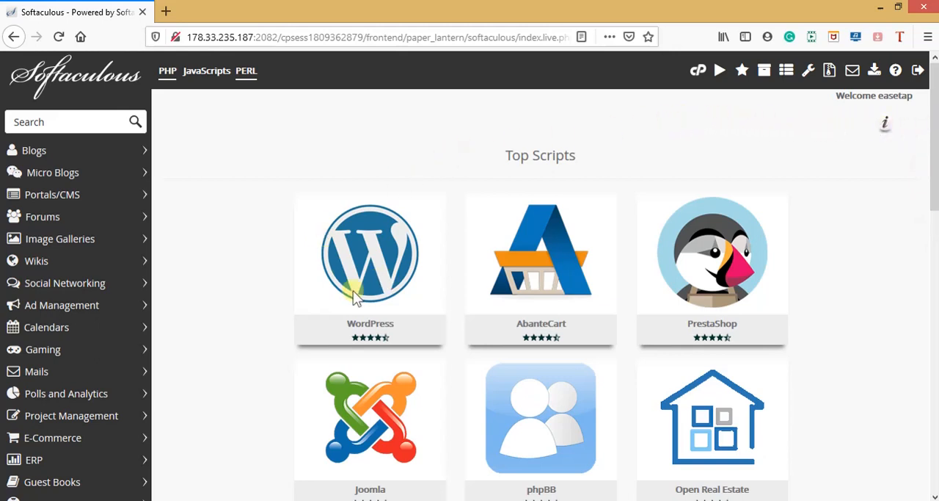
pyautogui.moveTo(613, 328)
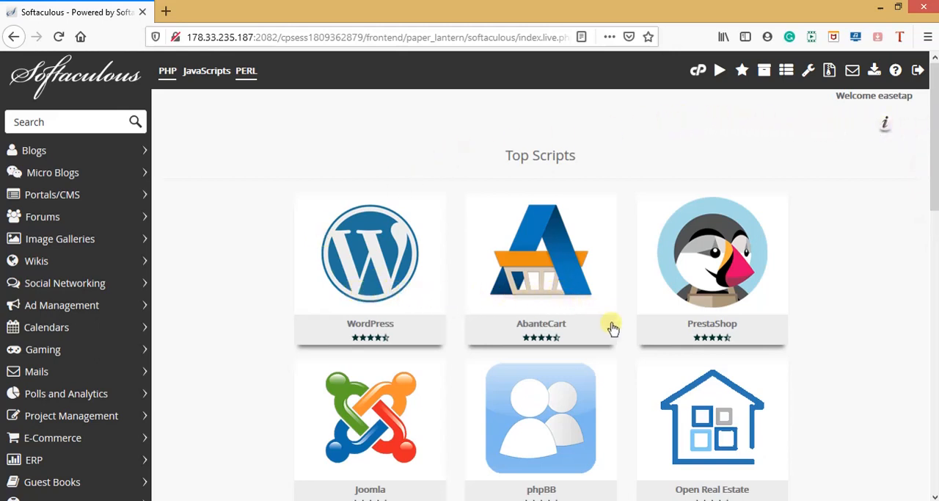
pyautogui.moveTo(682, 279)
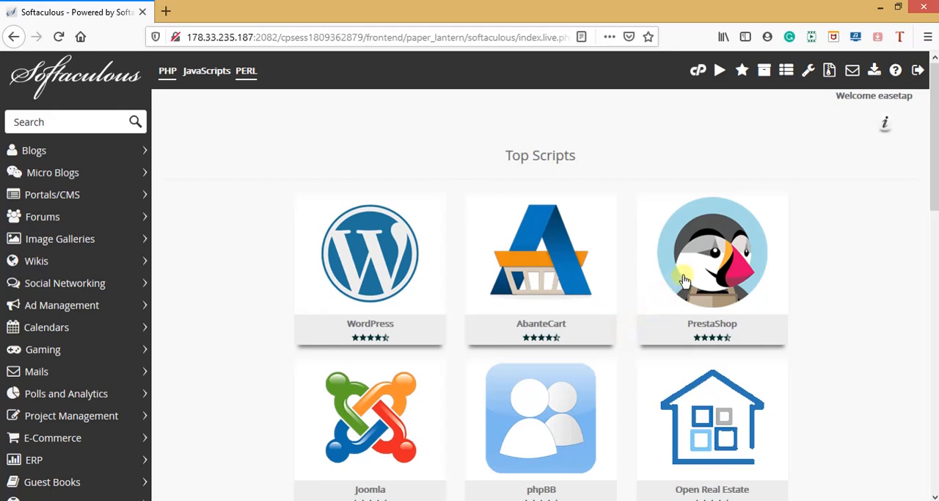
pyautogui.moveTo(932, 182)
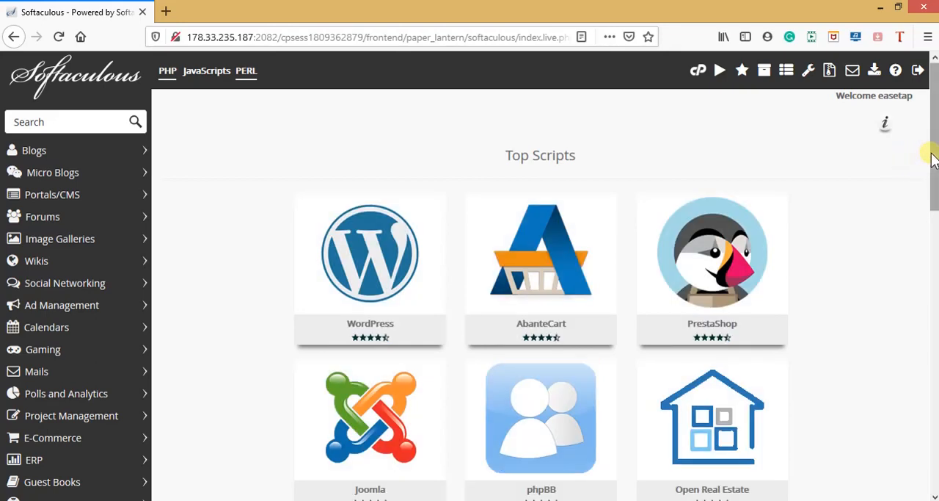
pyautogui.scroll(-3)
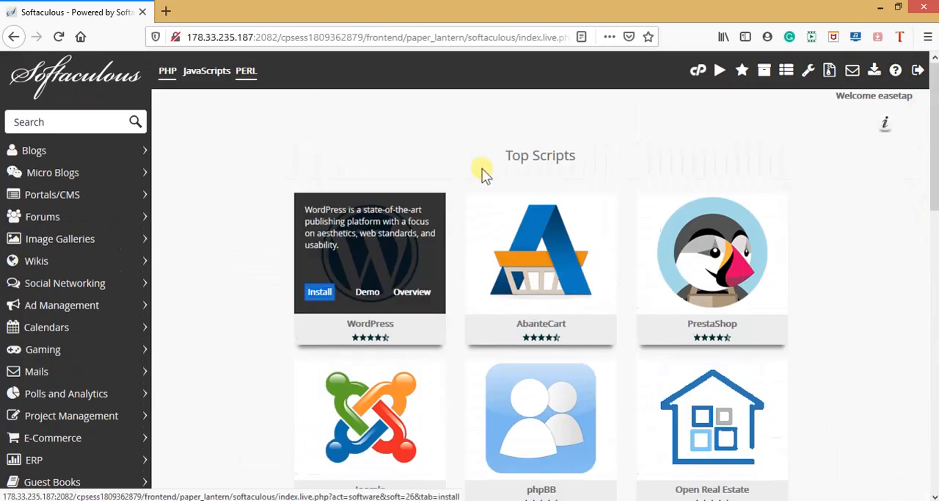
pyautogui.moveTo(348, 233)
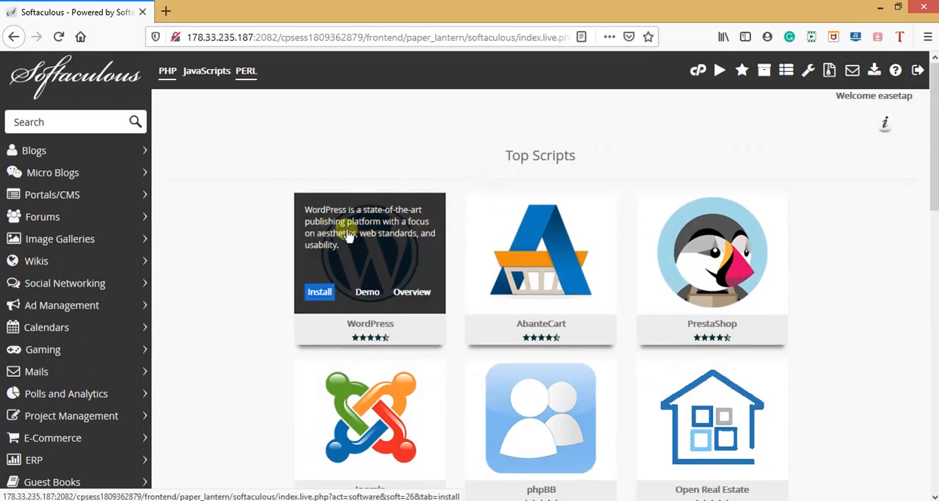
pyautogui.moveTo(285, 300)
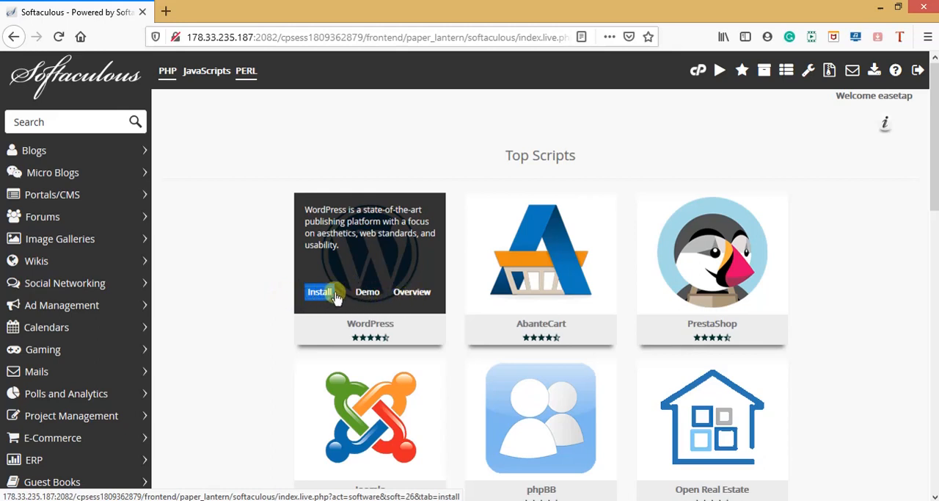
# Start the WordPress install to open Software Setup with version 5.4.2
pyautogui.click(320, 292)
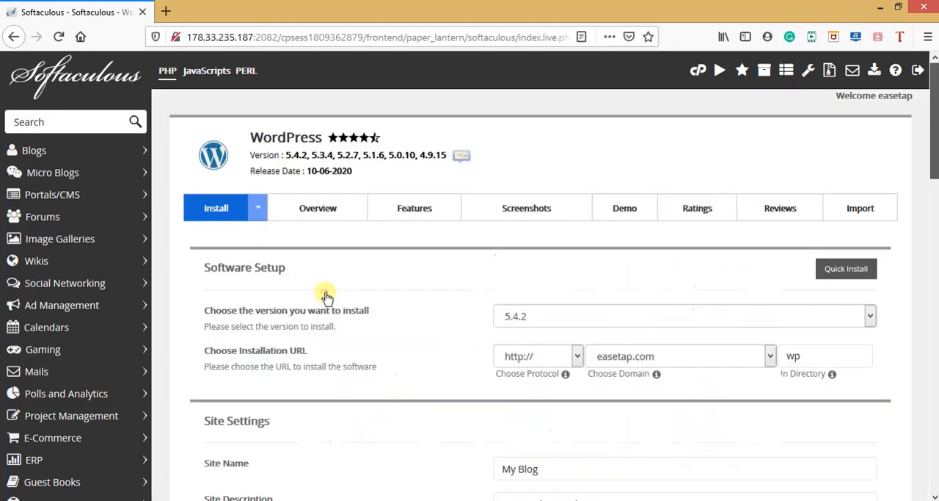
pyautogui.moveTo(381, 257)
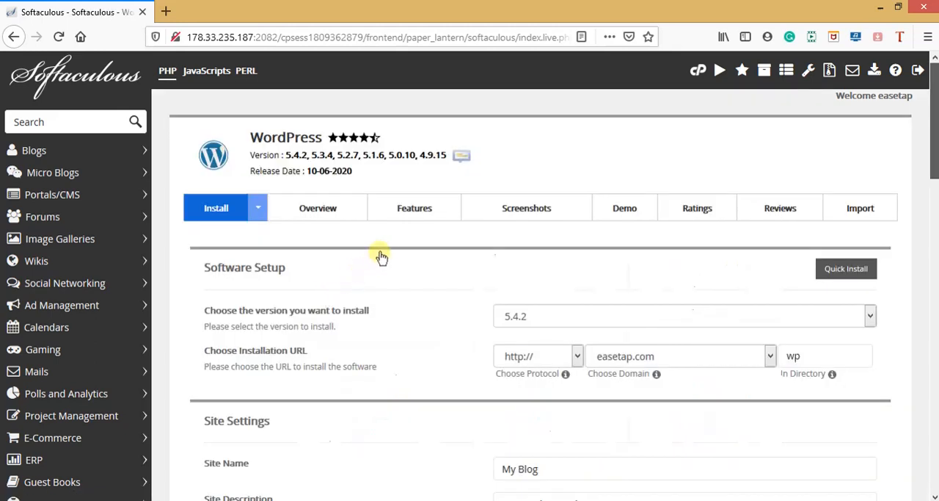
pyautogui.moveTo(496, 170)
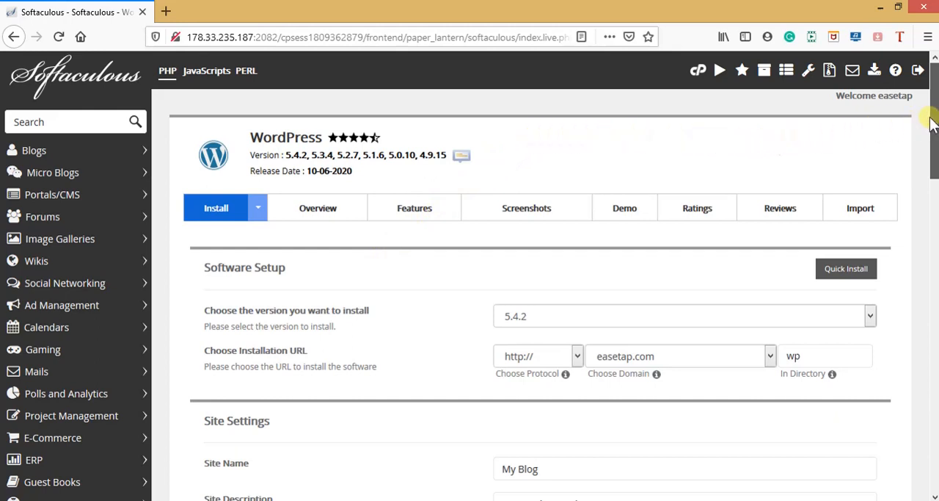
pyautogui.moveTo(916, 138)
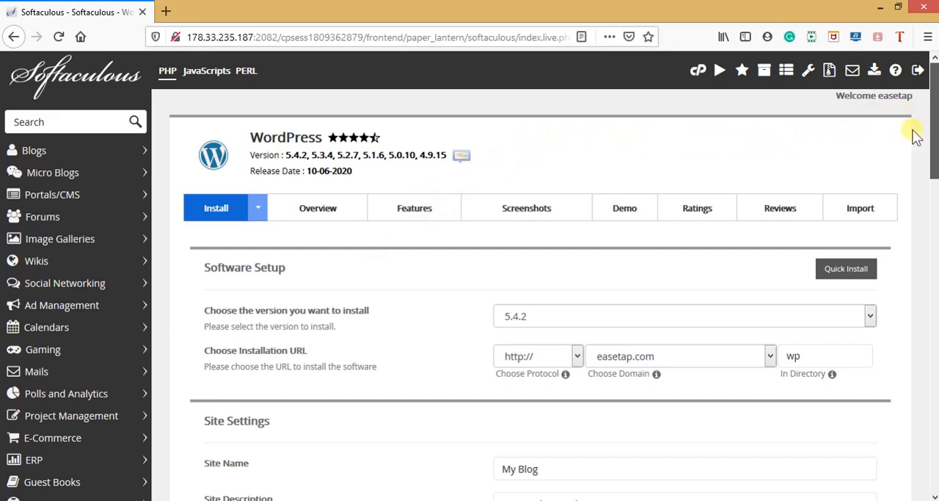
pyautogui.moveTo(930, 121)
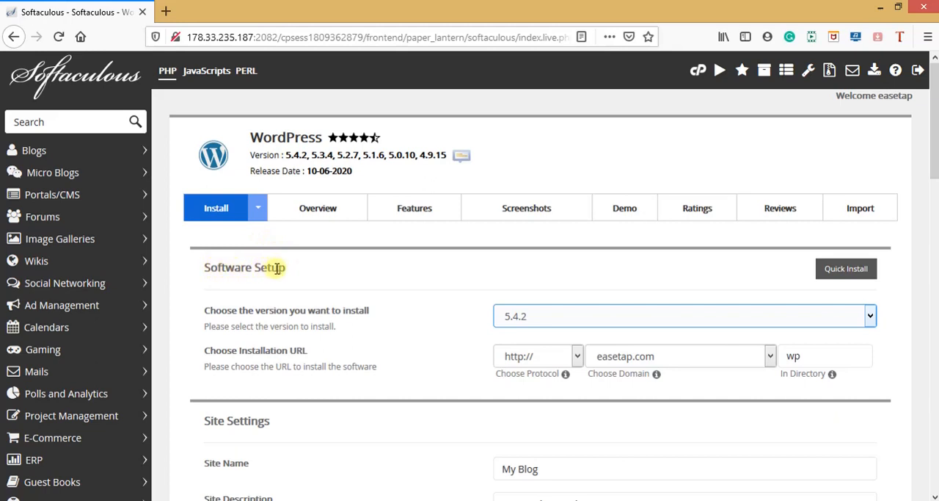
pyautogui.moveTo(284, 323)
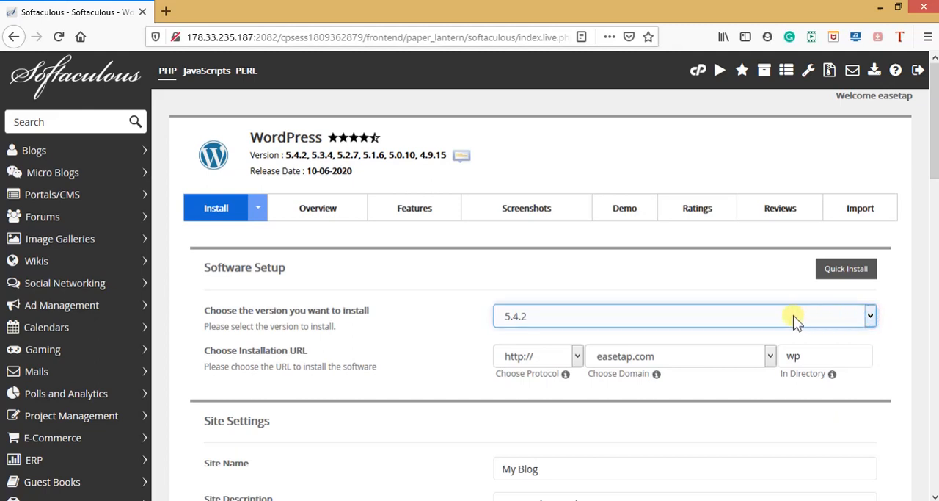
pyautogui.moveTo(747, 321)
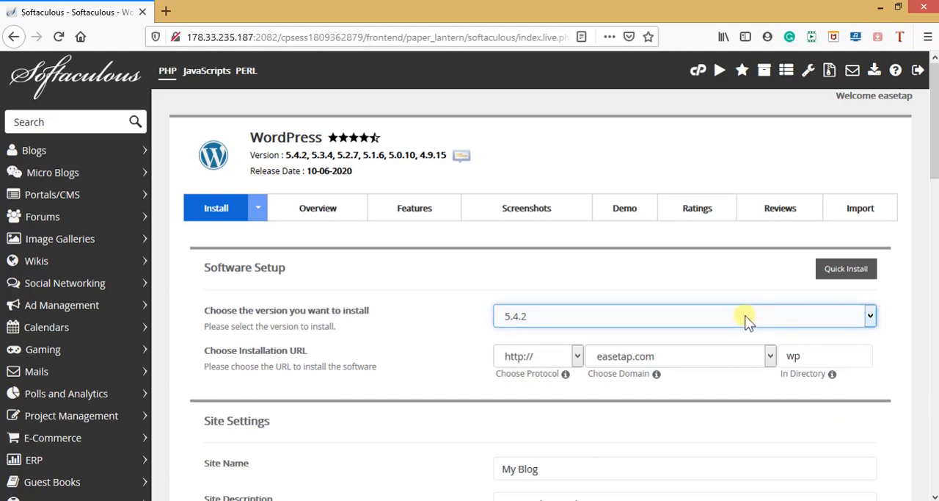
pyautogui.moveTo(719, 326)
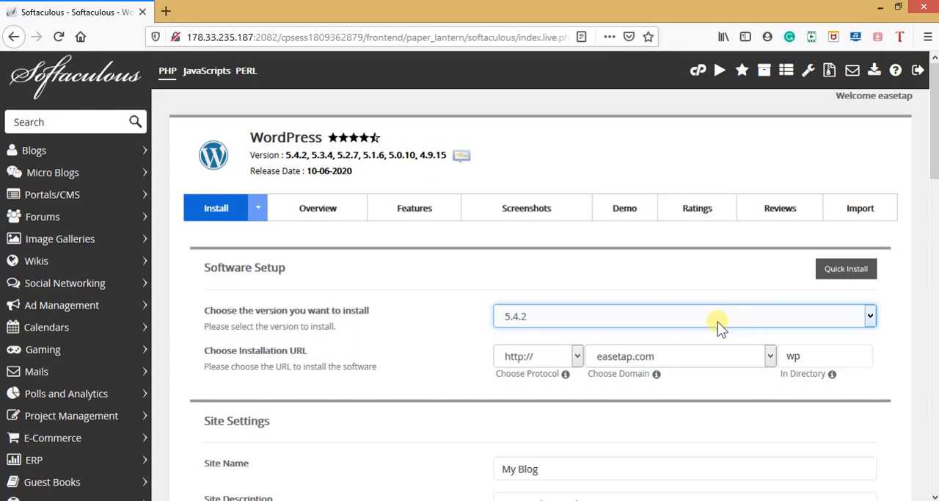
pyautogui.moveTo(675, 337)
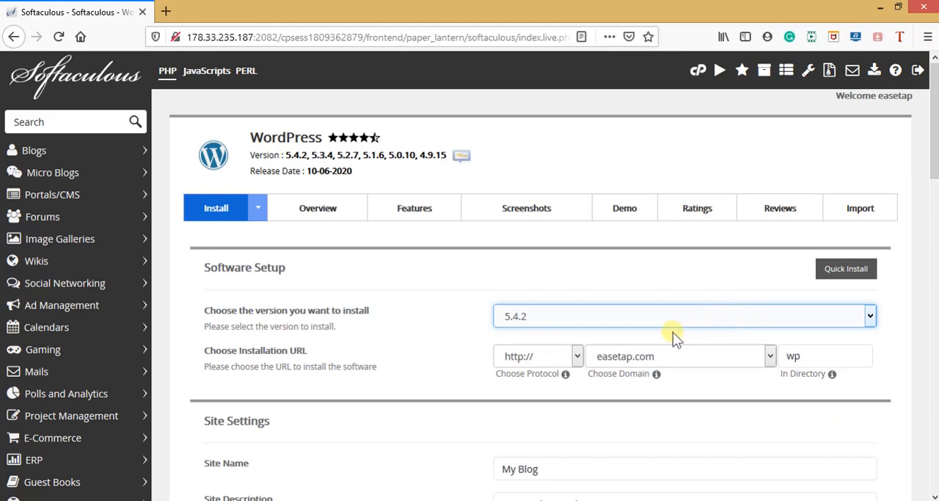
pyautogui.moveTo(652, 345)
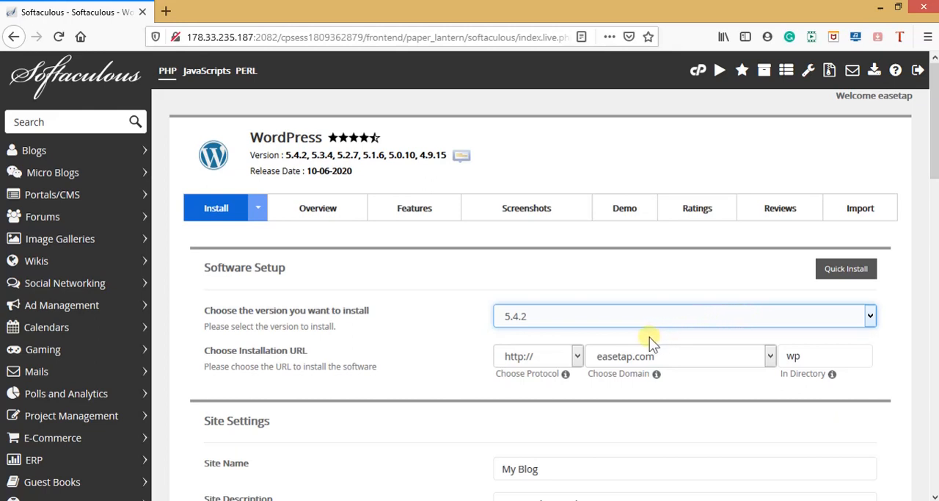
pyautogui.moveTo(572, 342)
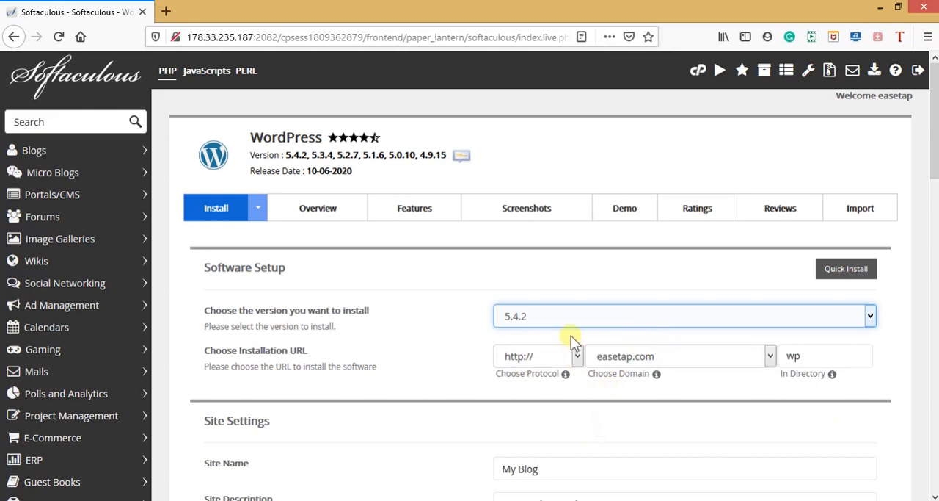
pyautogui.moveTo(558, 320)
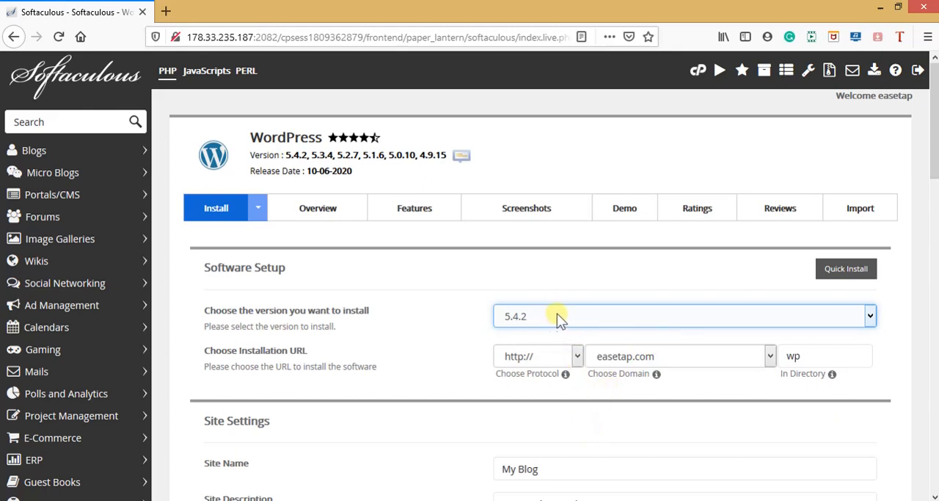
pyautogui.moveTo(820, 154)
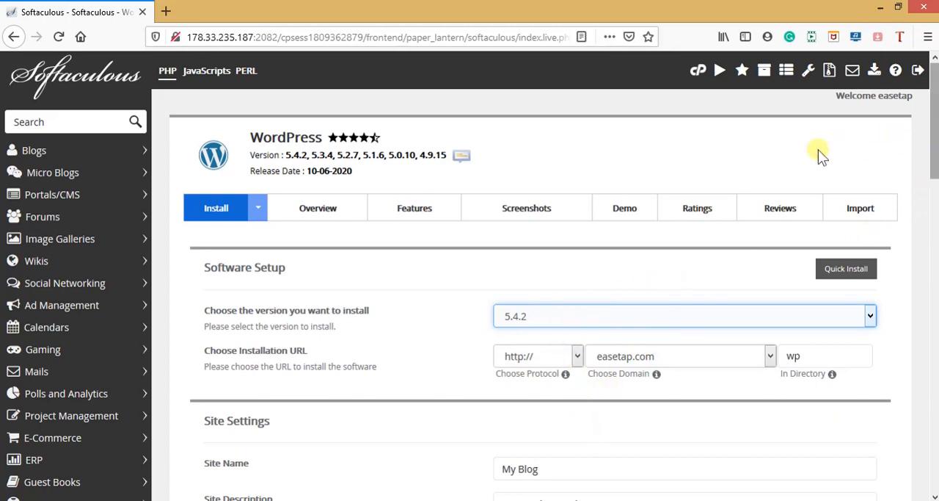
pyautogui.moveTo(345, 356)
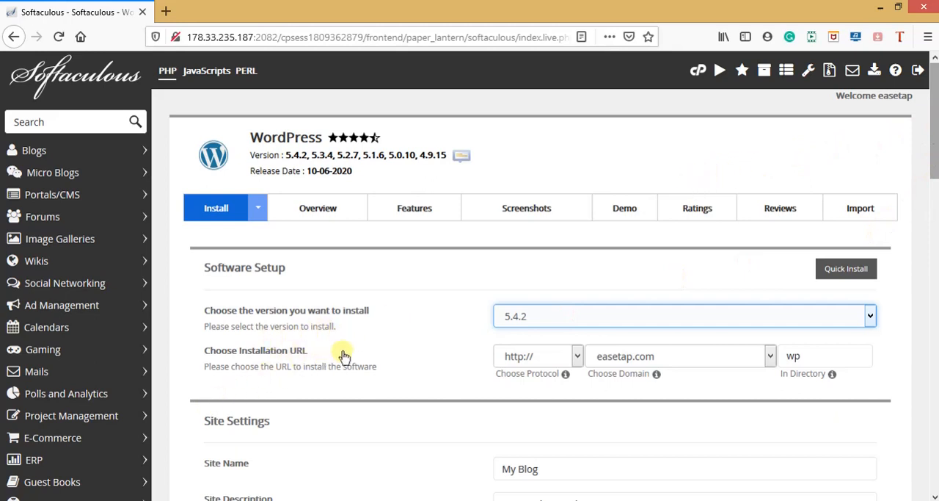
pyautogui.moveTo(932, 121)
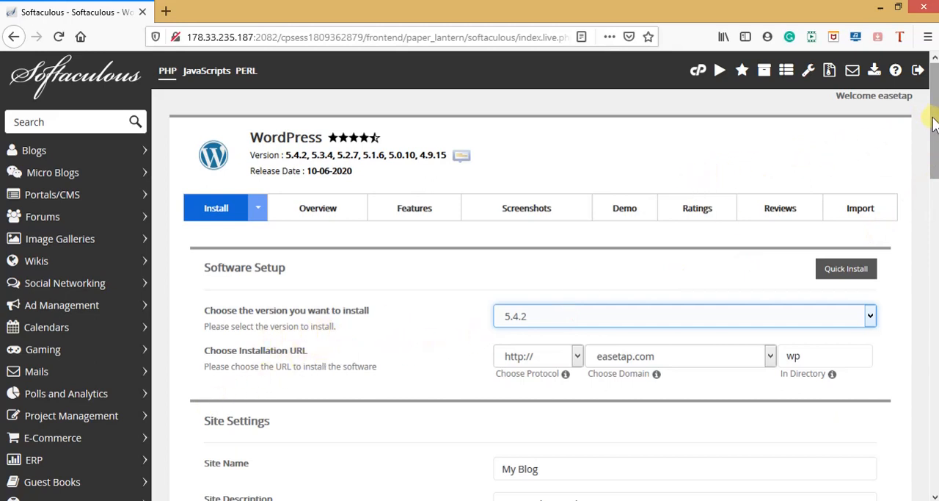
pyautogui.scroll(-3)
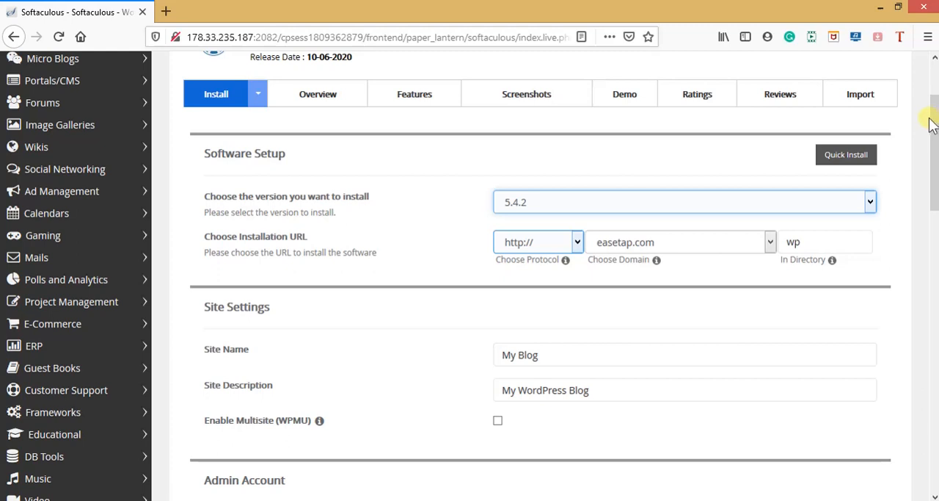
pyautogui.moveTo(881, 136)
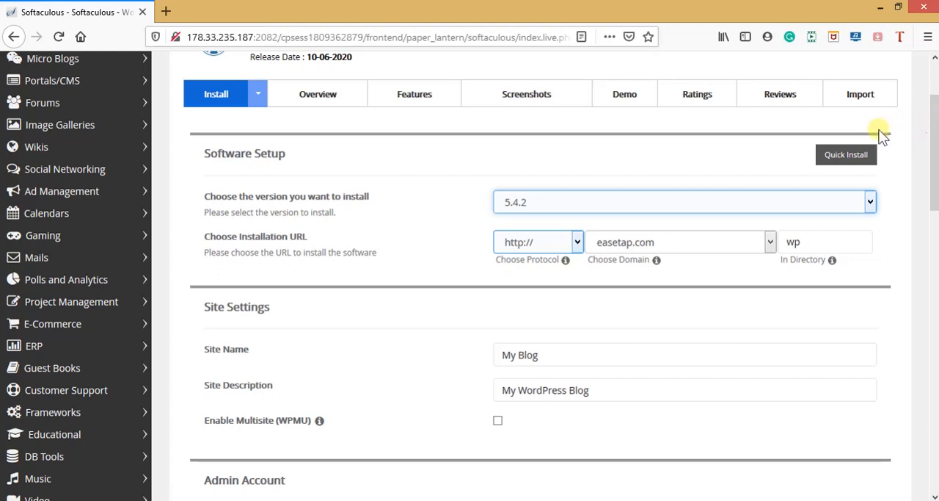
pyautogui.moveTo(791, 159)
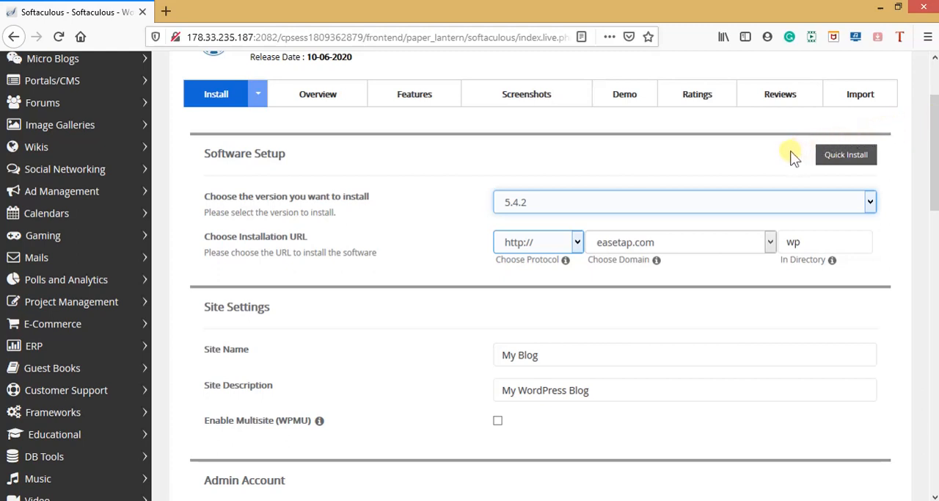
pyautogui.moveTo(754, 165)
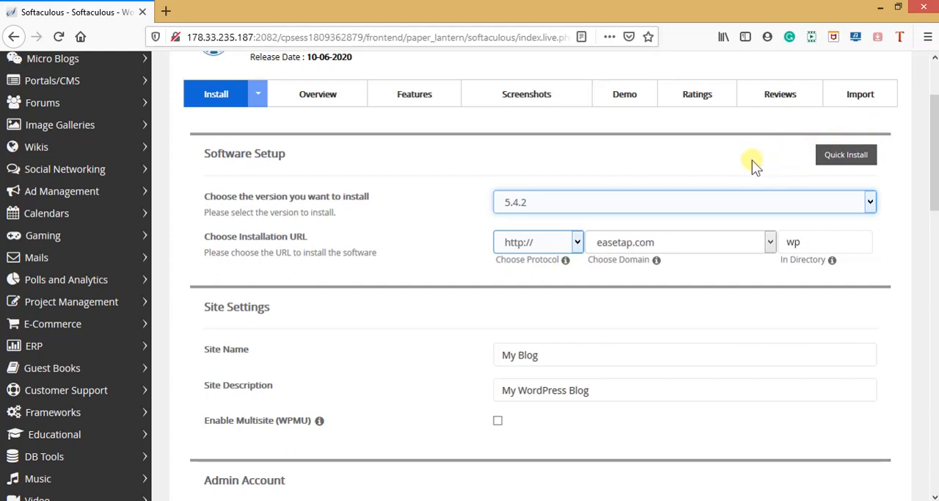
pyautogui.moveTo(578, 242)
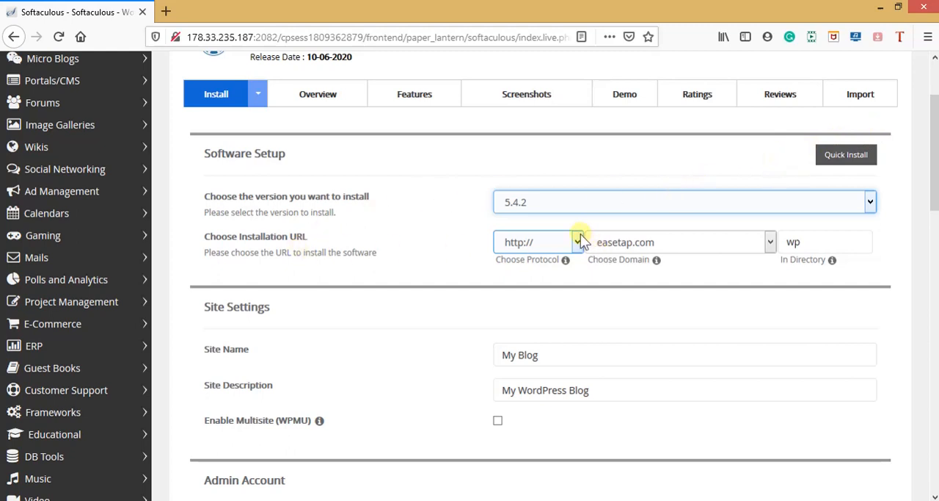
pyautogui.click(577, 242)
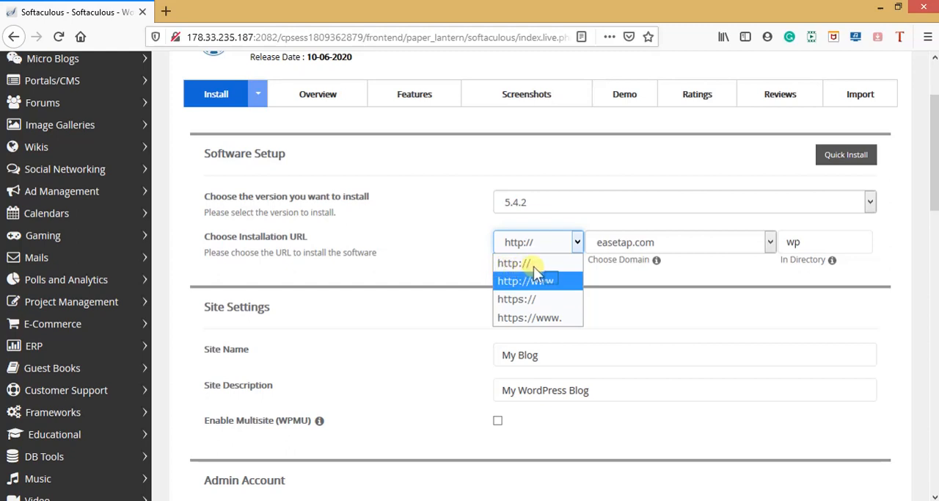
pyautogui.moveTo(539, 299)
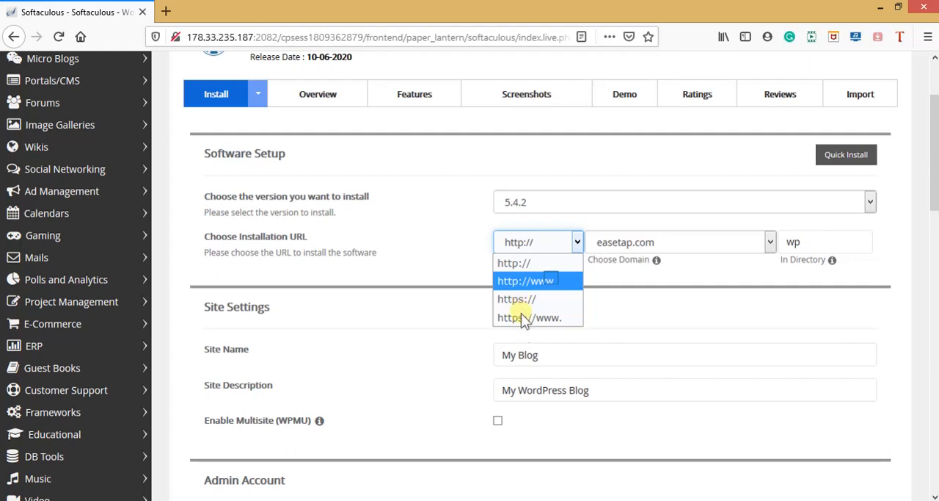
pyautogui.moveTo(524, 323)
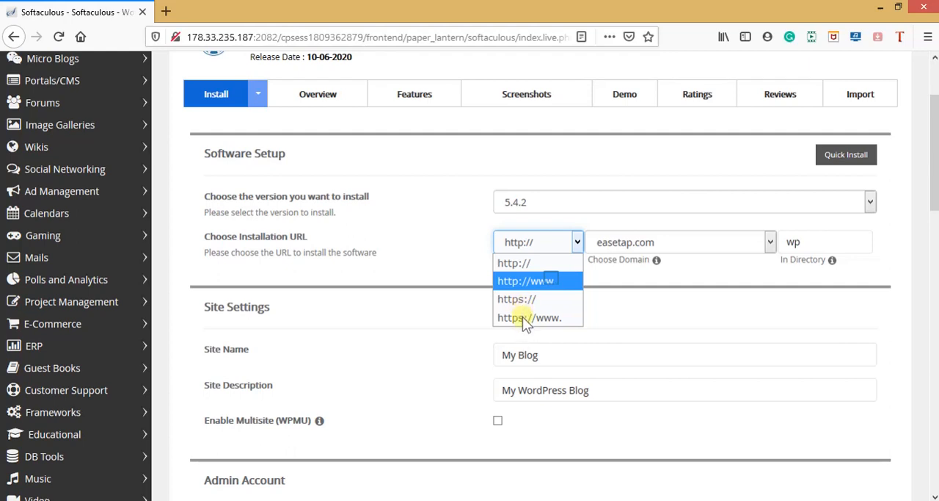
pyautogui.moveTo(516, 298)
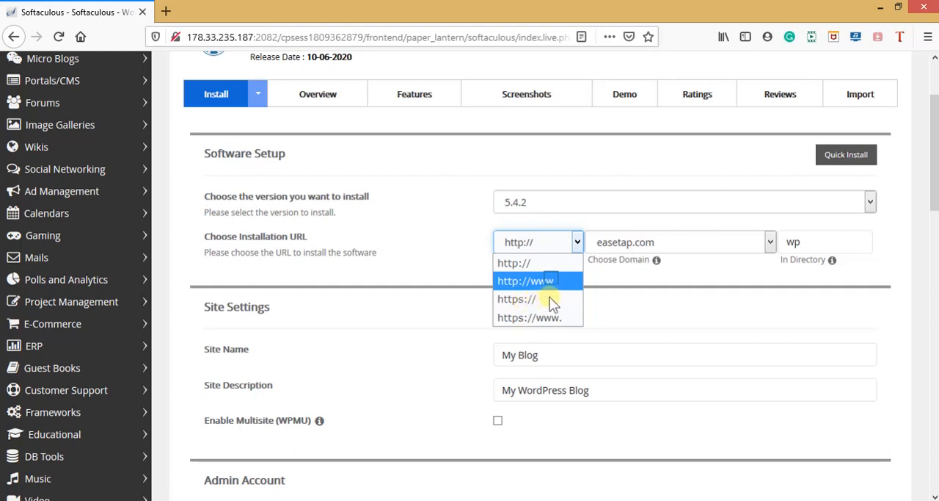
pyautogui.moveTo(582, 299)
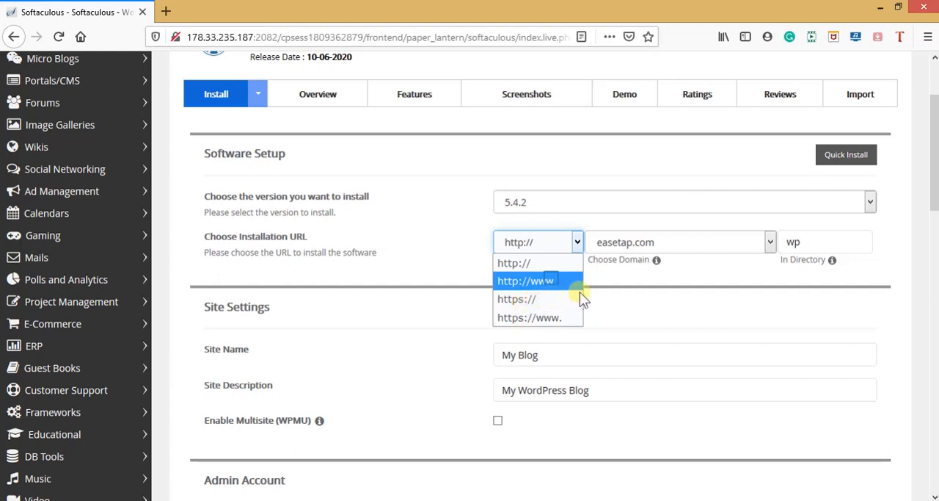
pyautogui.moveTo(605, 286)
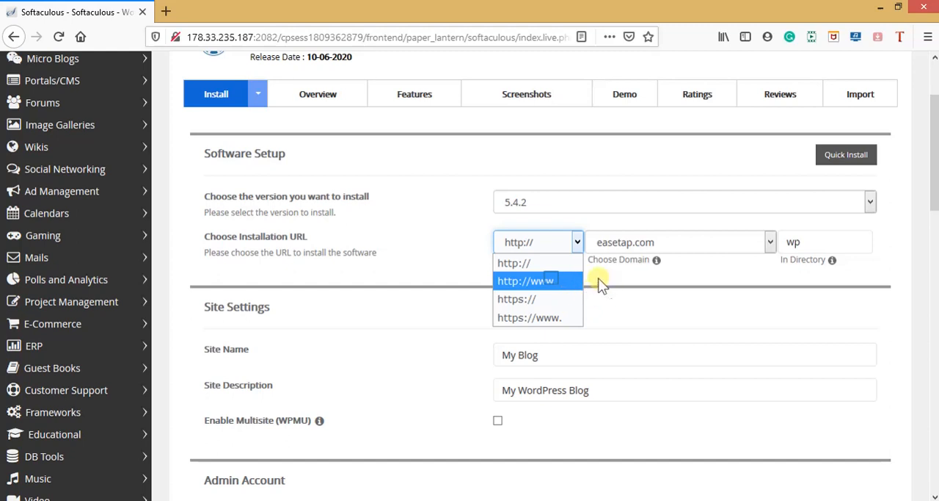
pyautogui.moveTo(572, 277)
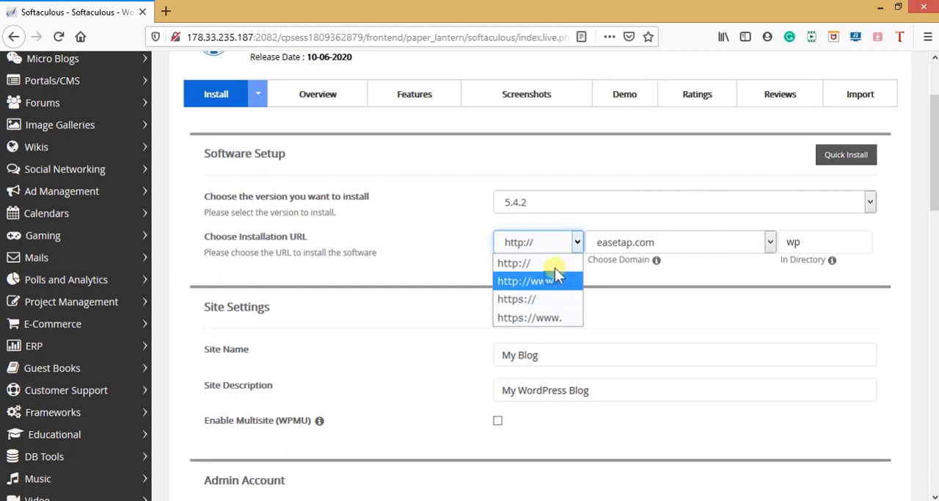
pyautogui.click(524, 280)
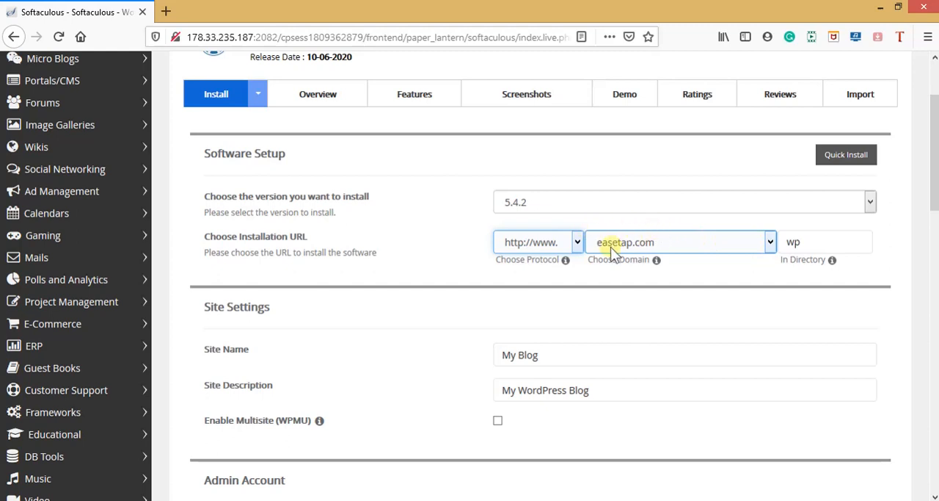
pyautogui.moveTo(690, 262)
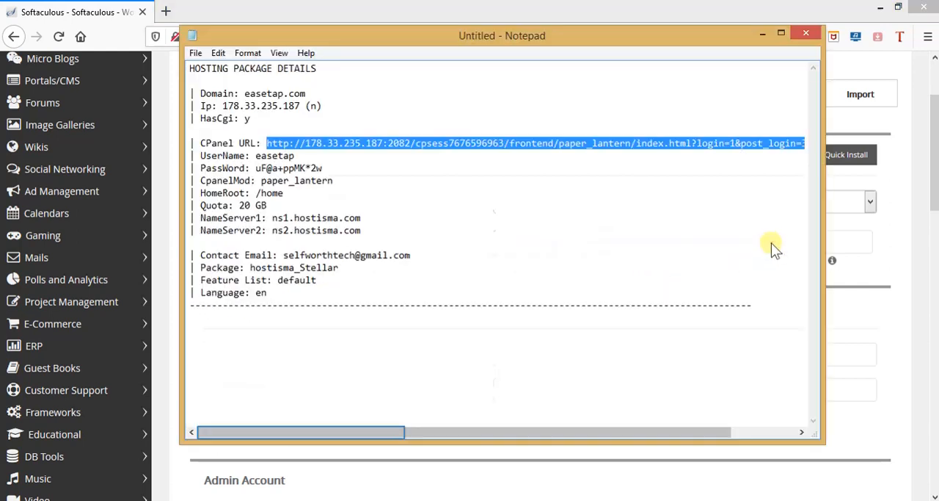
pyautogui.moveTo(641, 252)
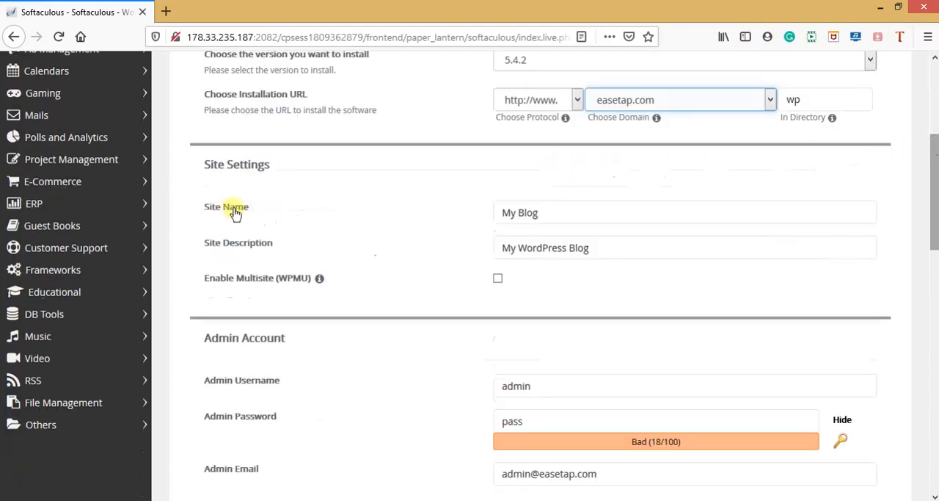
pyautogui.moveTo(422, 220)
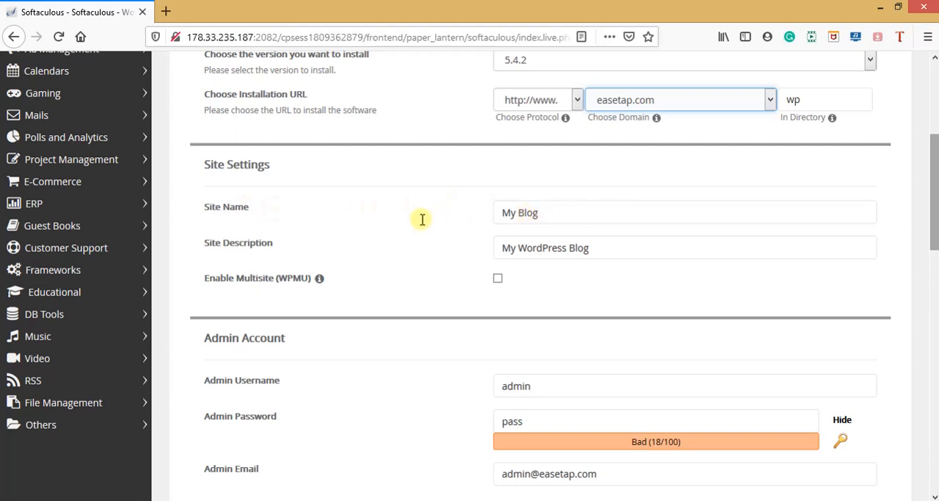
pyautogui.moveTo(460, 246)
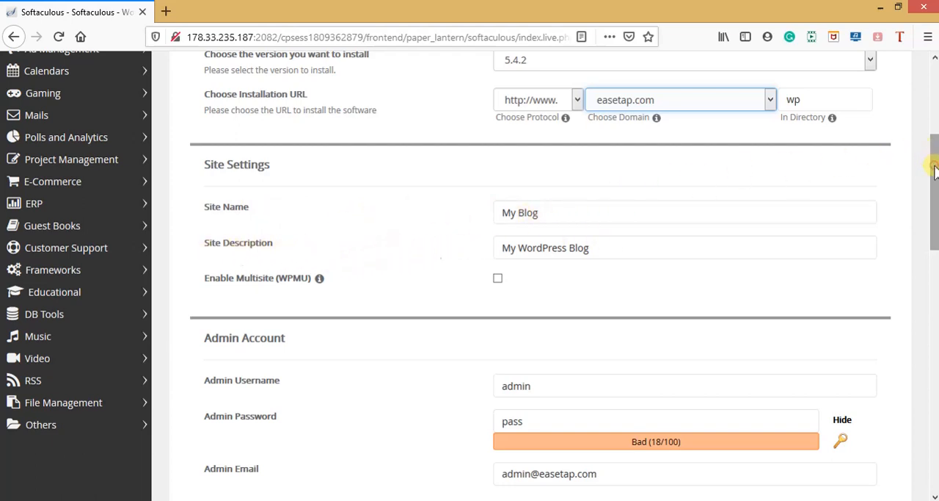
# Replace the default 'pass' admin password with a strong 100/100 password
pyautogui.scroll(-3)
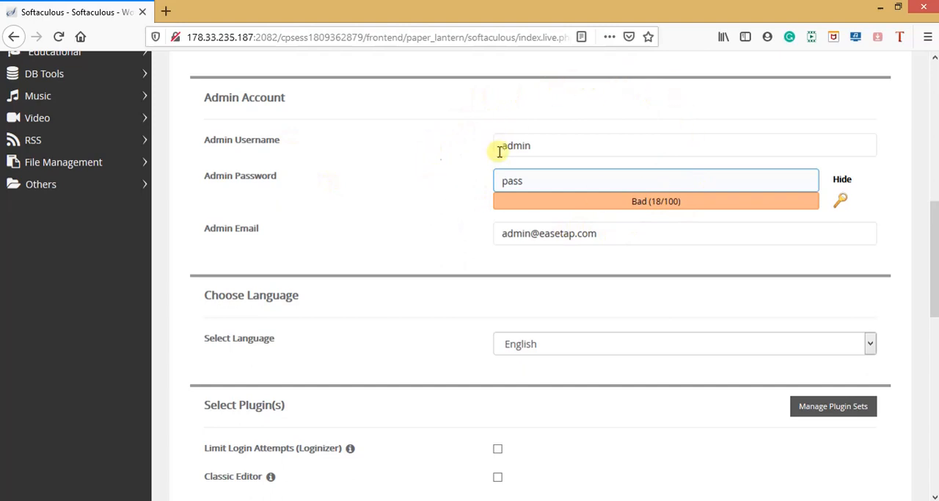
pyautogui.moveTo(325, 162)
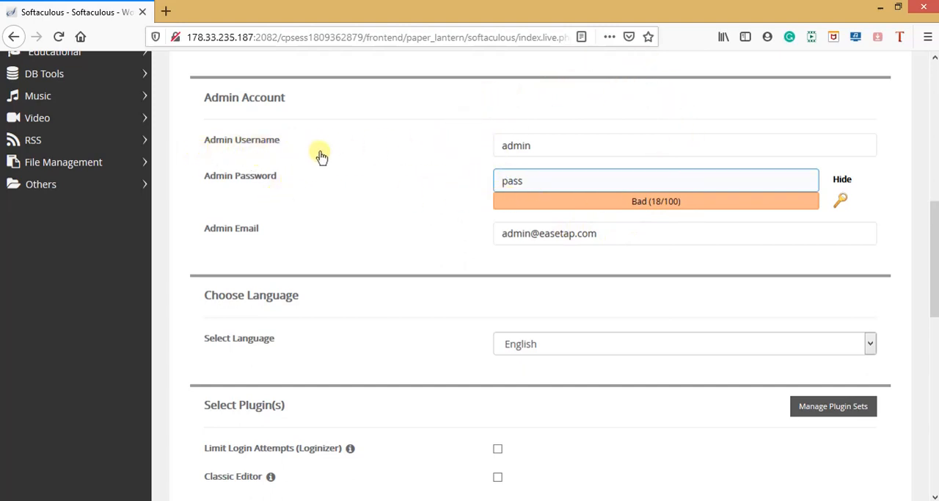
pyautogui.moveTo(520, 145)
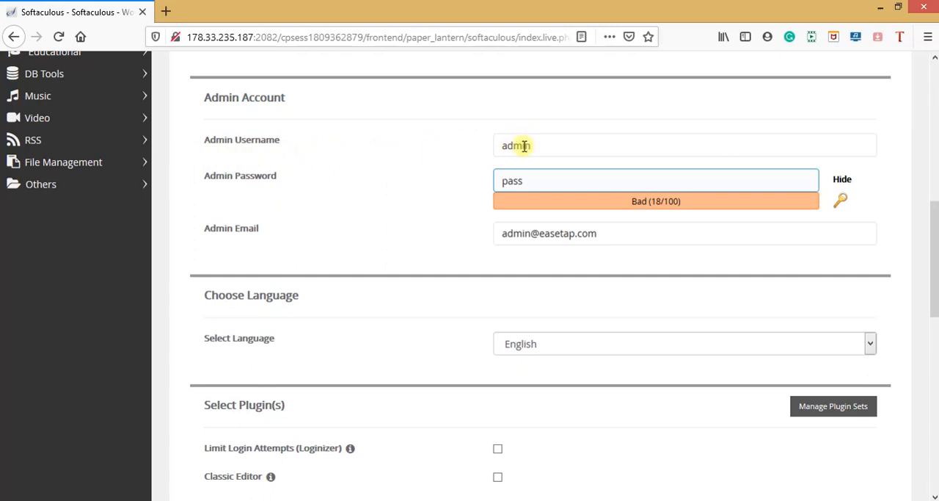
pyautogui.moveTo(444, 137)
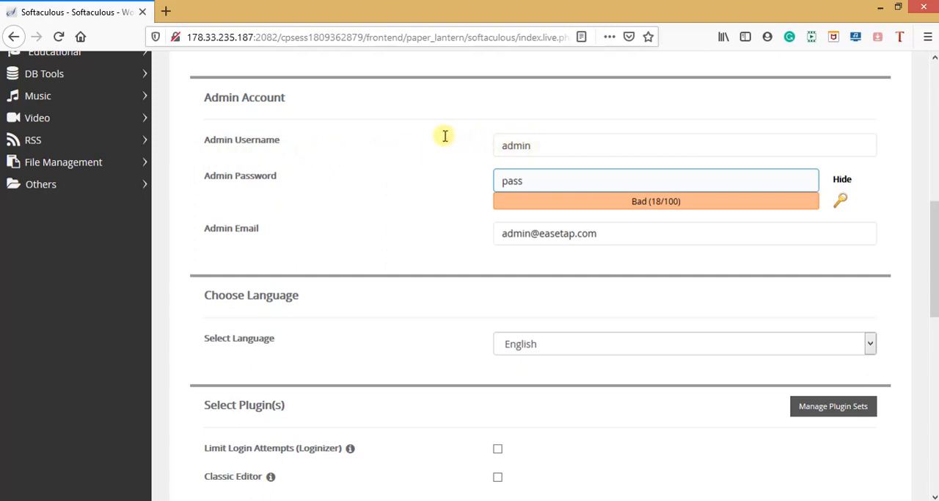
pyautogui.moveTo(541, 171)
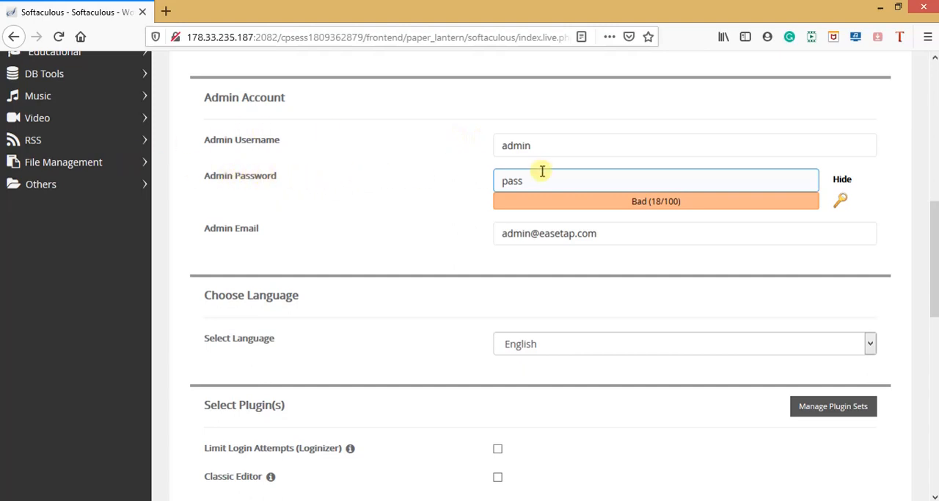
pyautogui.doubleClick(511, 180)
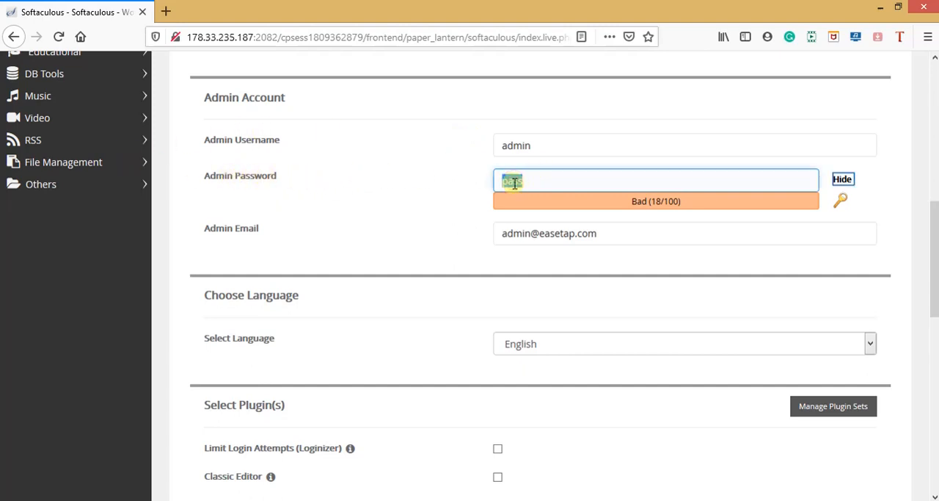
pyautogui.click(844, 179)
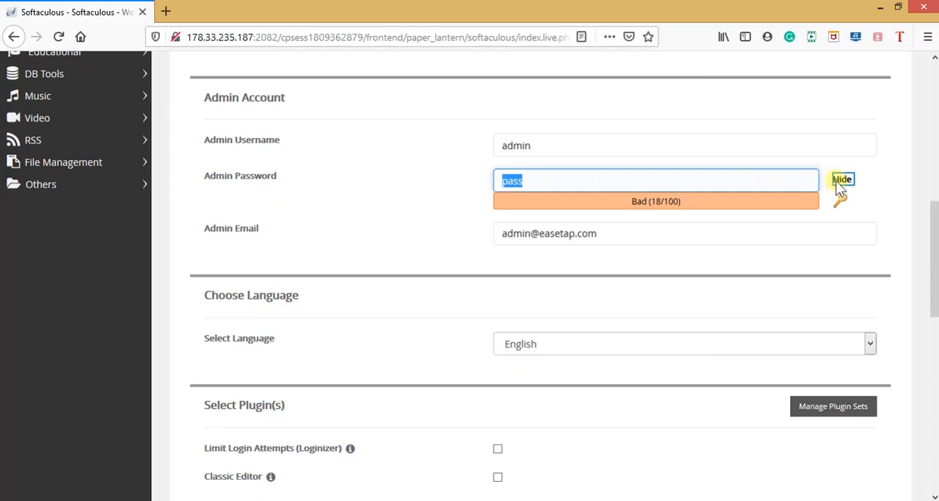
pyautogui.click(843, 179)
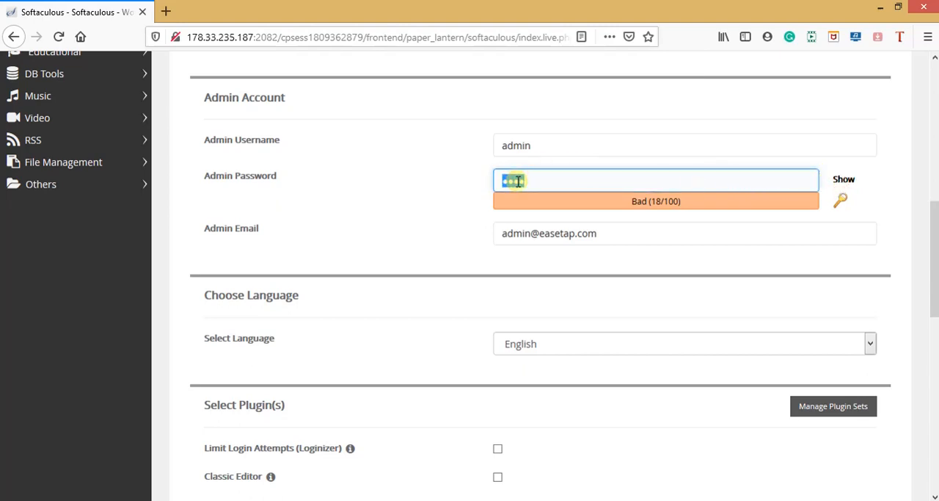
pyautogui.click(656, 180)
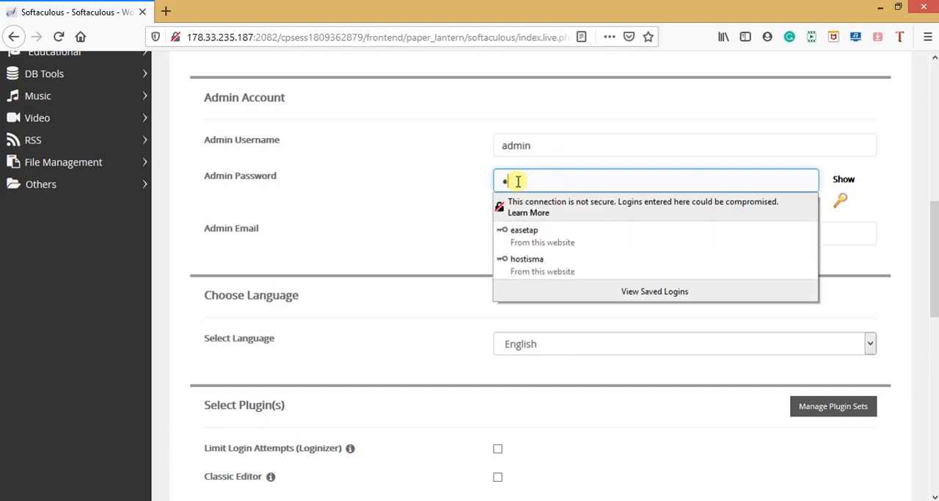
pyautogui.click(524, 230)
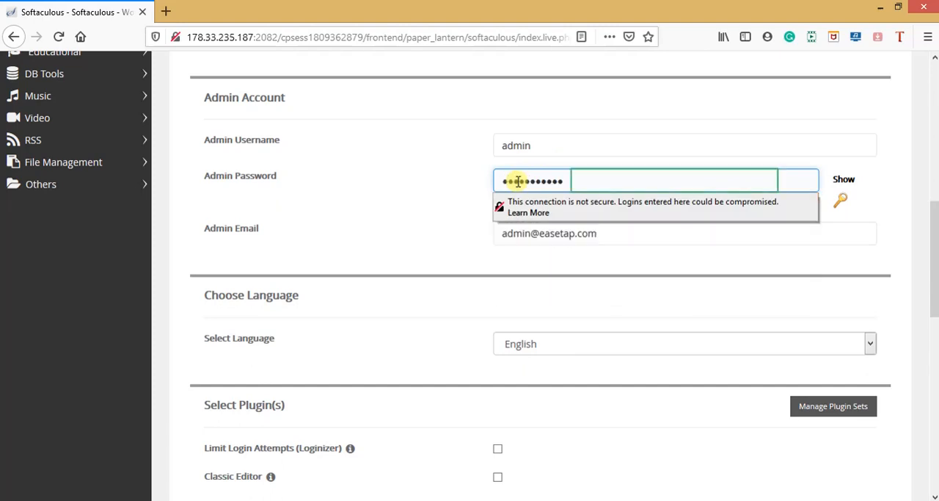
pyautogui.write('**********')
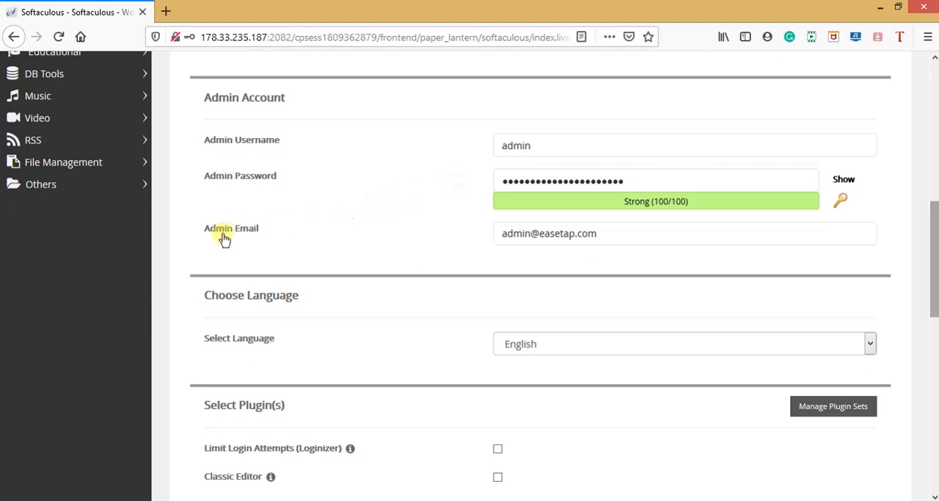
pyautogui.moveTo(480, 243)
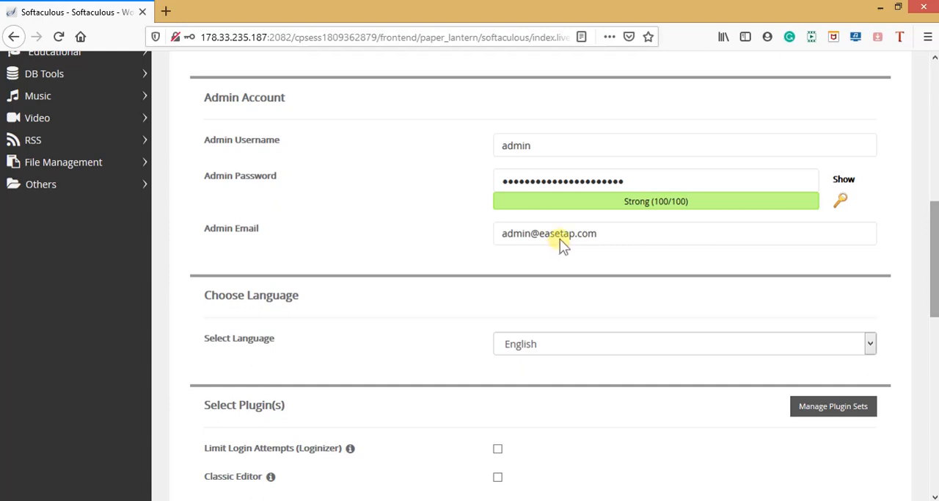
pyautogui.moveTo(881, 257)
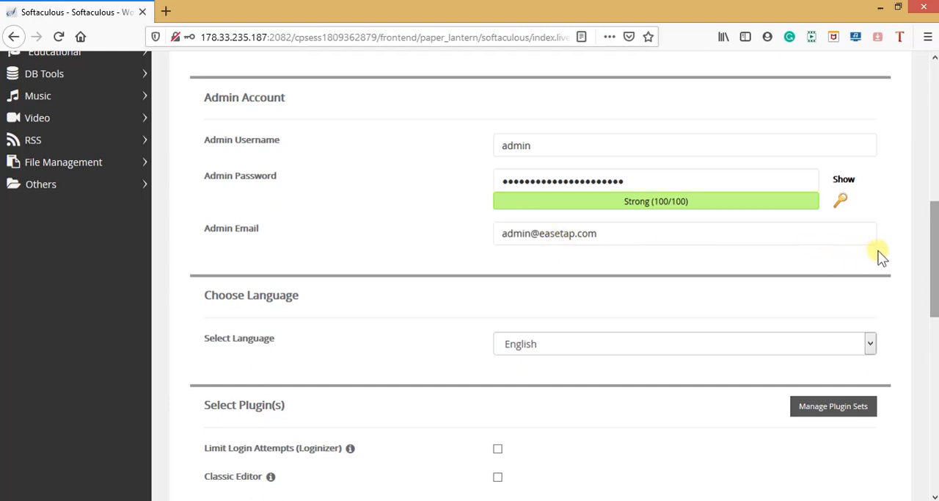
# Scroll to Select Theme and pick the EduExpert theme
pyautogui.scroll(-3)
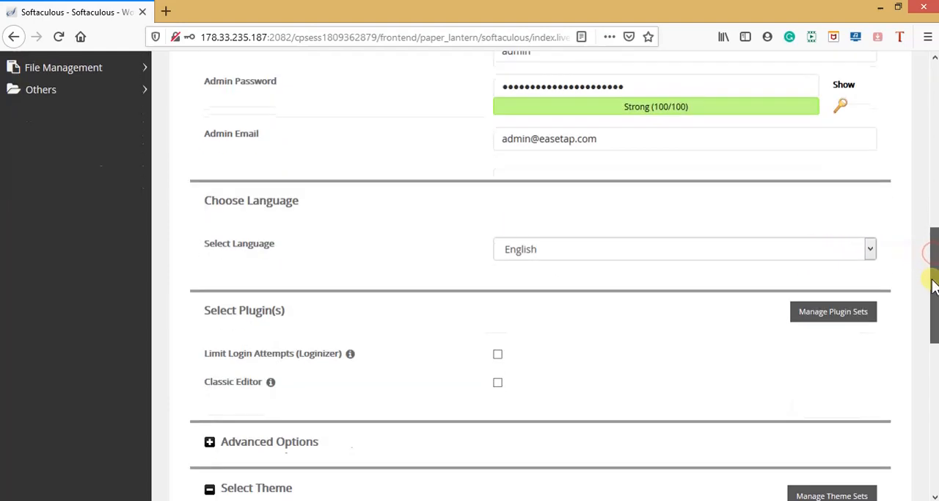
pyautogui.scroll(-3)
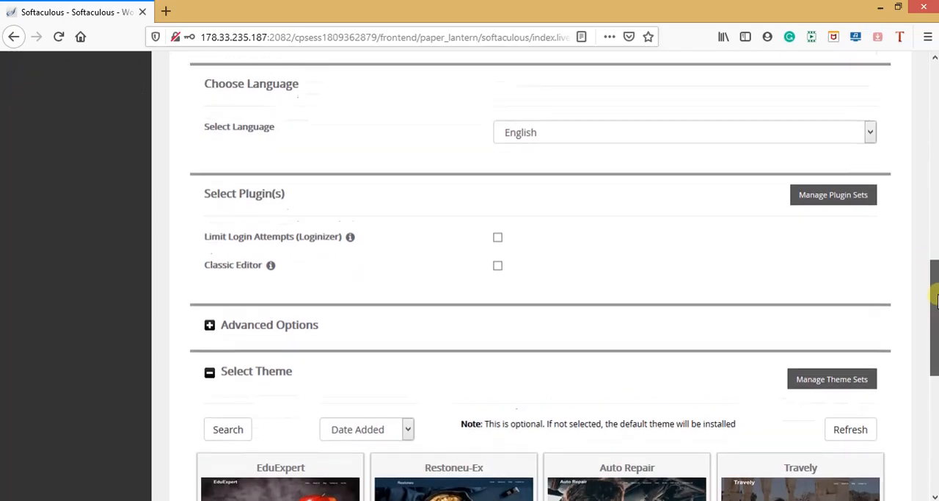
pyautogui.scroll(-3)
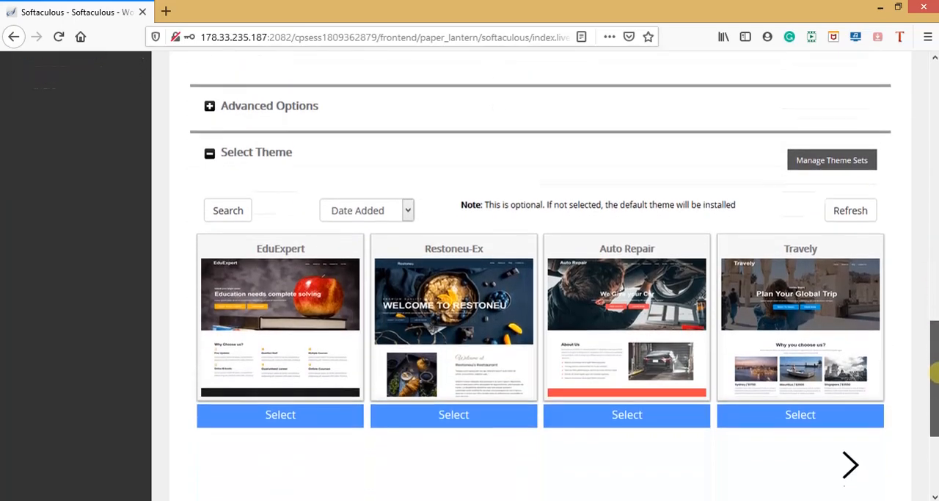
pyautogui.scroll(-3)
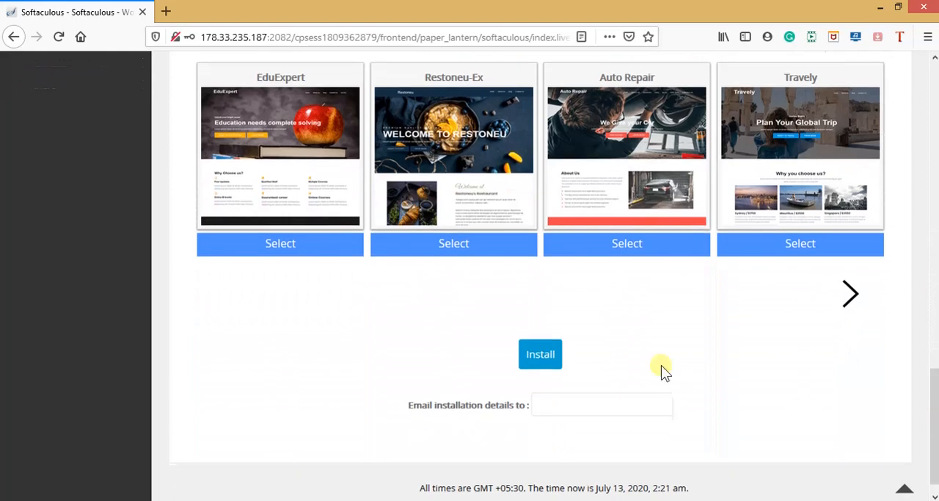
pyautogui.moveTo(763, 134)
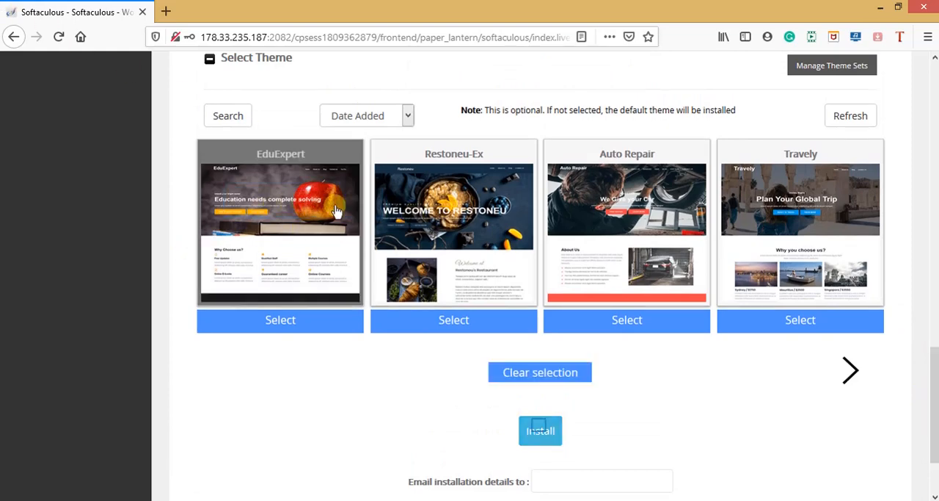
pyautogui.click(541, 430)
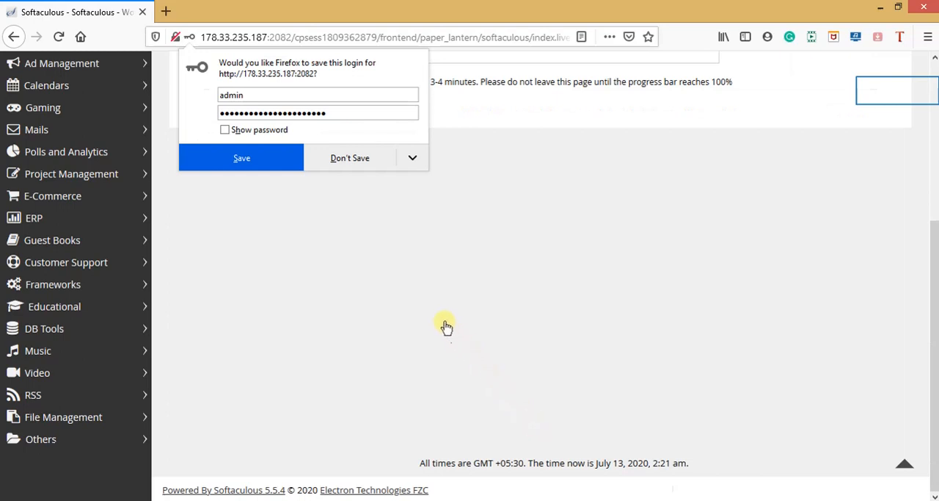
pyautogui.moveTo(932, 96)
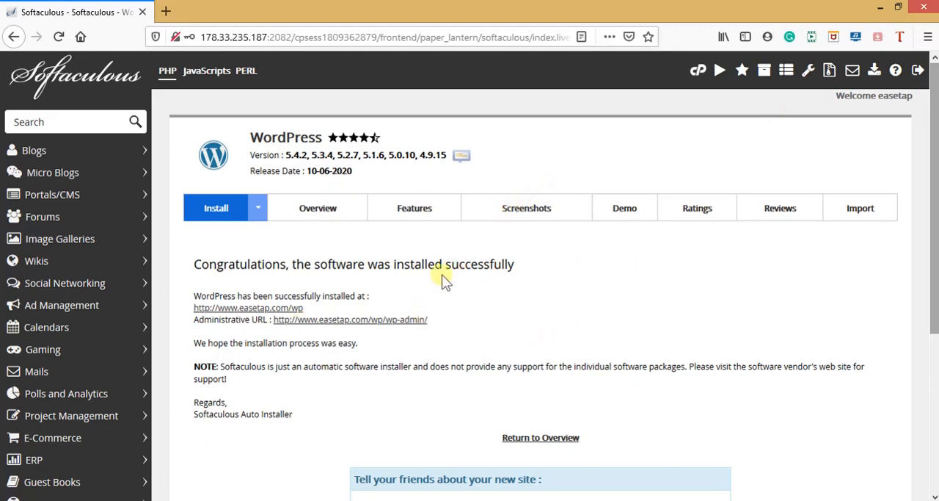
pyautogui.moveTo(450, 281)
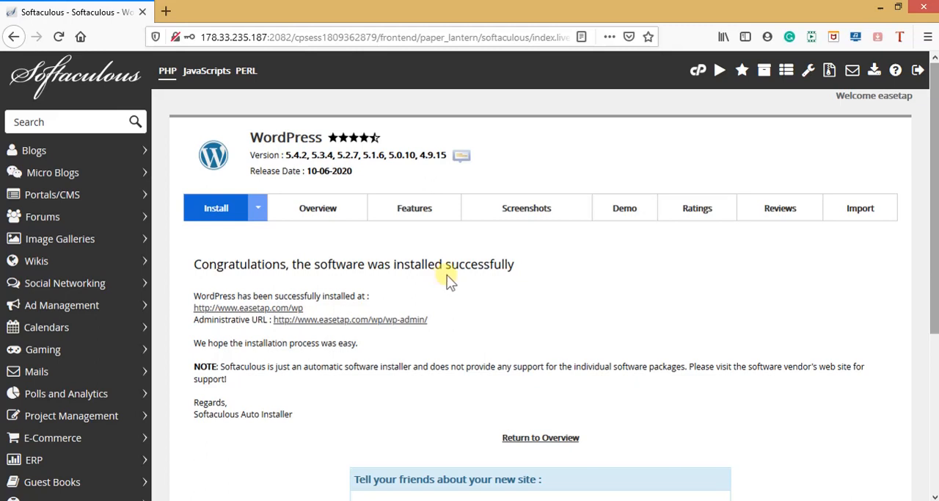
pyautogui.moveTo(453, 281)
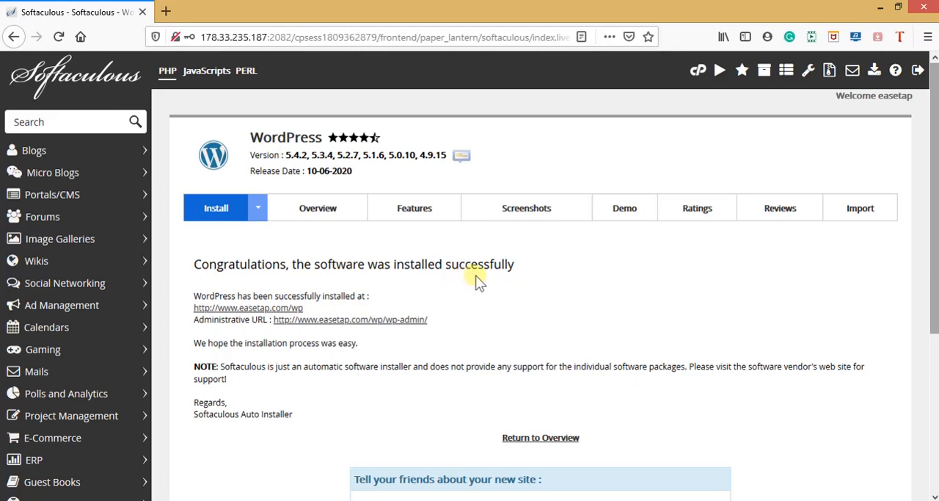
pyautogui.moveTo(490, 282)
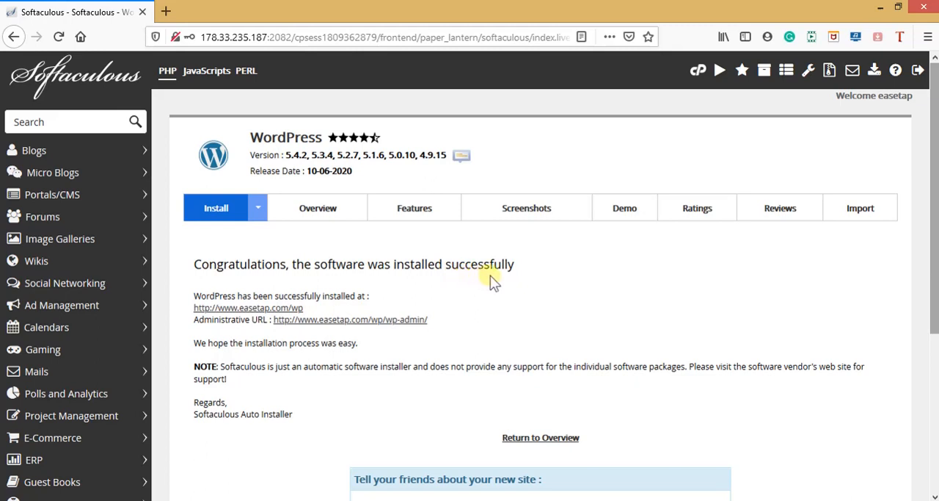
pyautogui.moveTo(502, 282)
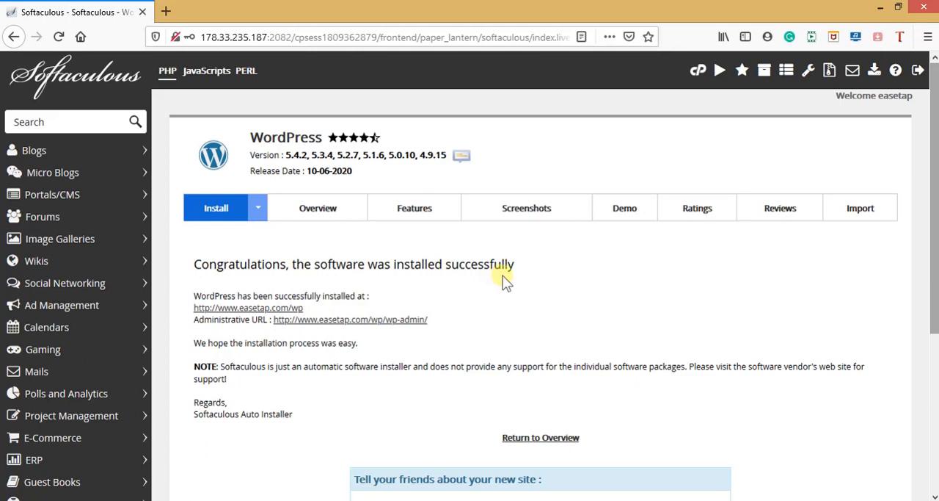
pyautogui.moveTo(514, 282)
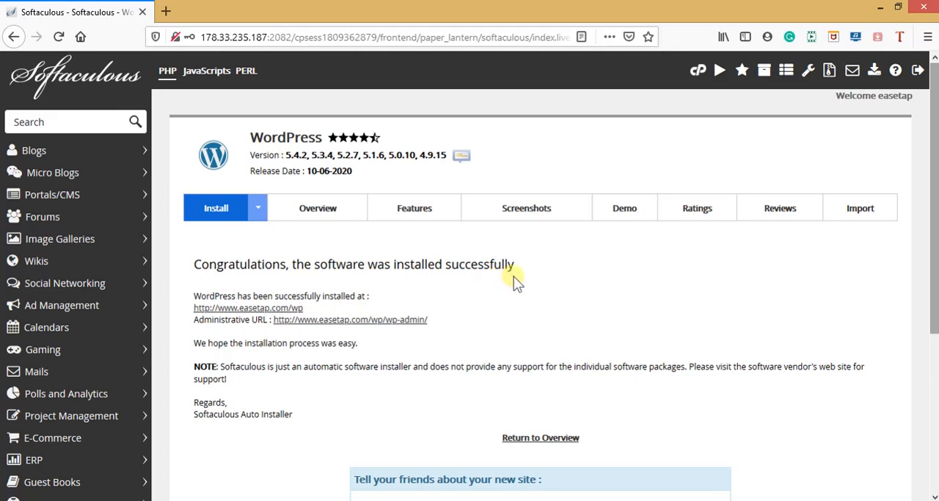
pyautogui.moveTo(523, 284)
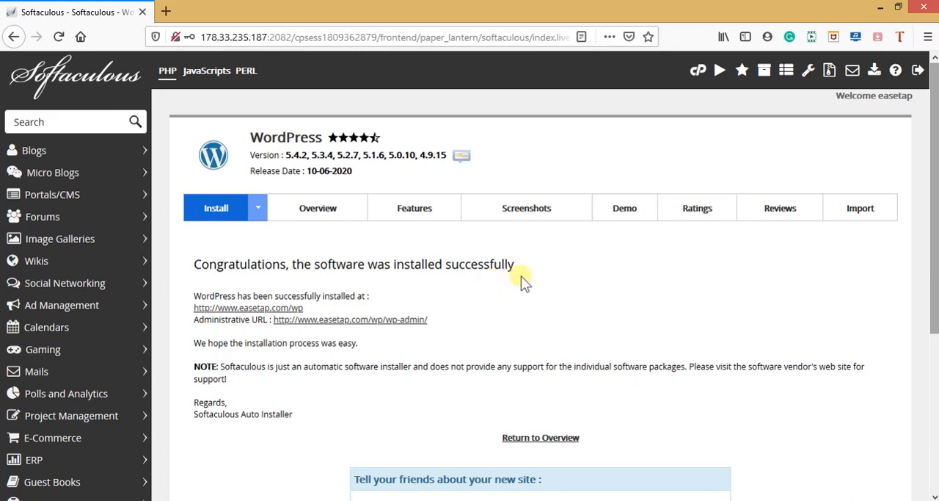
pyautogui.moveTo(528, 284)
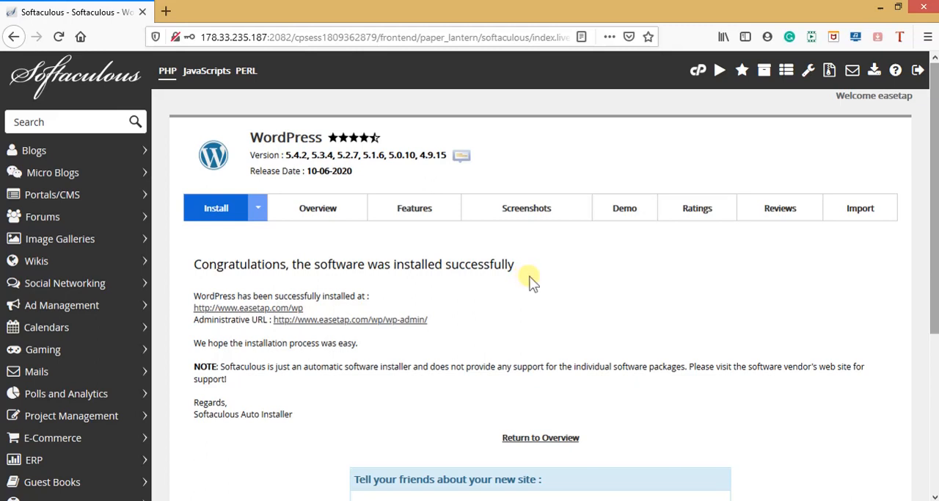
pyautogui.moveTo(899, 184)
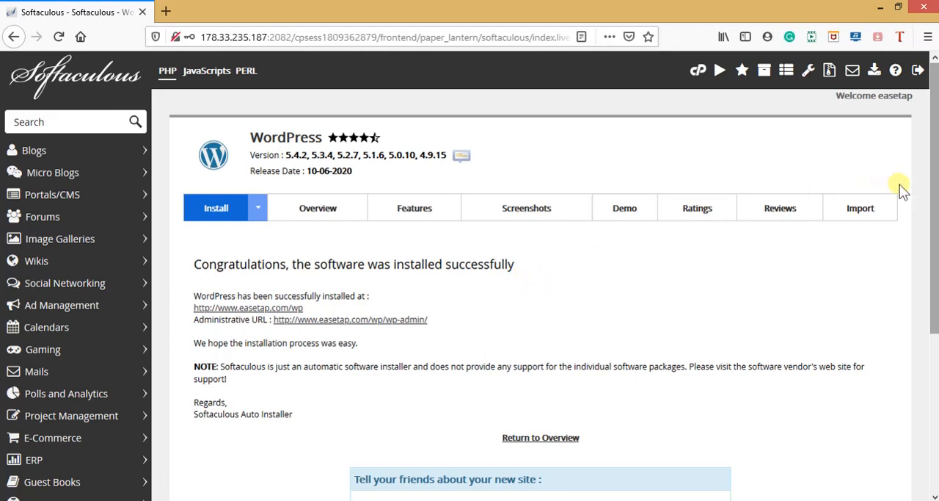
pyautogui.moveTo(470, 253)
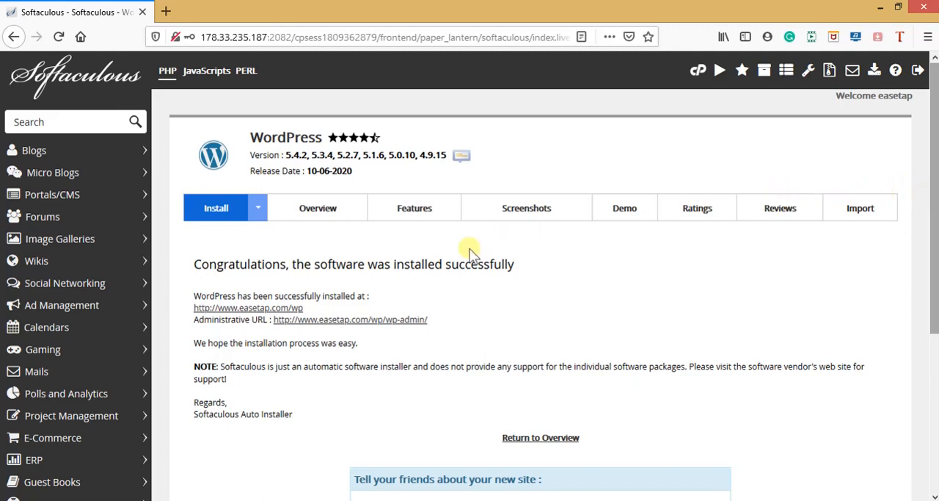
pyautogui.moveTo(505, 260)
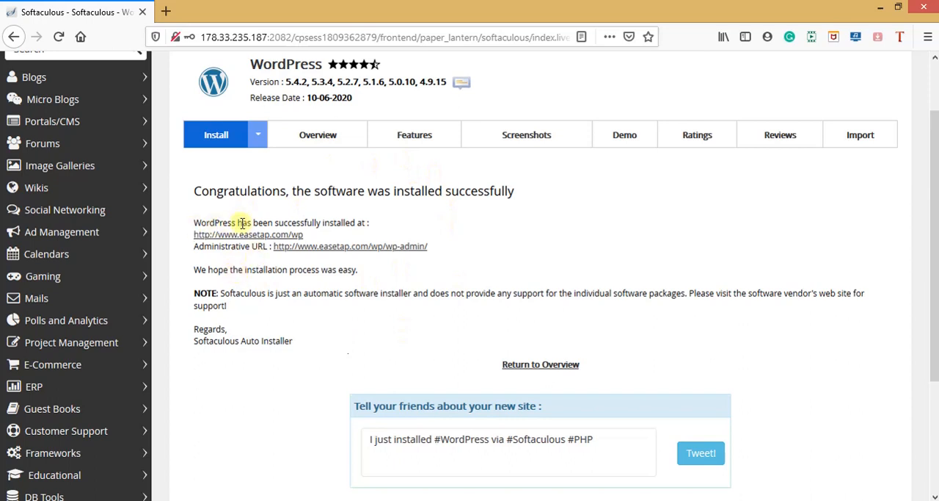
pyautogui.moveTo(323, 299)
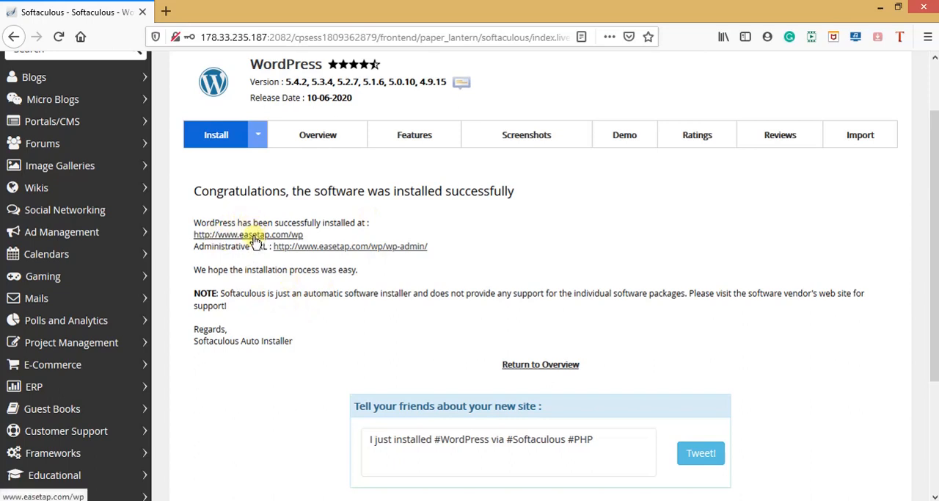
# View the new easetap.com/wp site, then return to the Softaculous success tab
pyautogui.click(249, 234)
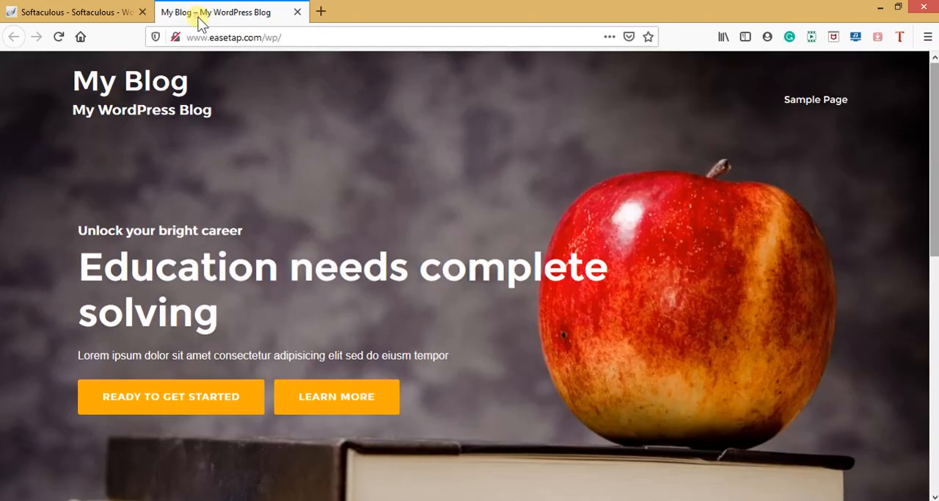
pyautogui.moveTo(259, 59)
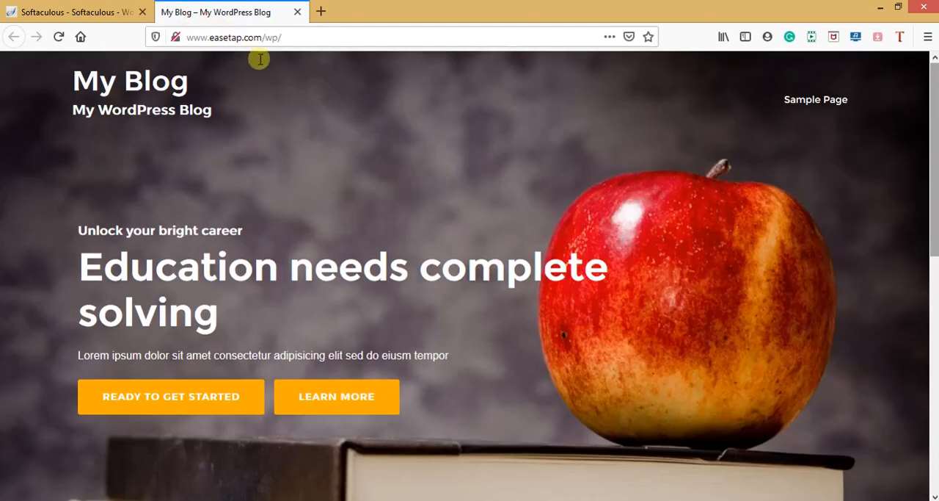
pyautogui.moveTo(233, 12)
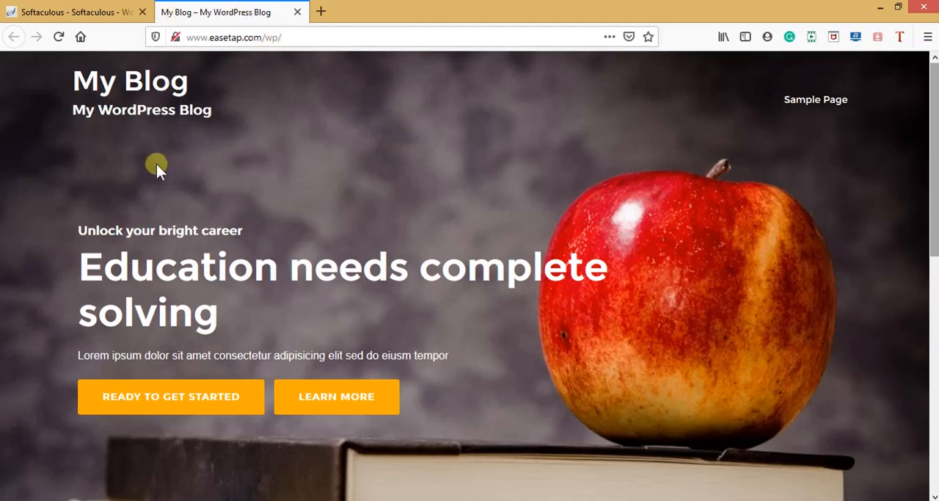
pyautogui.moveTo(932, 164)
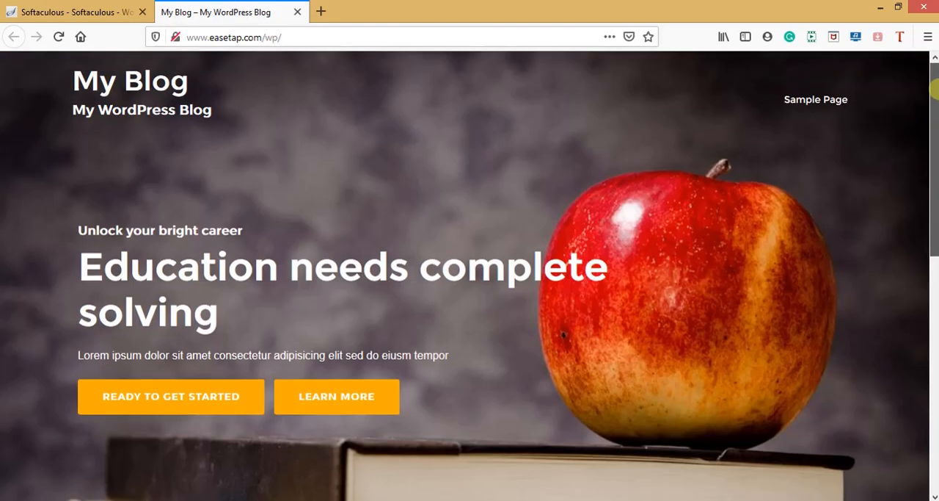
pyautogui.click(73, 12)
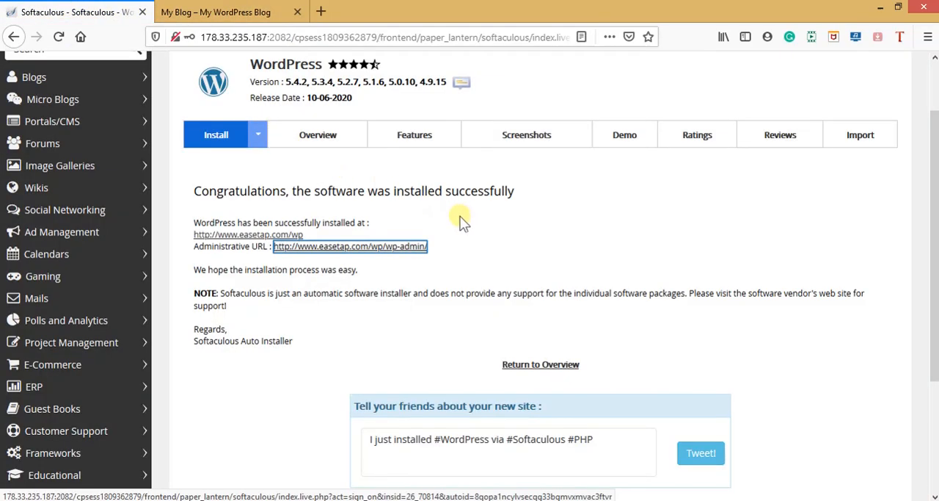
pyautogui.moveTo(418, 227)
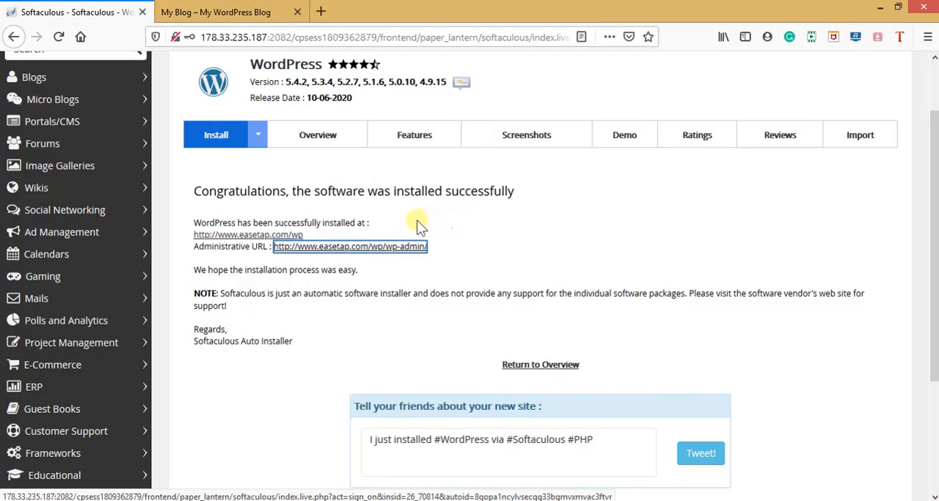
pyautogui.moveTo(345, 233)
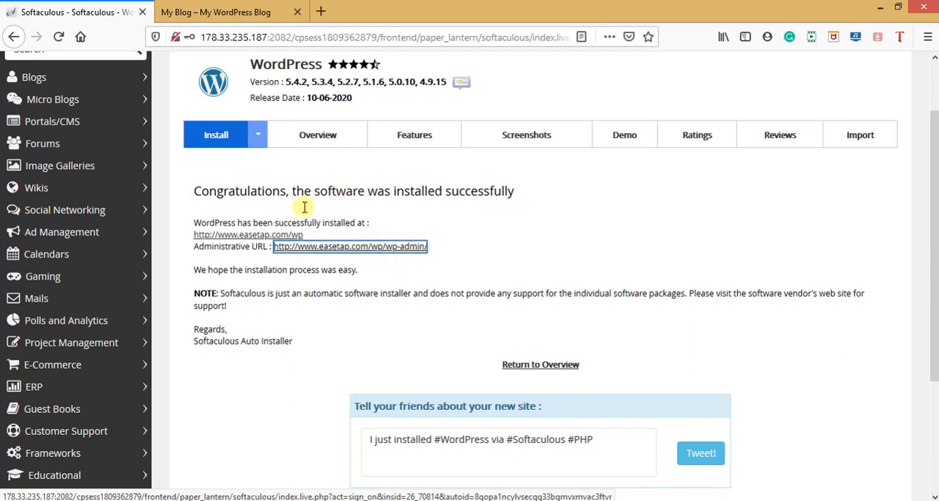
pyautogui.moveTo(233, 265)
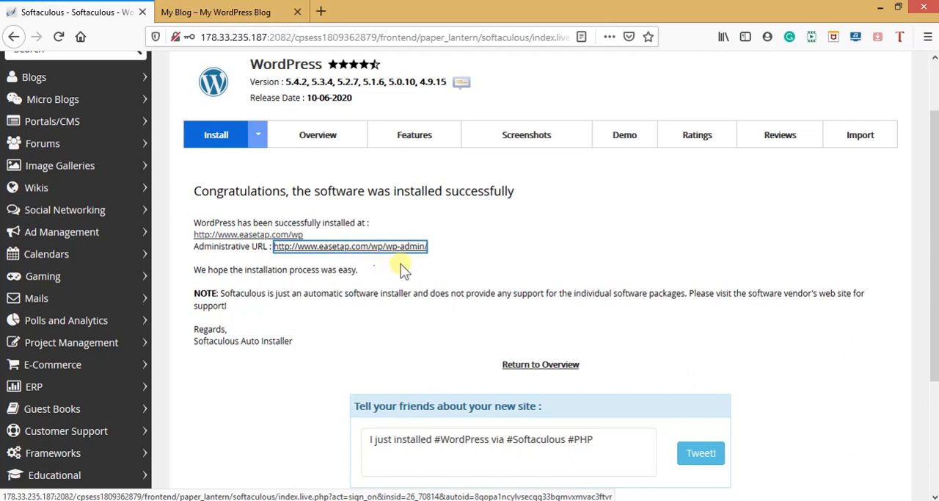
pyautogui.moveTo(340, 252)
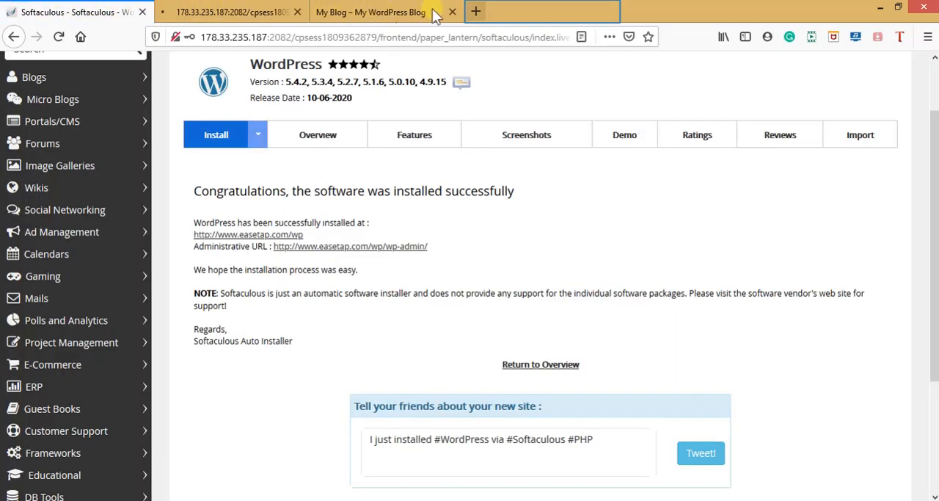
# Open a fresh browser tab and type an address to reach the wp-admin dashboard
pyautogui.click(475, 12)
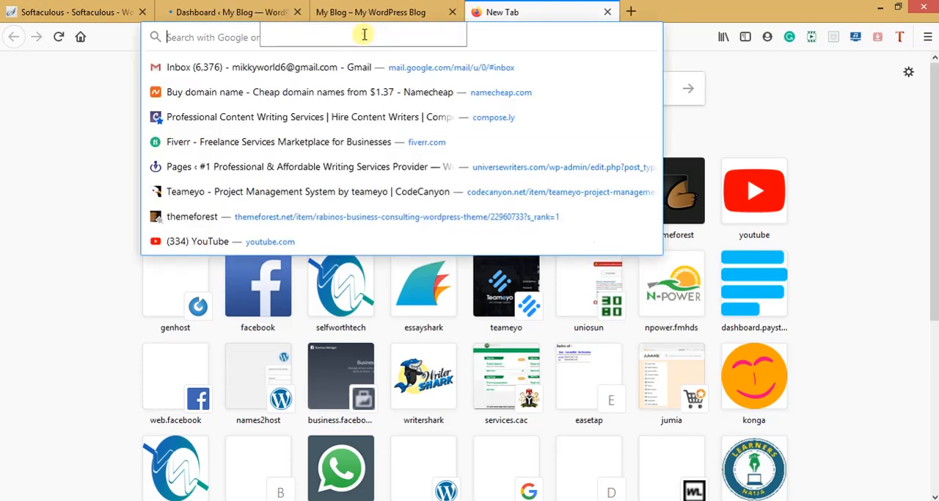
pyautogui.write('E')
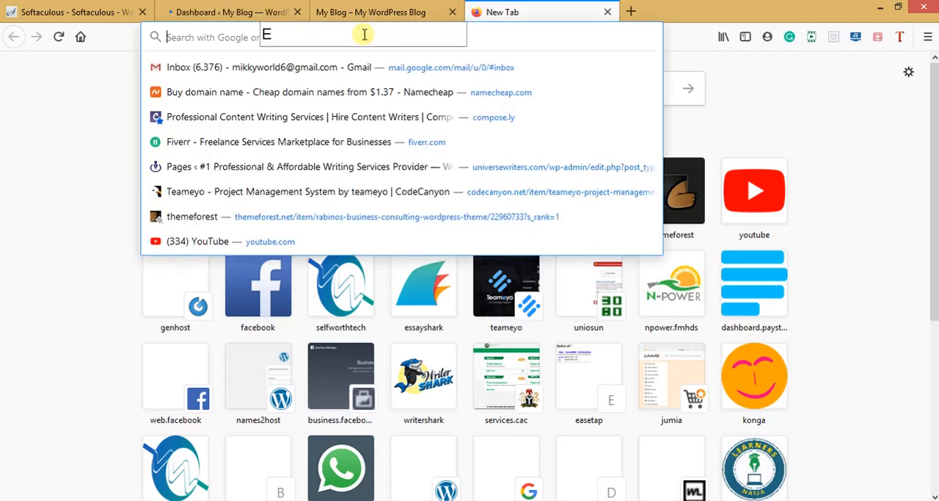
pyautogui.write('A')
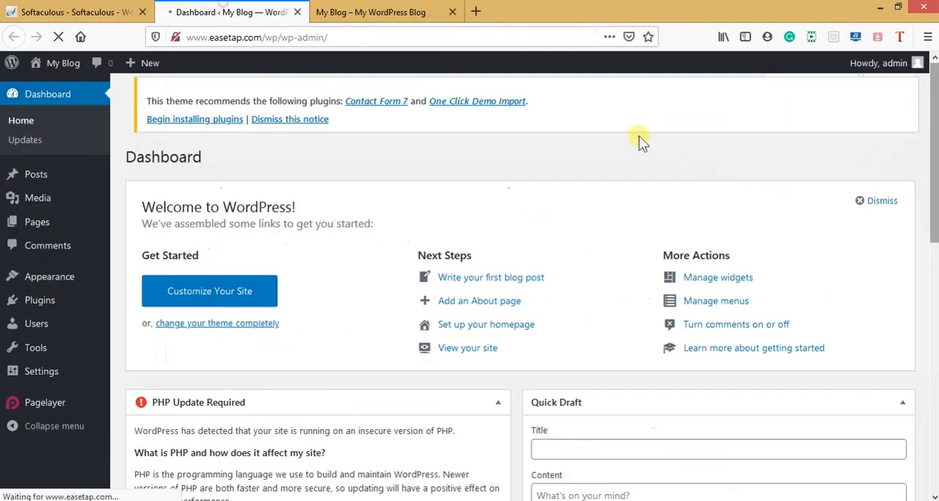
pyautogui.moveTo(319, 268)
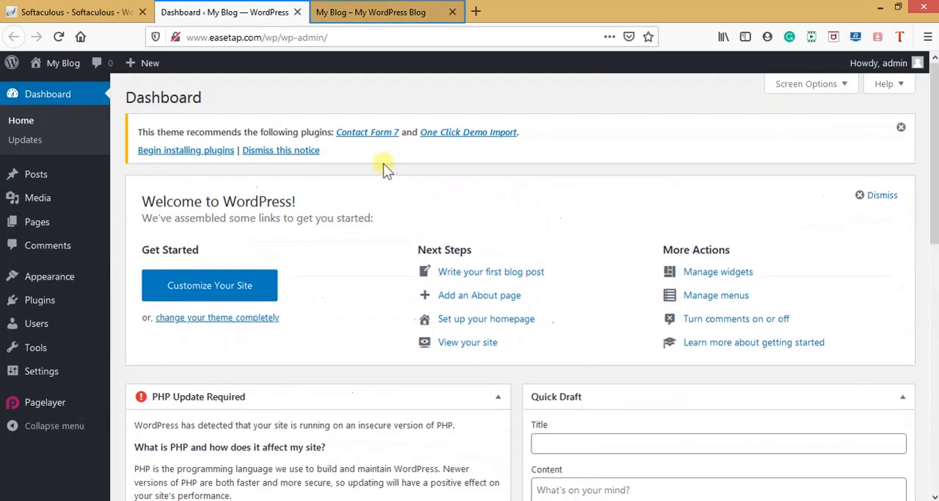
pyautogui.moveTo(329, 187)
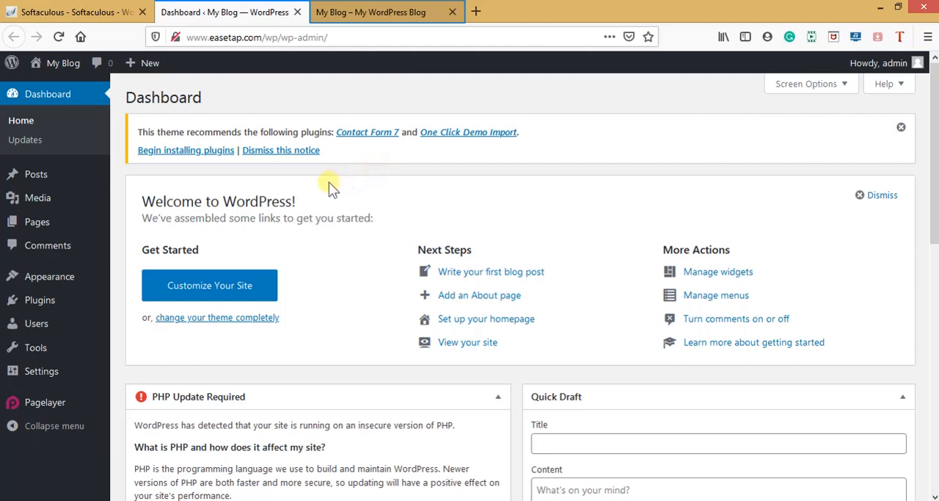
pyautogui.moveTo(236, 174)
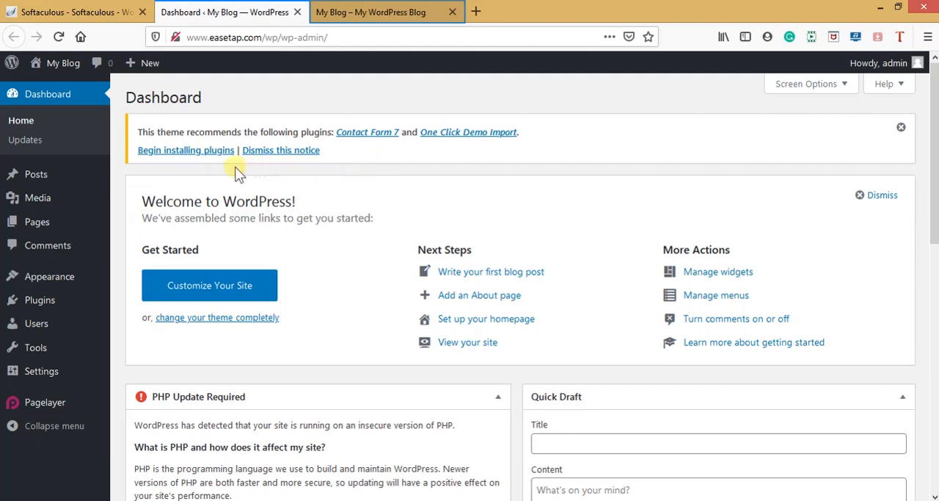
pyautogui.moveTo(800, 163)
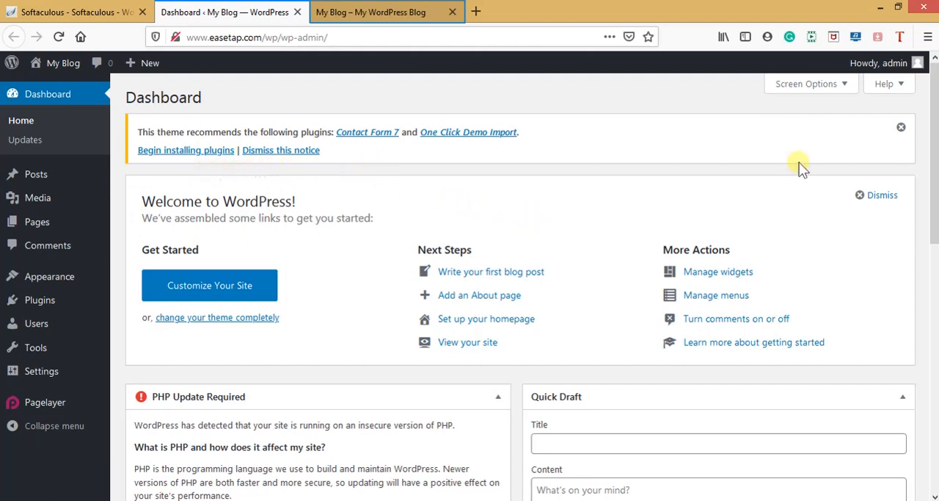
pyautogui.moveTo(307, 116)
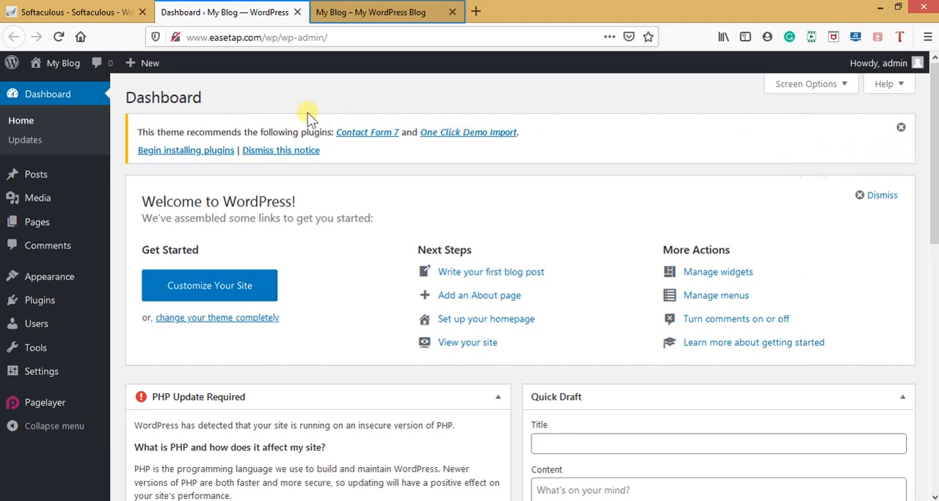
pyautogui.moveTo(321, 101)
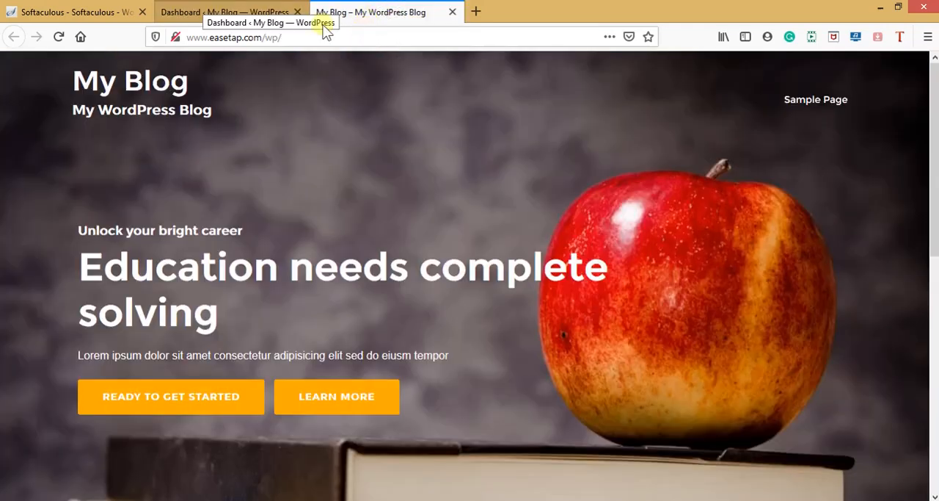
# Switch tabs back to the easetap.com WordPress admin dashboard
pyautogui.click(224, 11)
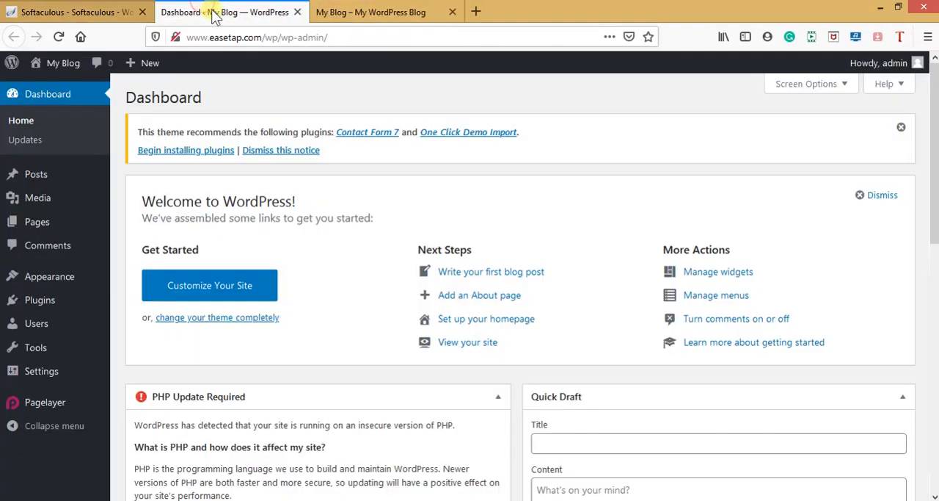
pyautogui.moveTo(263, 63)
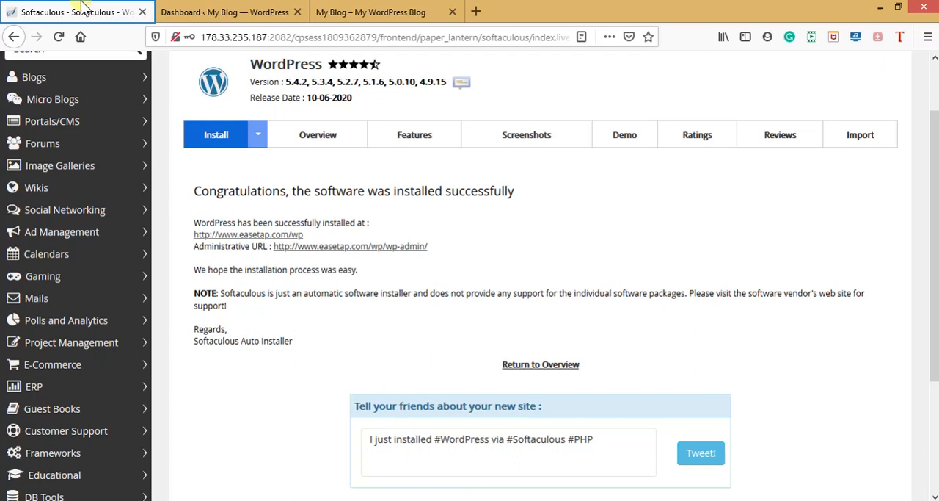
pyautogui.click(228, 12)
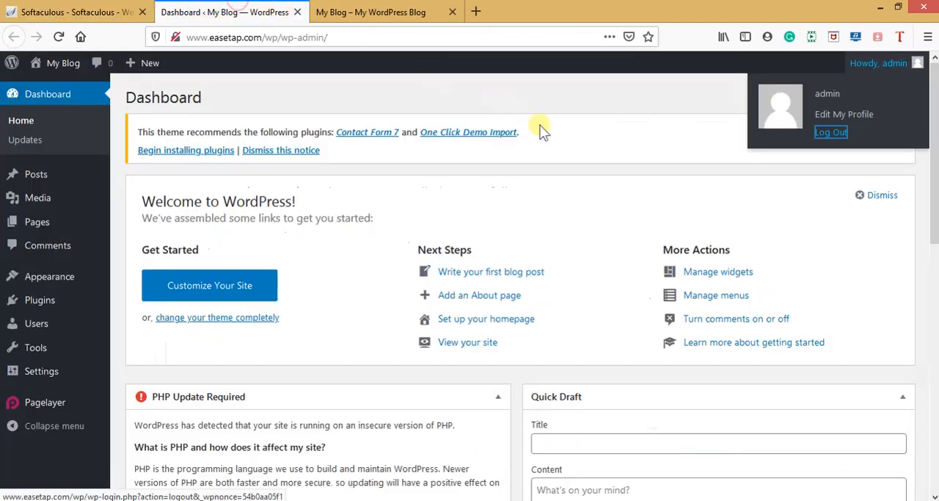
pyautogui.moveTo(864, 101)
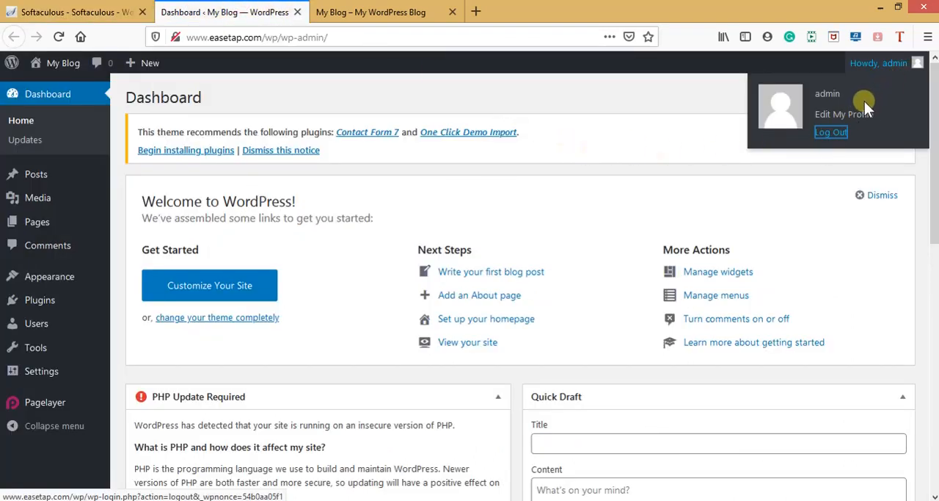
# Log out of the admin account and click into the wp-login form
pyautogui.click(831, 132)
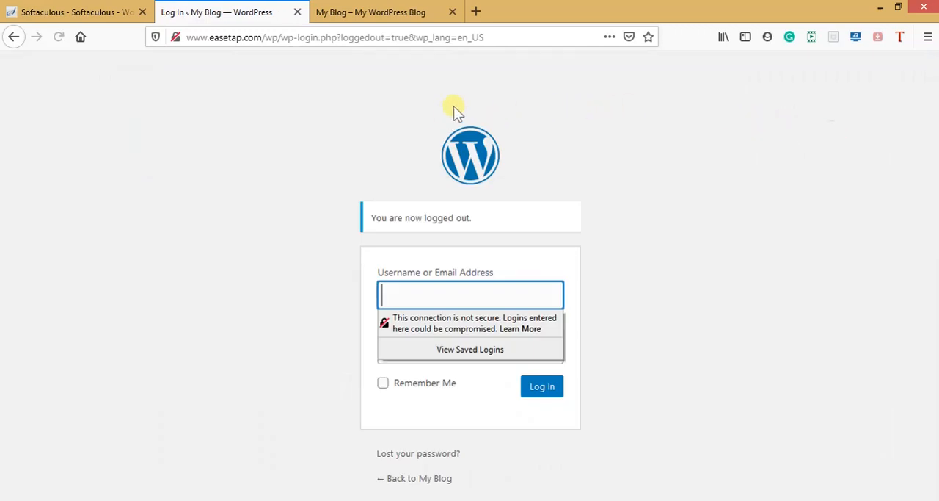
pyautogui.moveTo(424, 154)
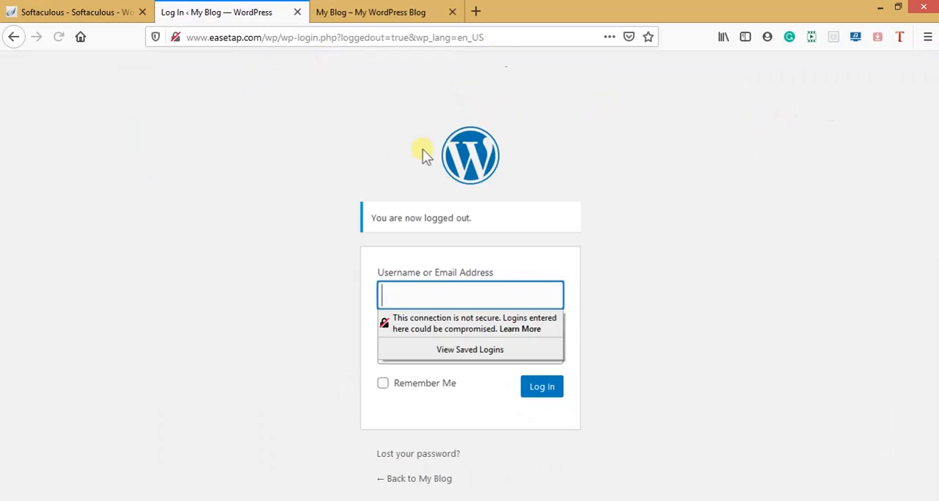
pyautogui.moveTo(340, 285)
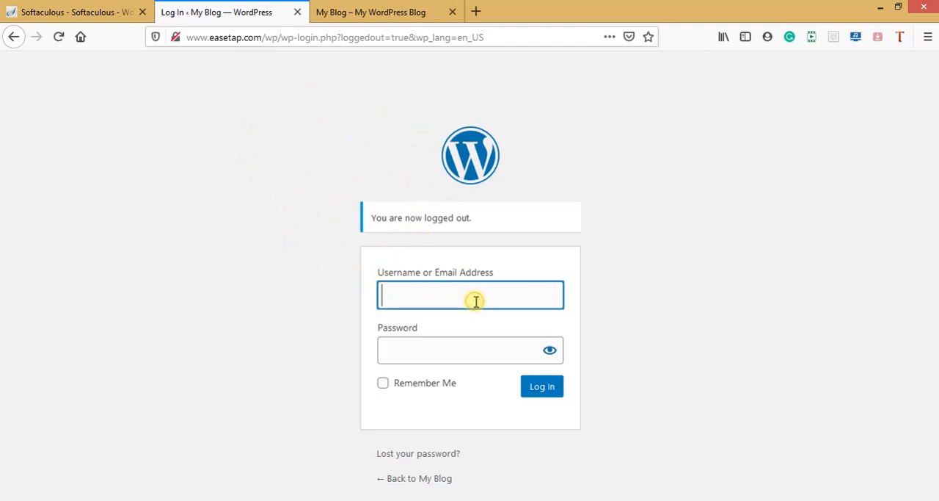
pyautogui.moveTo(384, 263)
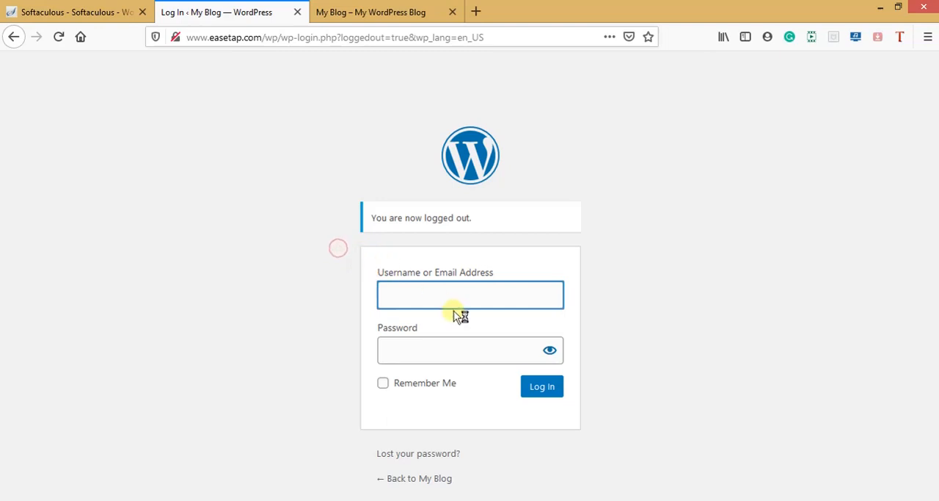
pyautogui.click(470, 295)
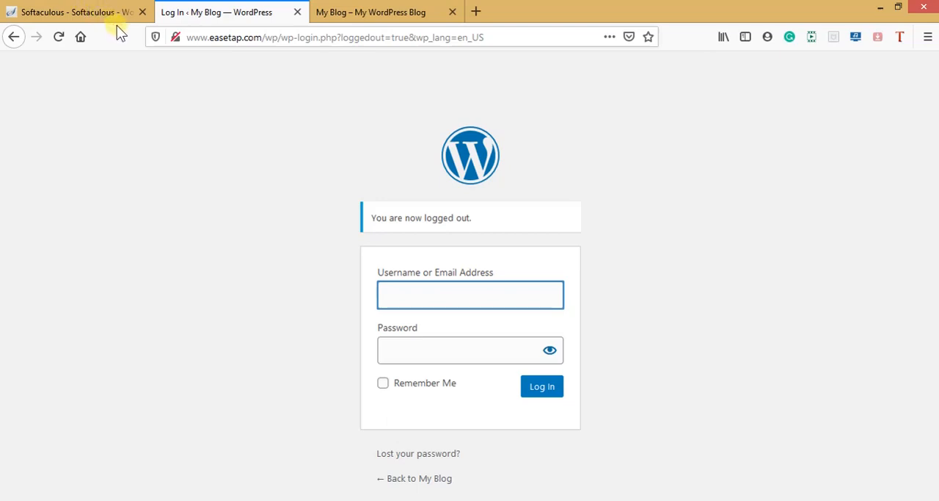
# Sign in as admin with the password and Remember Me checked
pyautogui.click(470, 294)
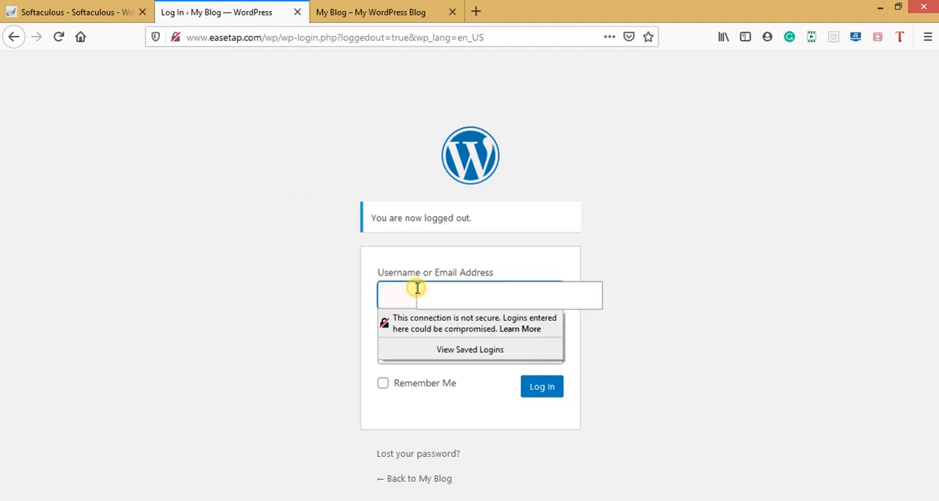
pyautogui.write('ADM')
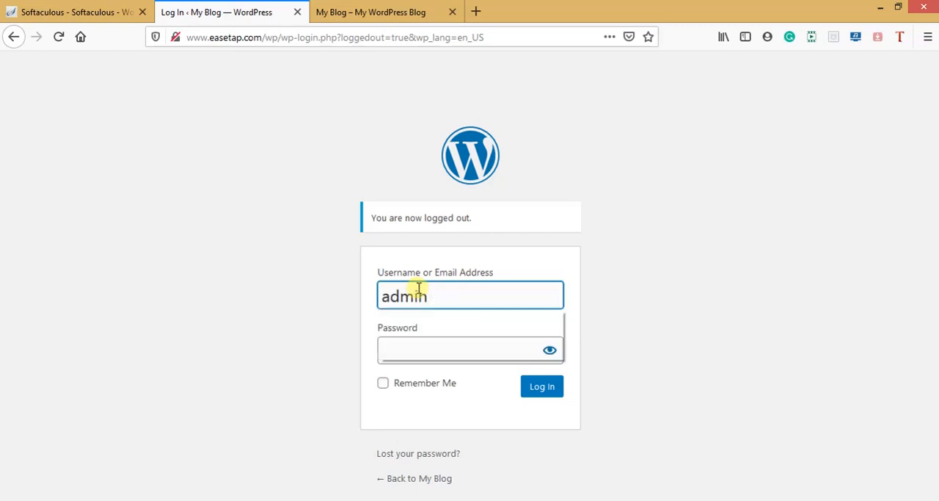
pyautogui.moveTo(607, 277)
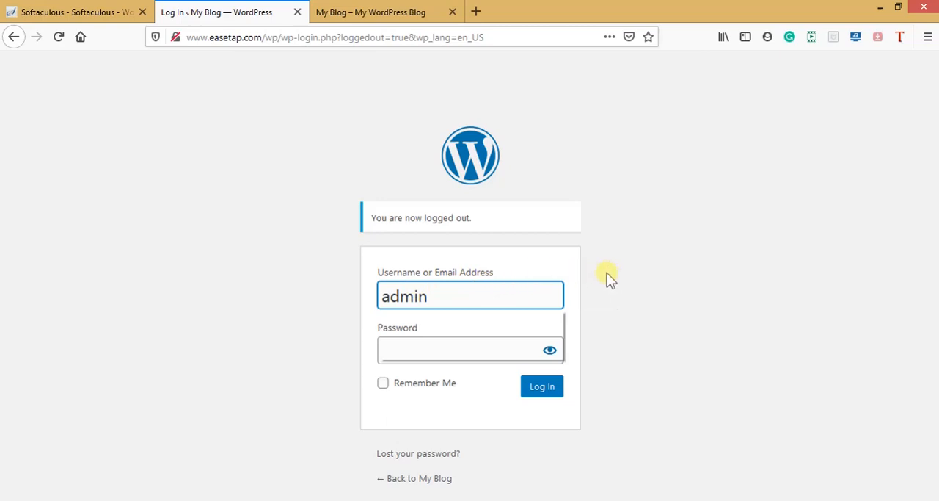
pyautogui.click(464, 350)
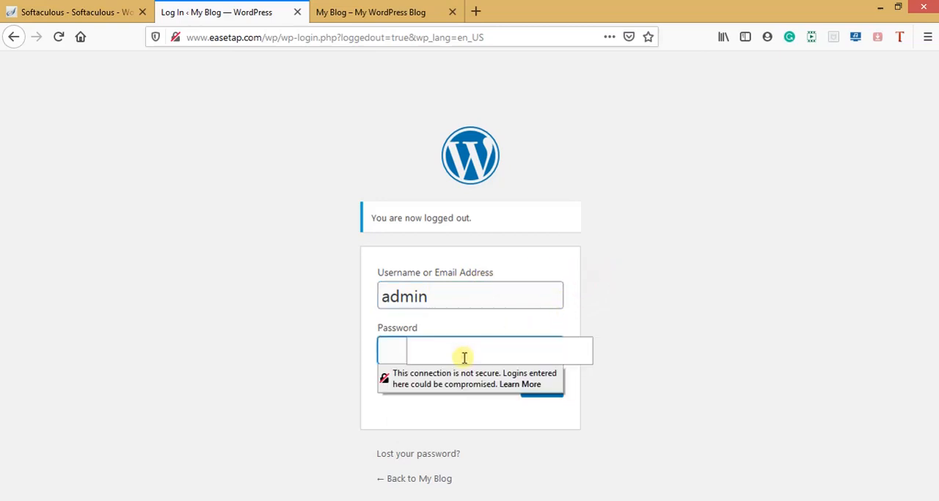
pyautogui.write('****')
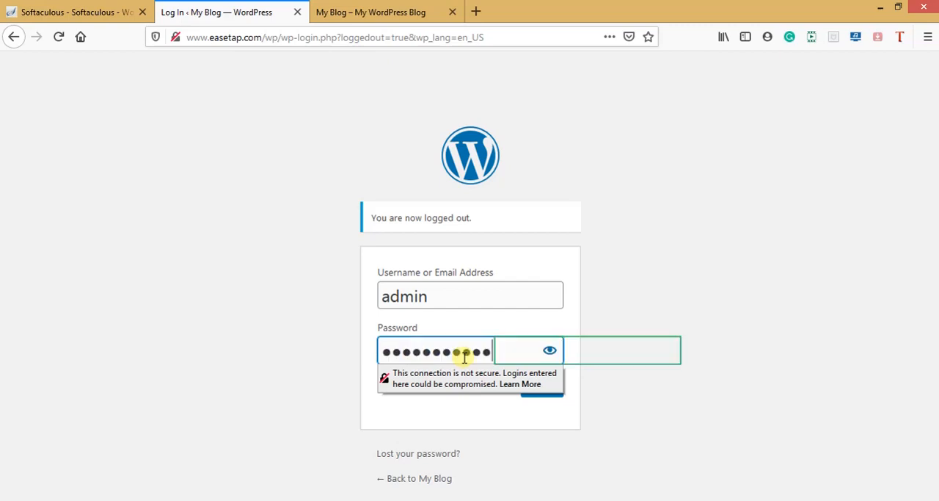
pyautogui.click(550, 351)
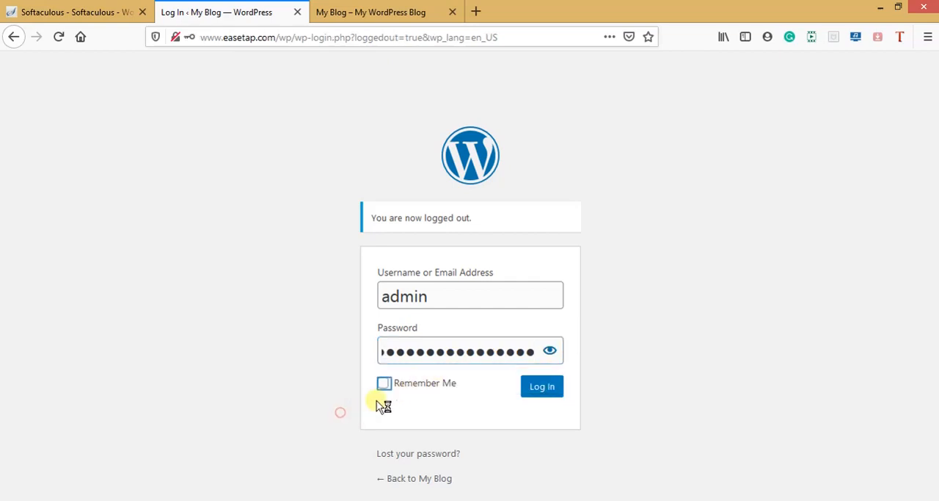
pyautogui.click(384, 382)
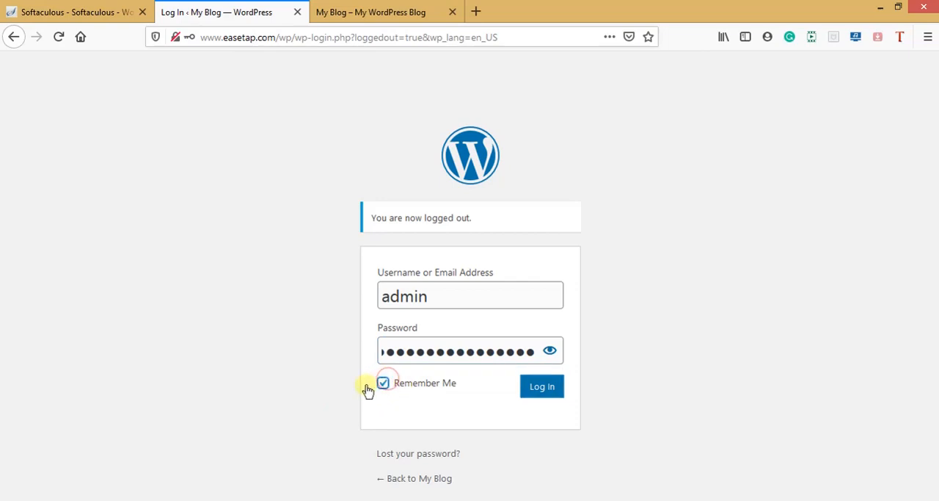
pyautogui.click(542, 385)
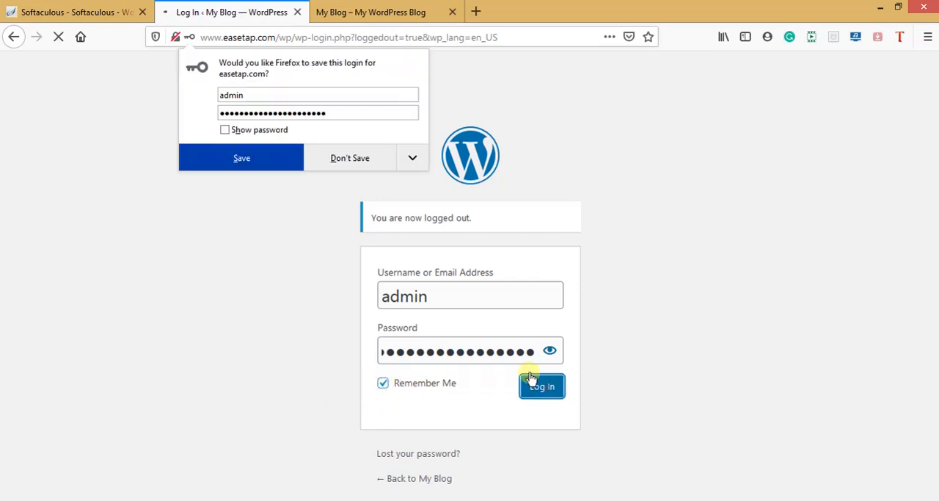
pyautogui.click(542, 385)
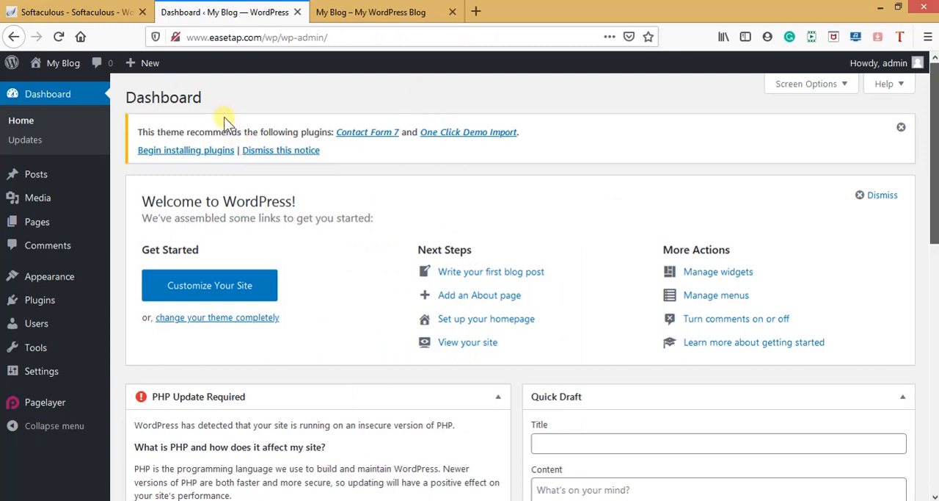
pyautogui.moveTo(211, 107)
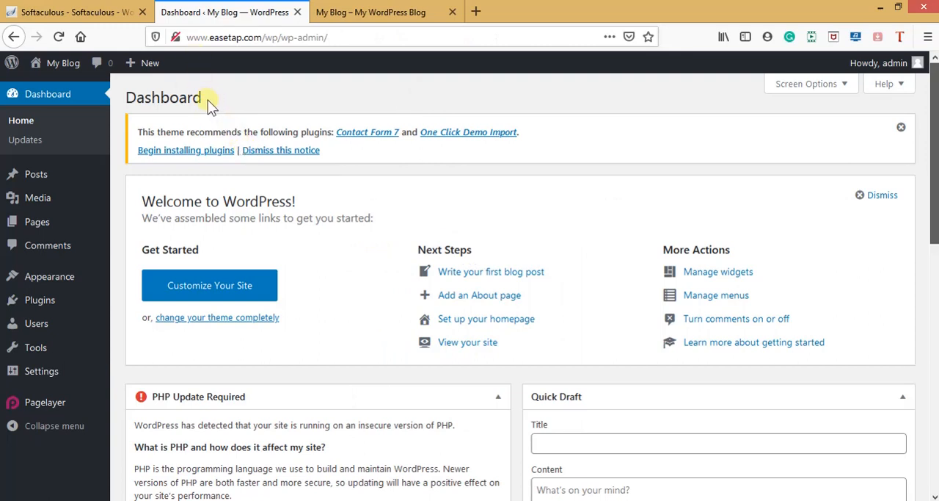
pyautogui.moveTo(294, 220)
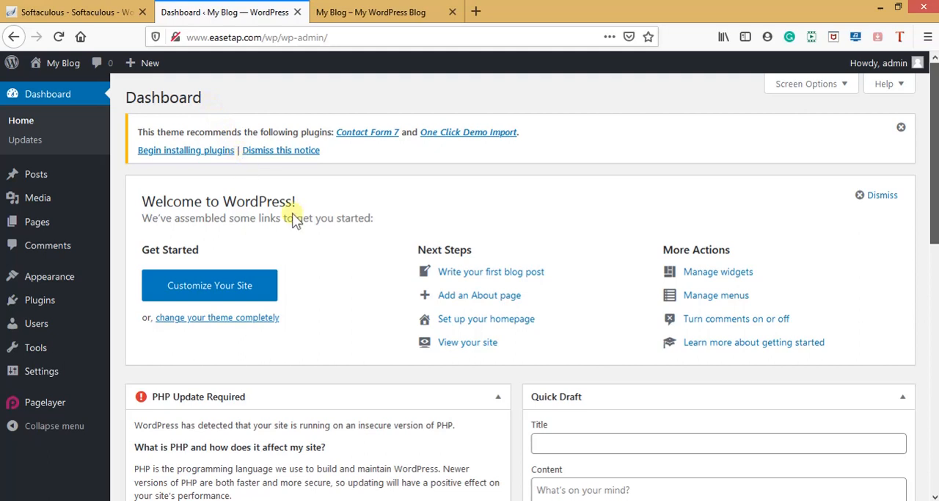
pyautogui.moveTo(633, 199)
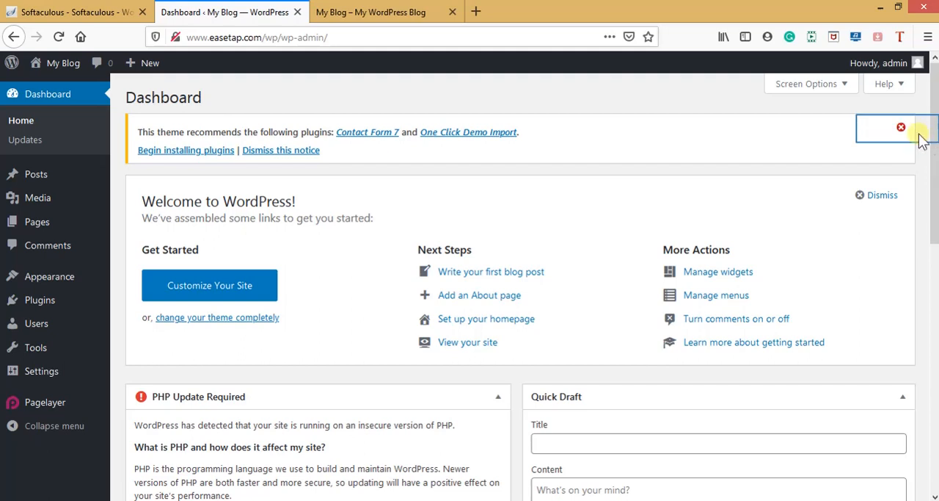
# Dismiss the theme's recommended-plugins notice and scroll down the dashboard
pyautogui.click(901, 127)
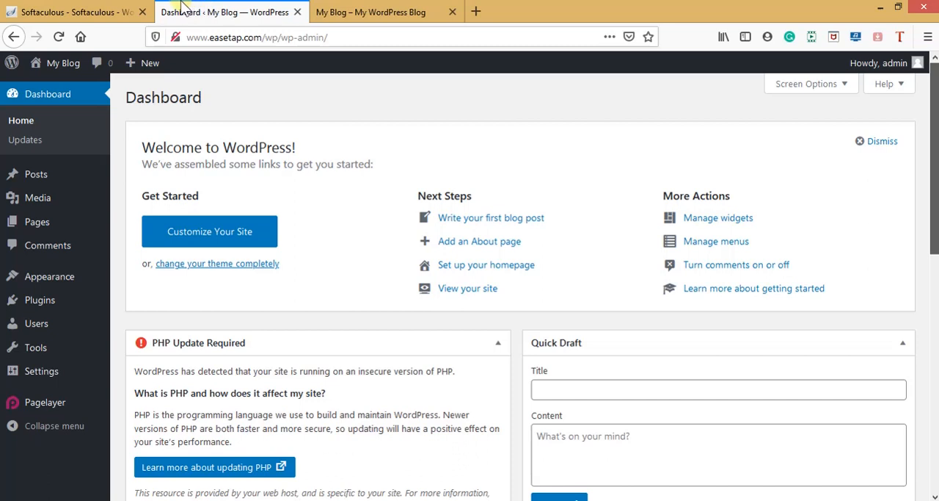
pyautogui.moveTo(151, 7)
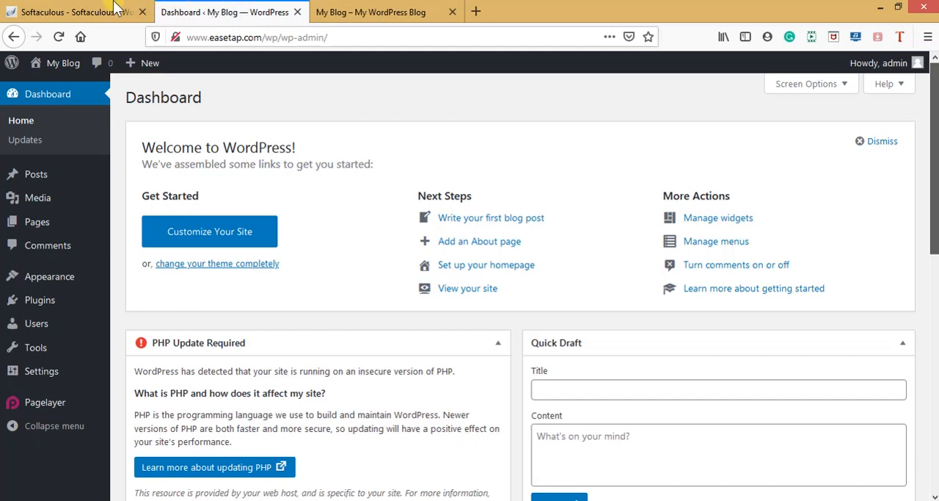
pyautogui.moveTo(110, 7)
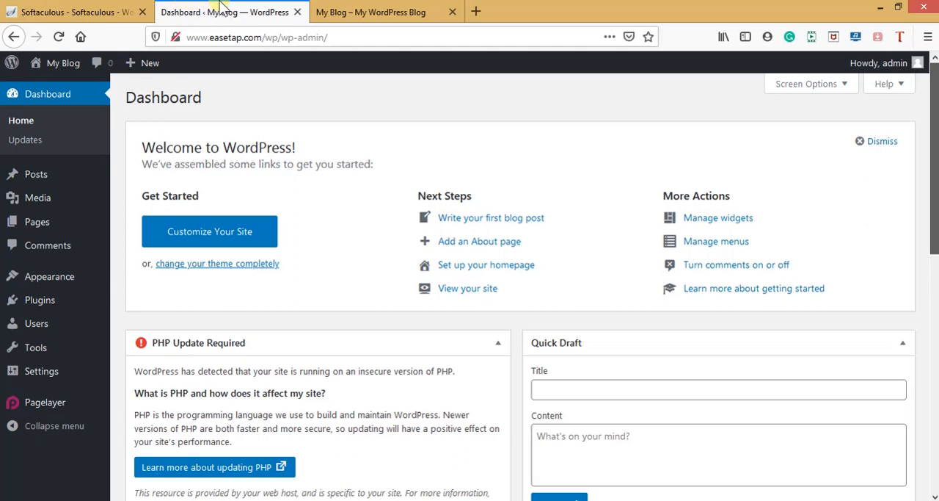
pyautogui.moveTo(855, 178)
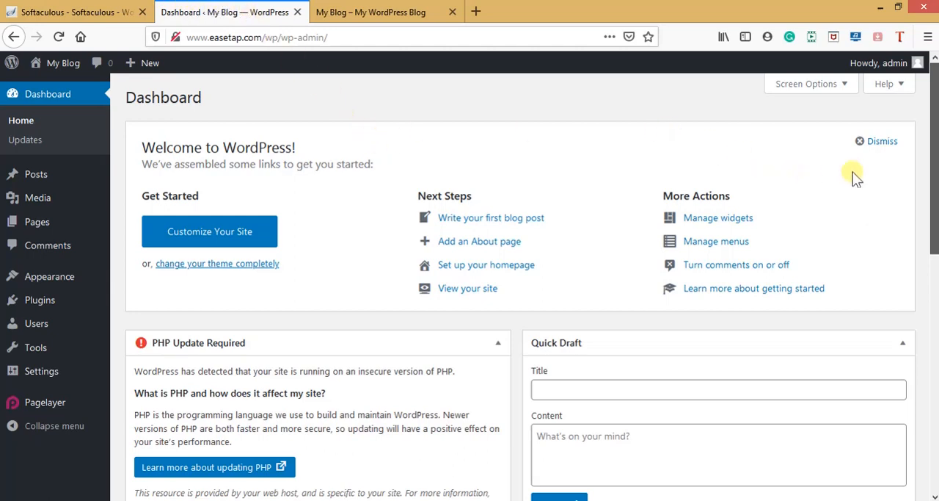
pyautogui.scroll(-3)
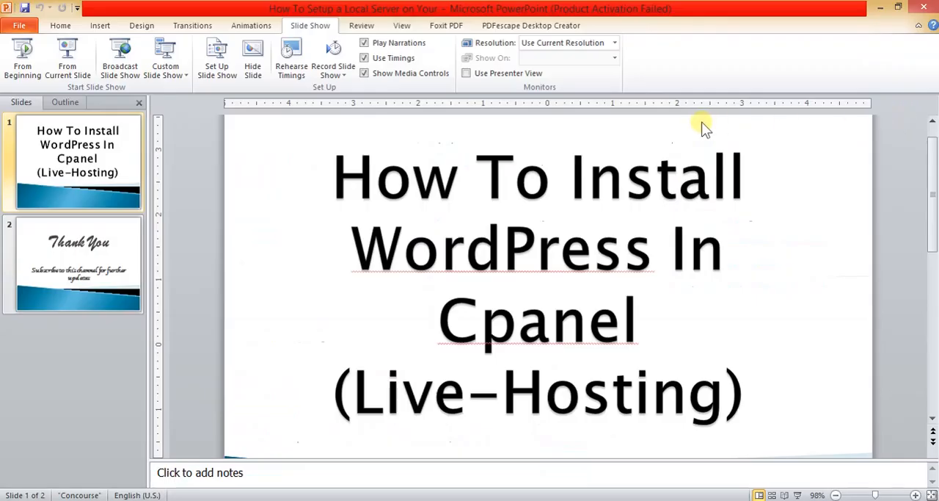
pyautogui.moveTo(351, 130)
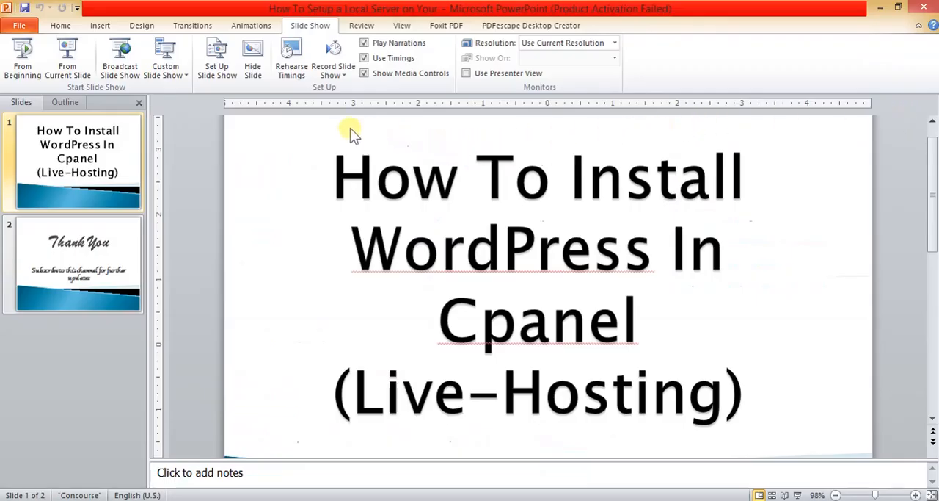
pyautogui.moveTo(510, 206)
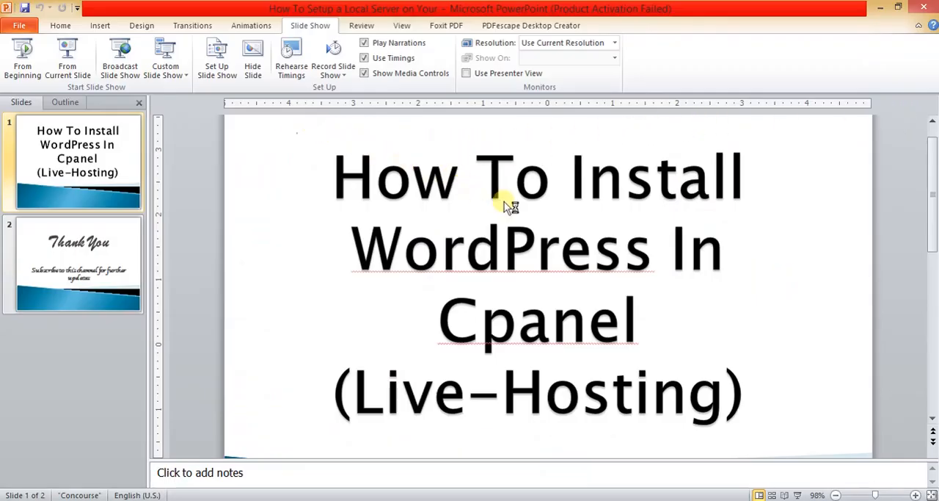
pyautogui.moveTo(562, 194)
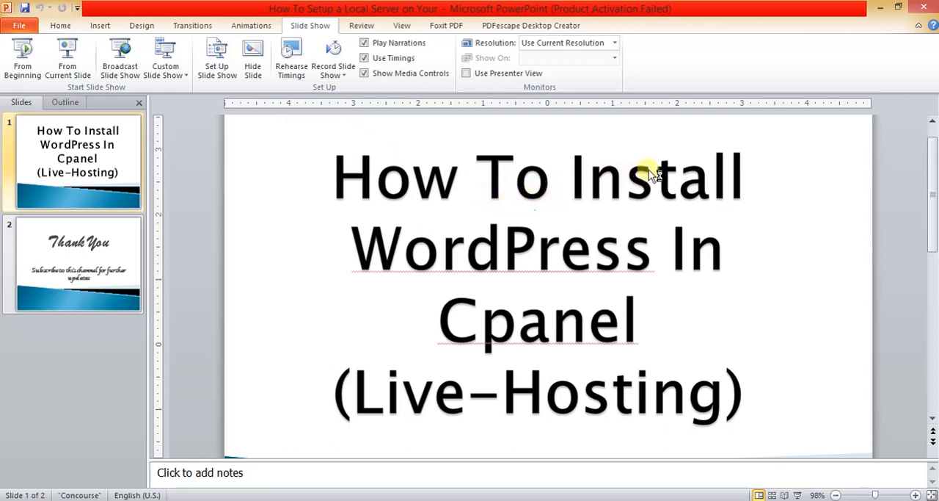
pyautogui.moveTo(517, 488)
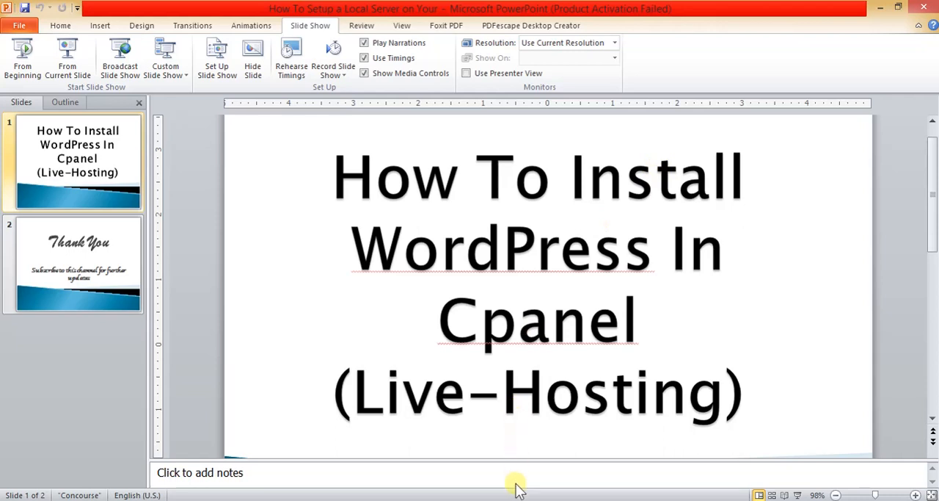